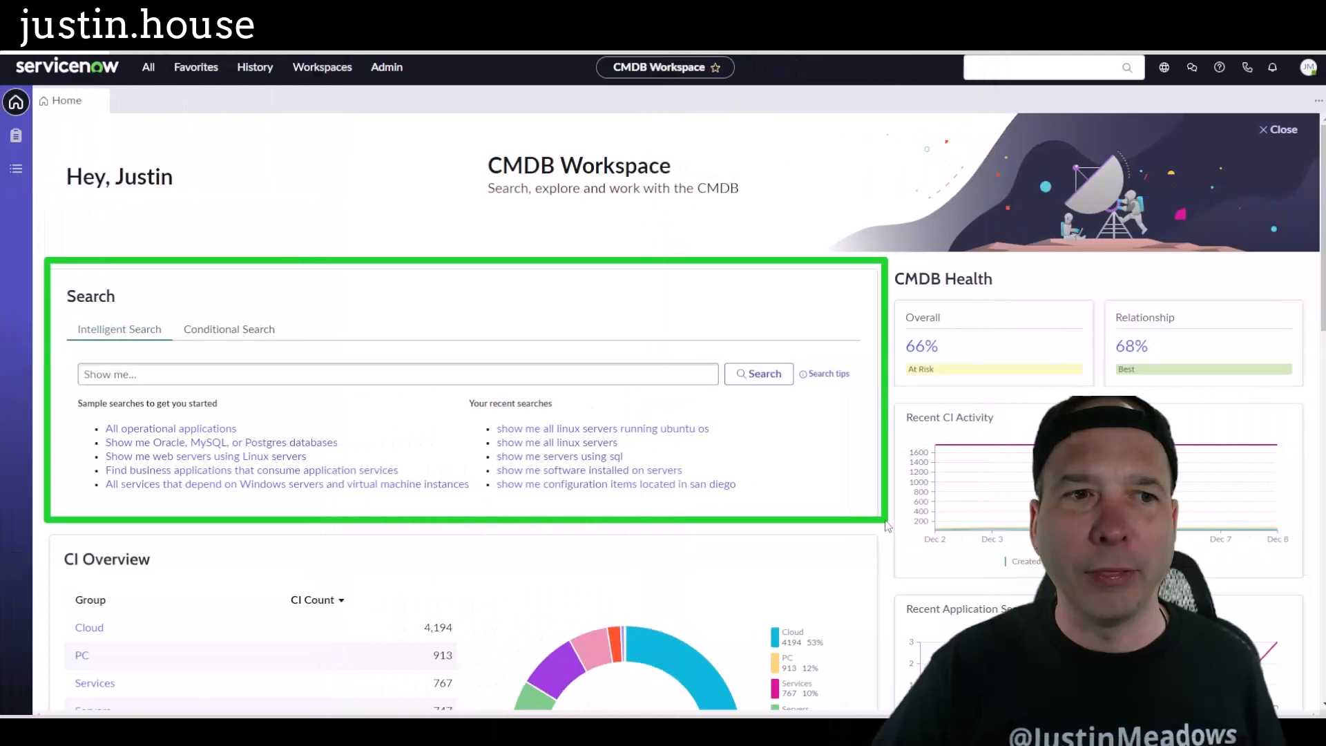
# Preview the intelligent search tips, then switch to the Export to PowerPoint Demo planning view
pyautogui.click(829, 373)
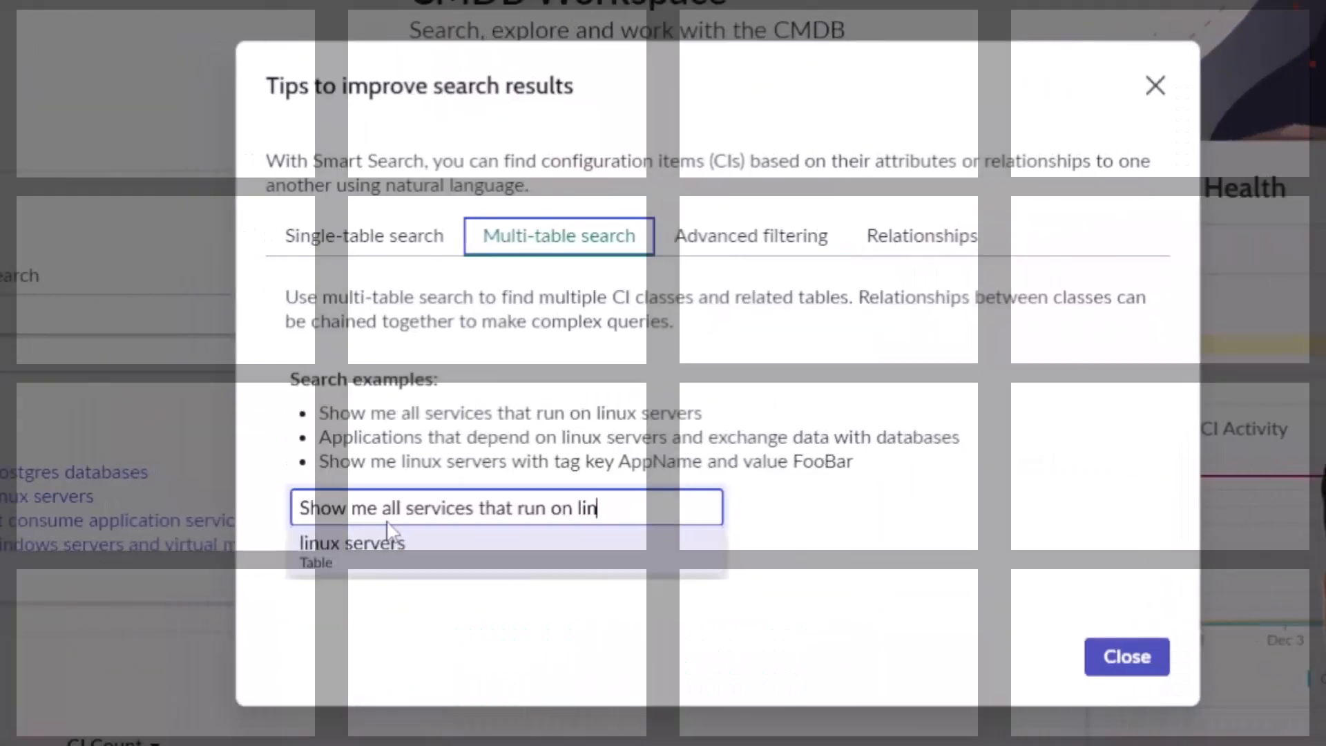
pyautogui.click(1127, 656)
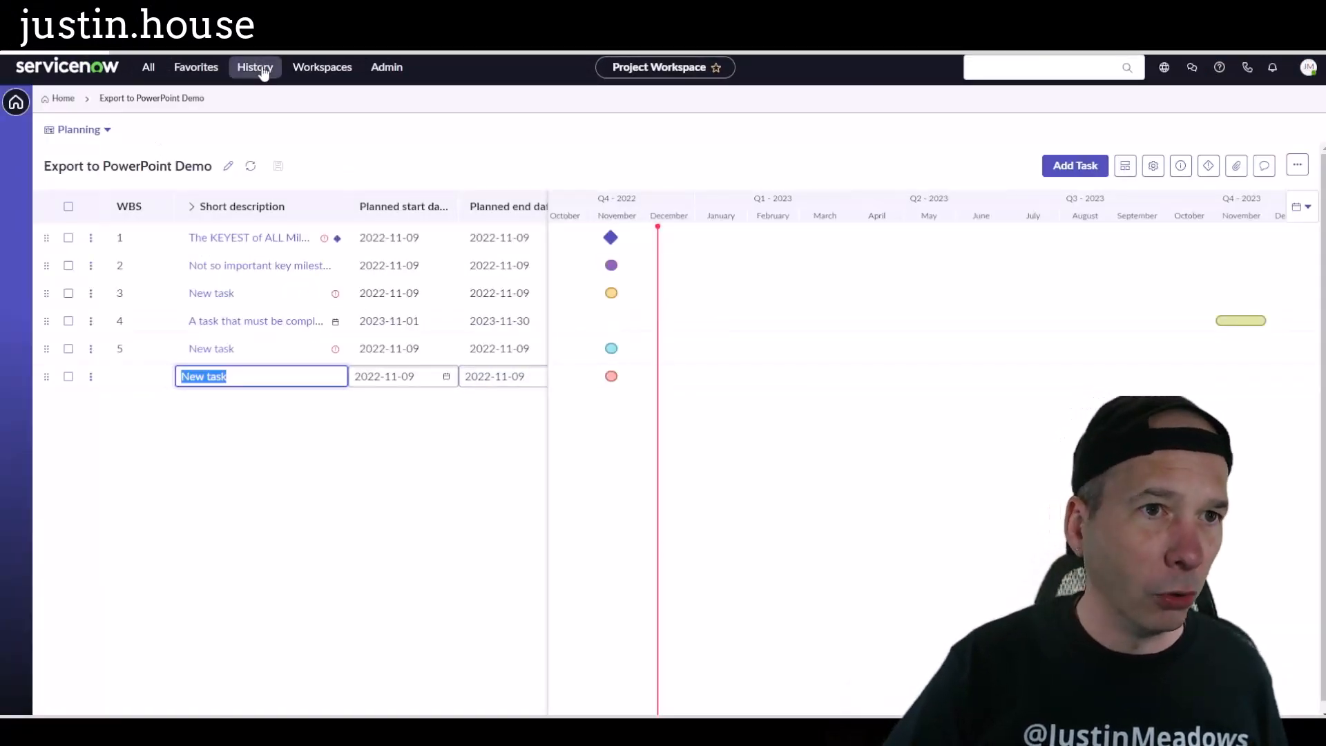
# Go back to CMDB Workspace home via History and scroll down through CI Overview
pyautogui.click(321, 67)
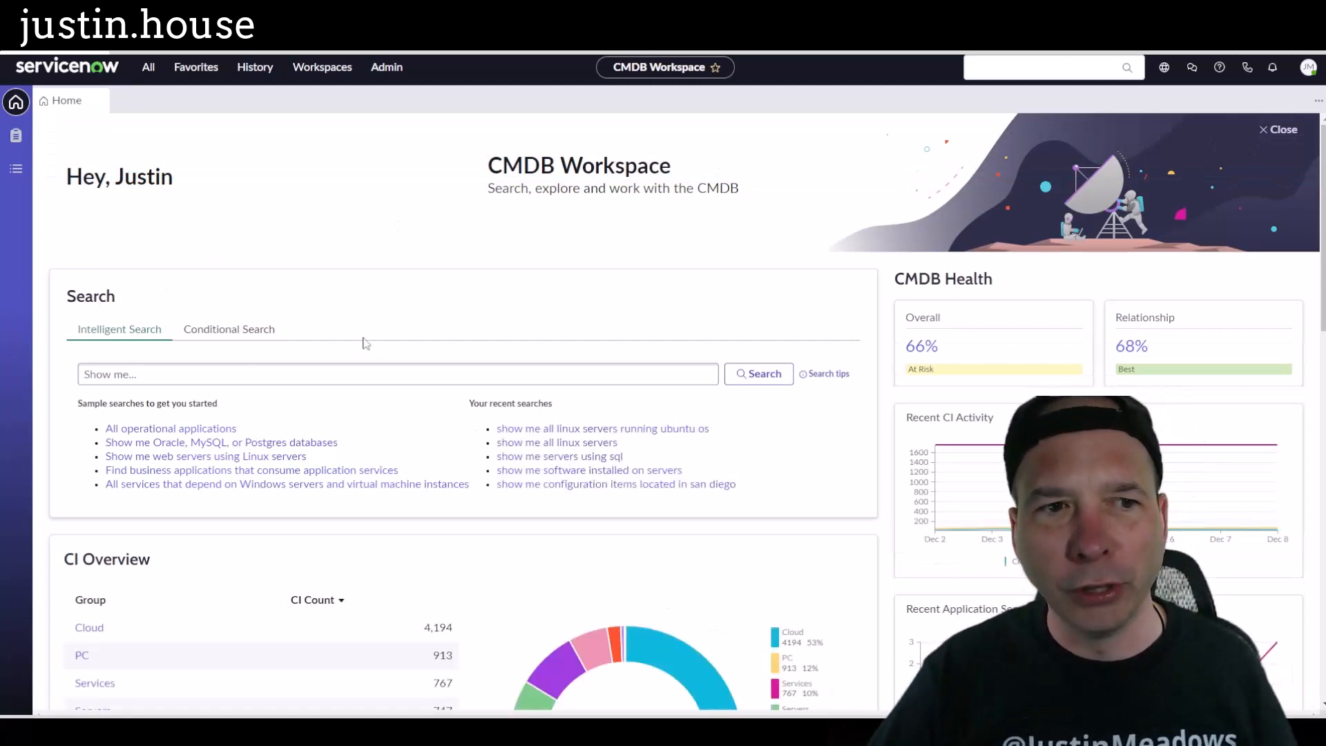
pyautogui.moveTo(126, 229)
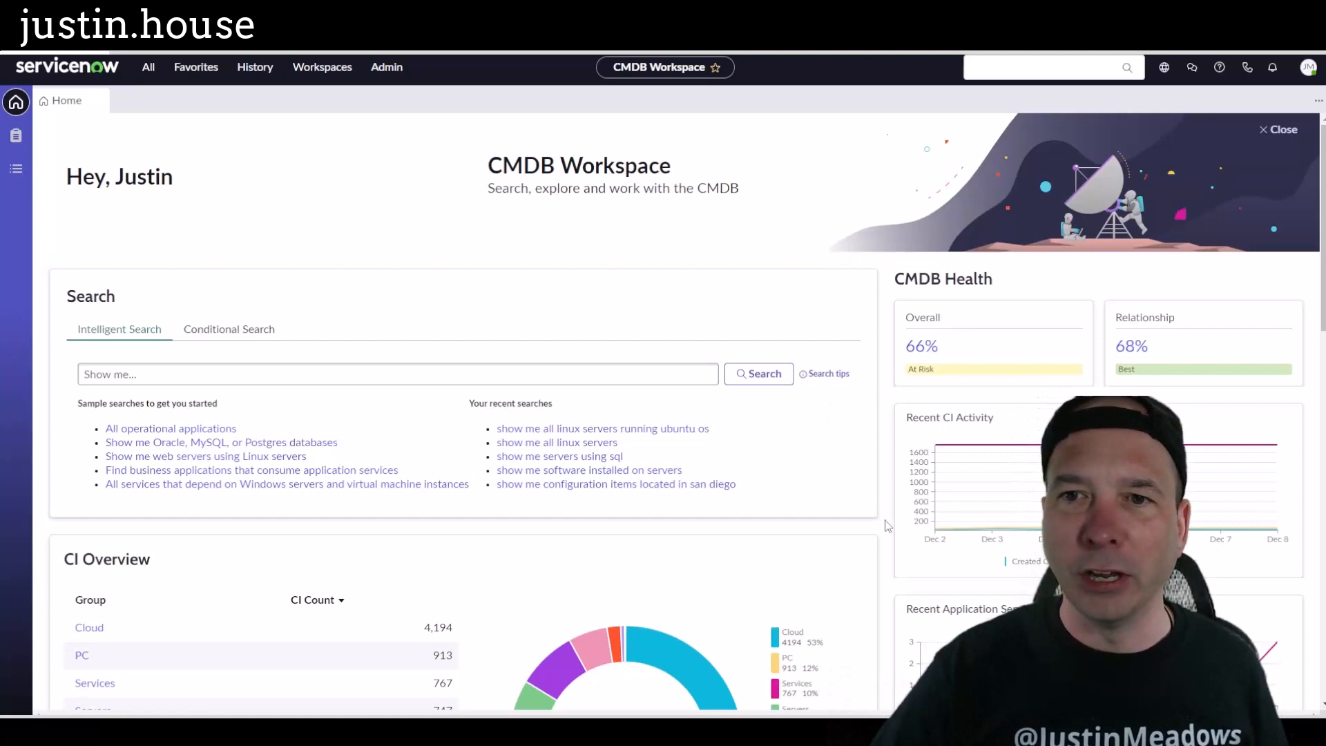
pyautogui.scroll(-3)
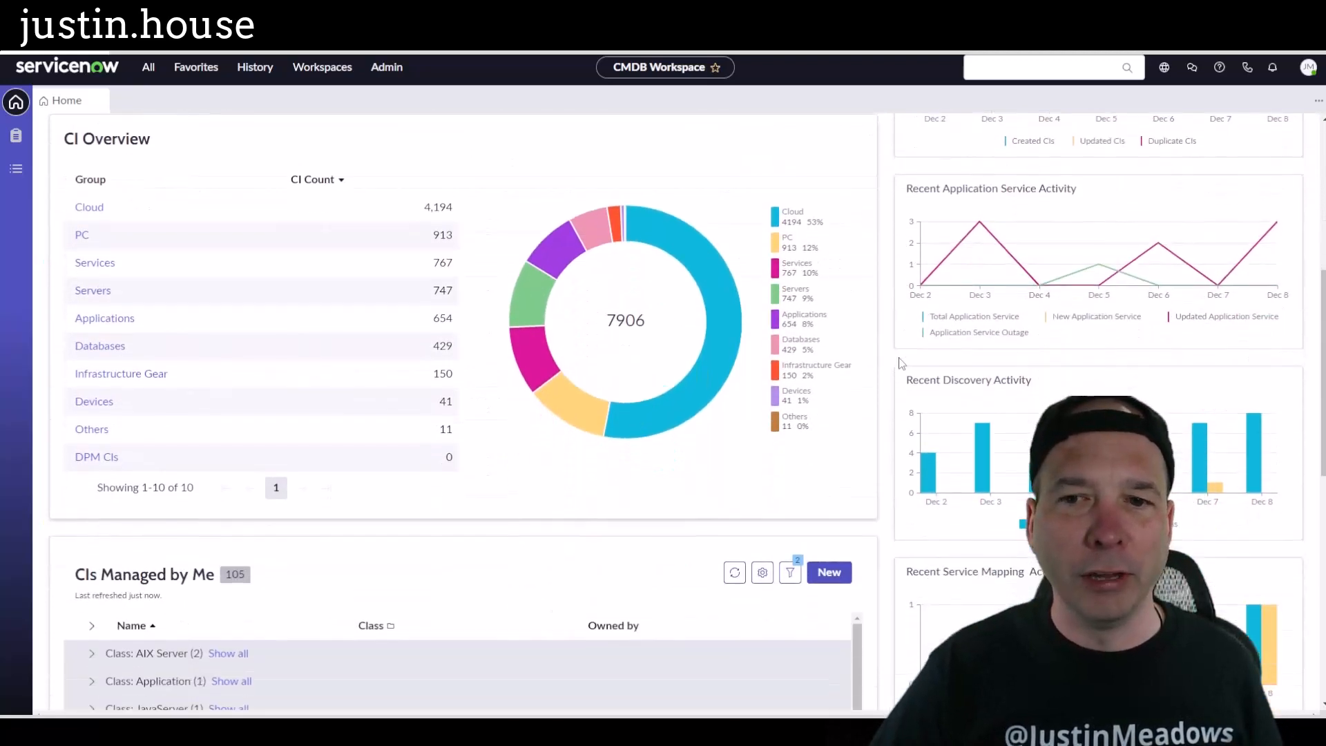
pyautogui.scroll(-3)
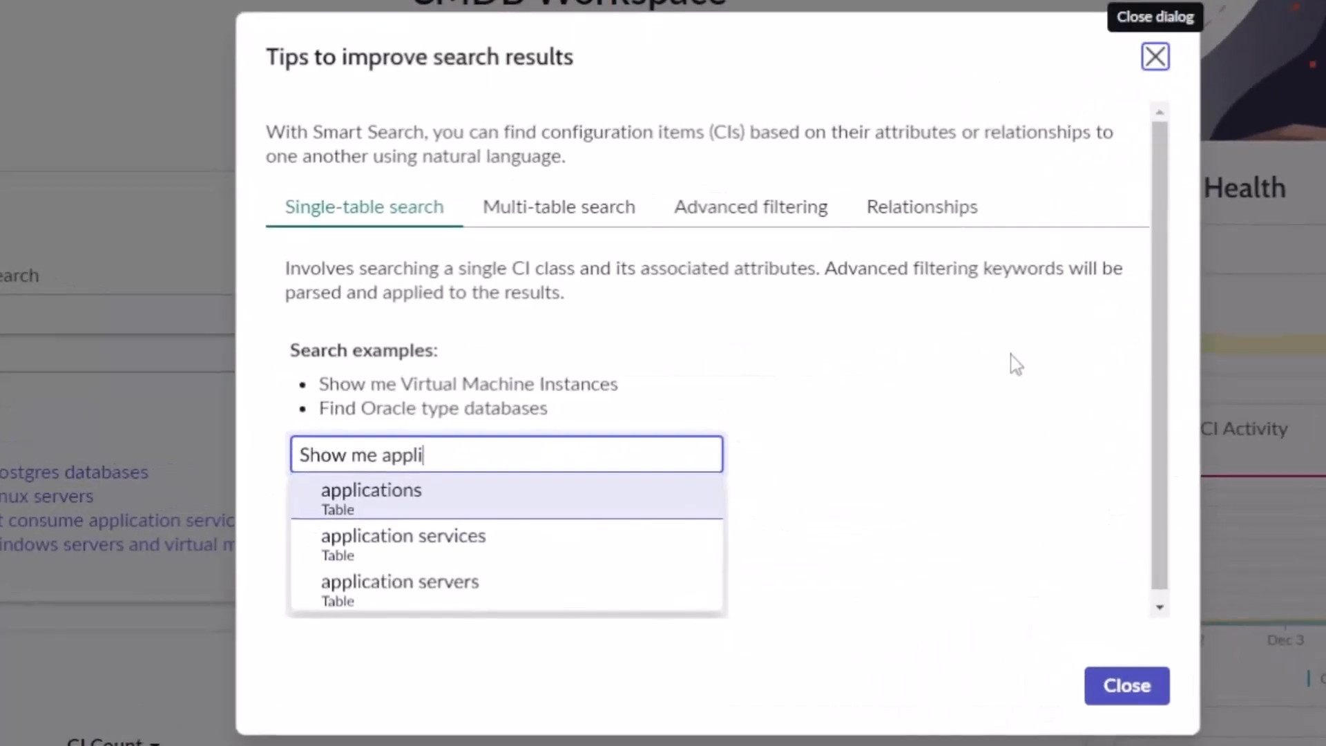
pyautogui.moveTo(410, 249)
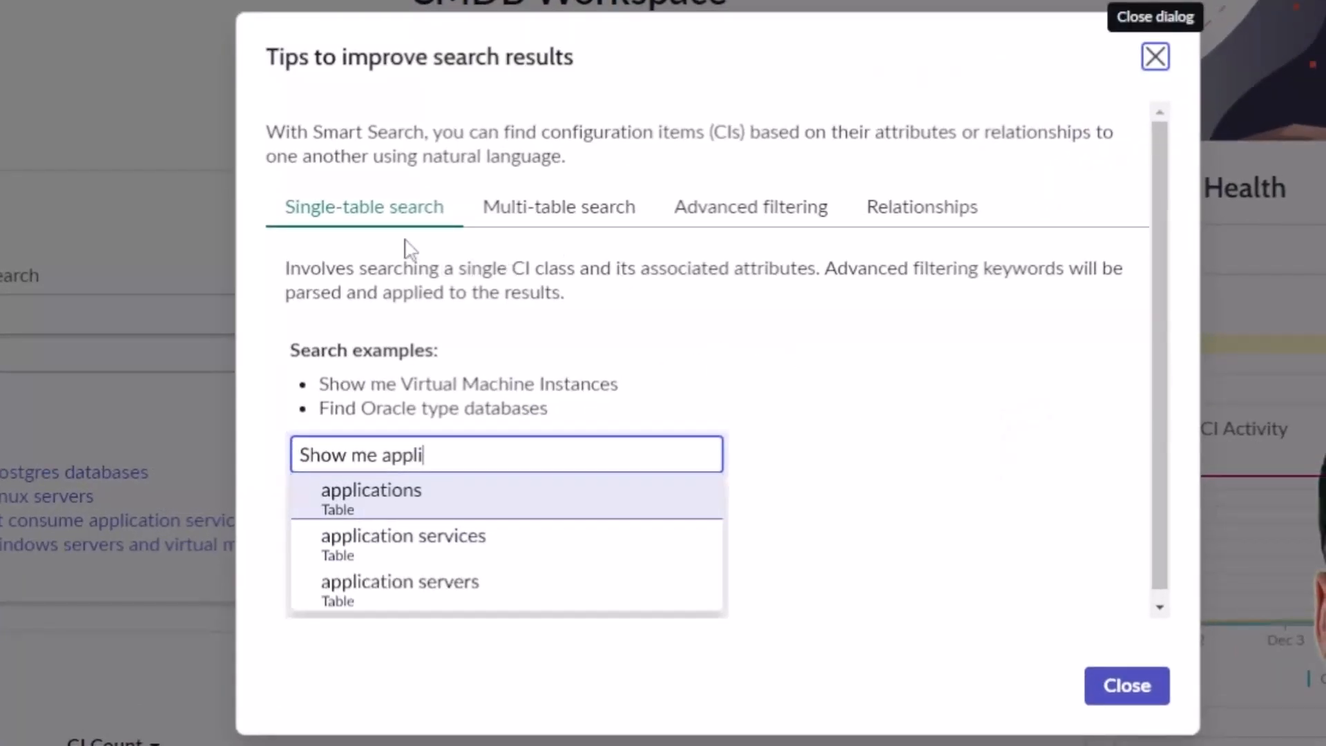
pyautogui.moveTo(423, 300)
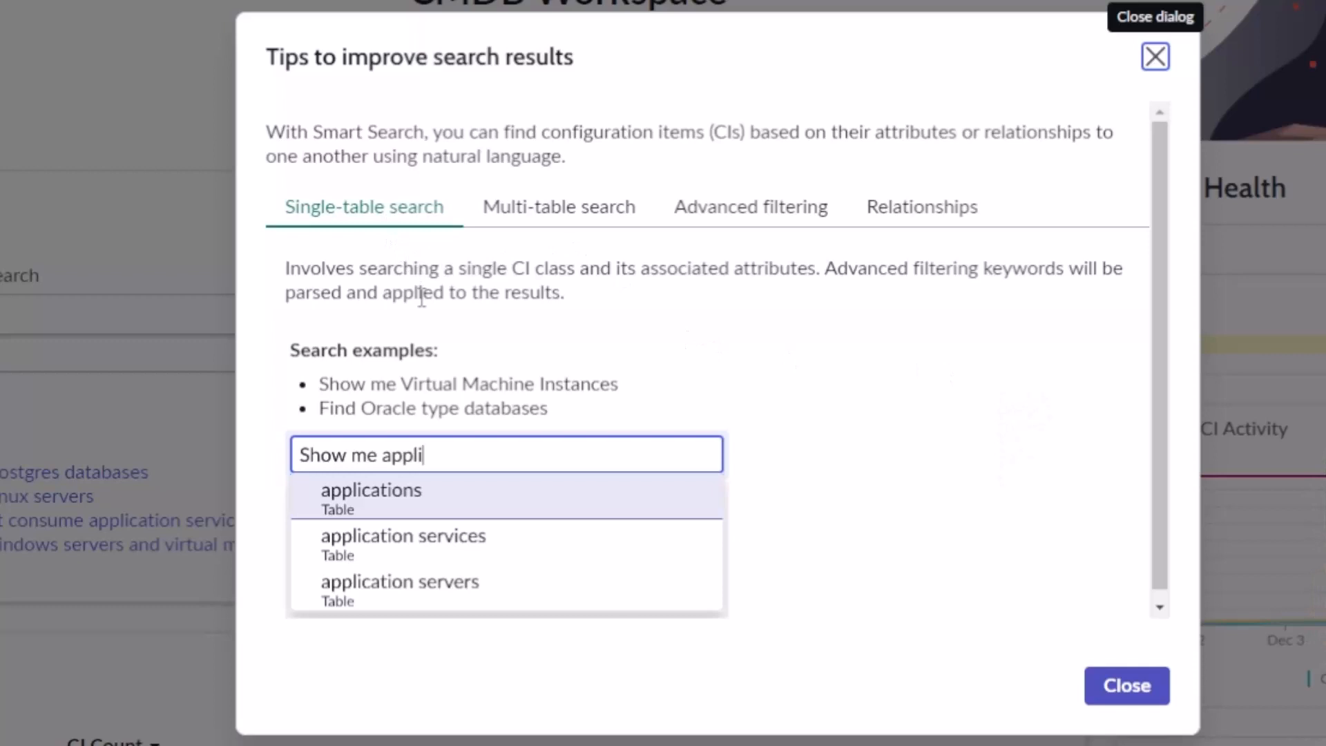
pyautogui.moveTo(929, 402)
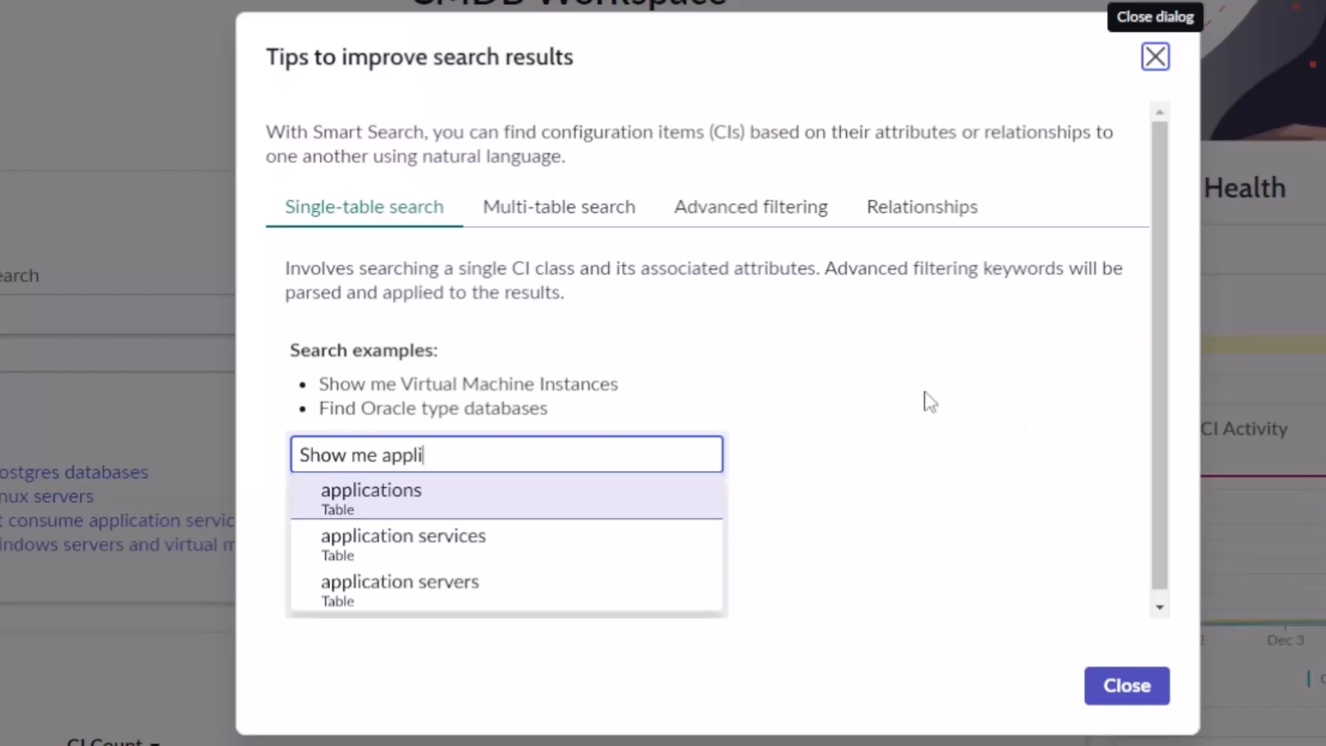
pyautogui.click(558, 206)
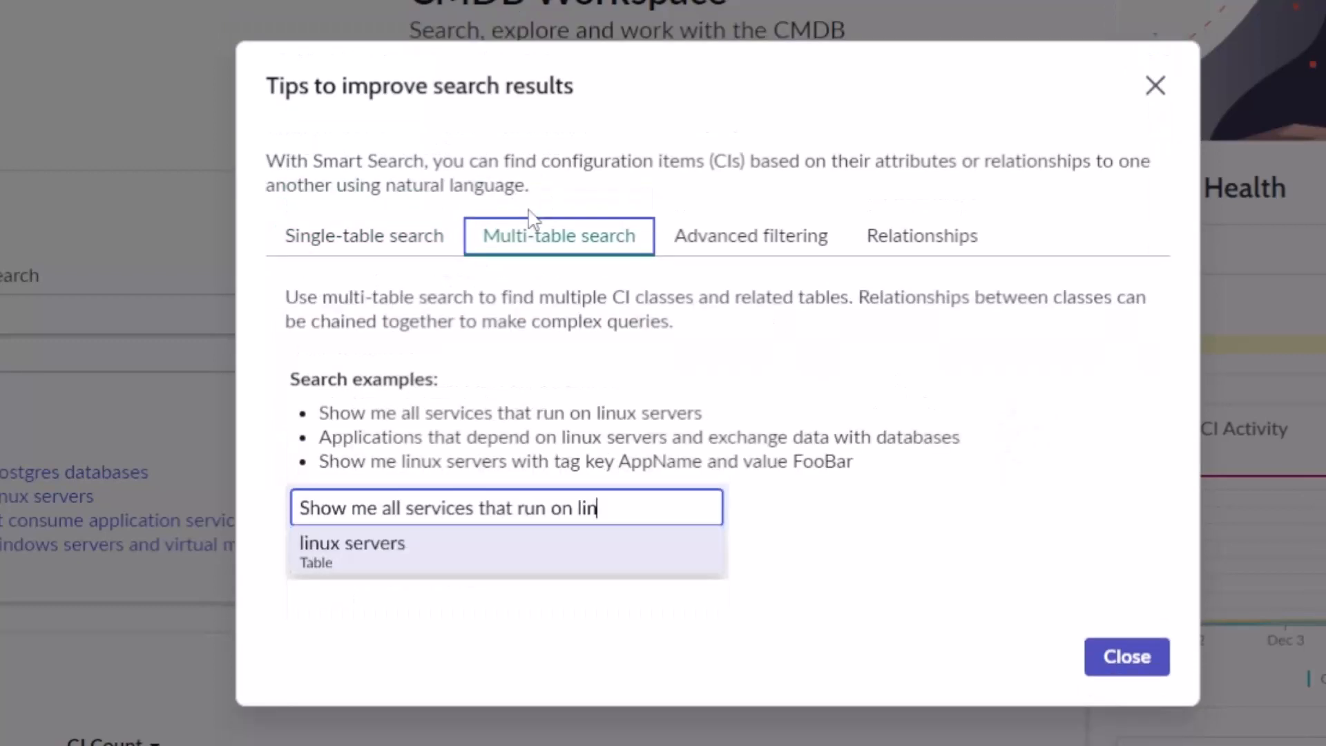
pyautogui.moveTo(391, 530)
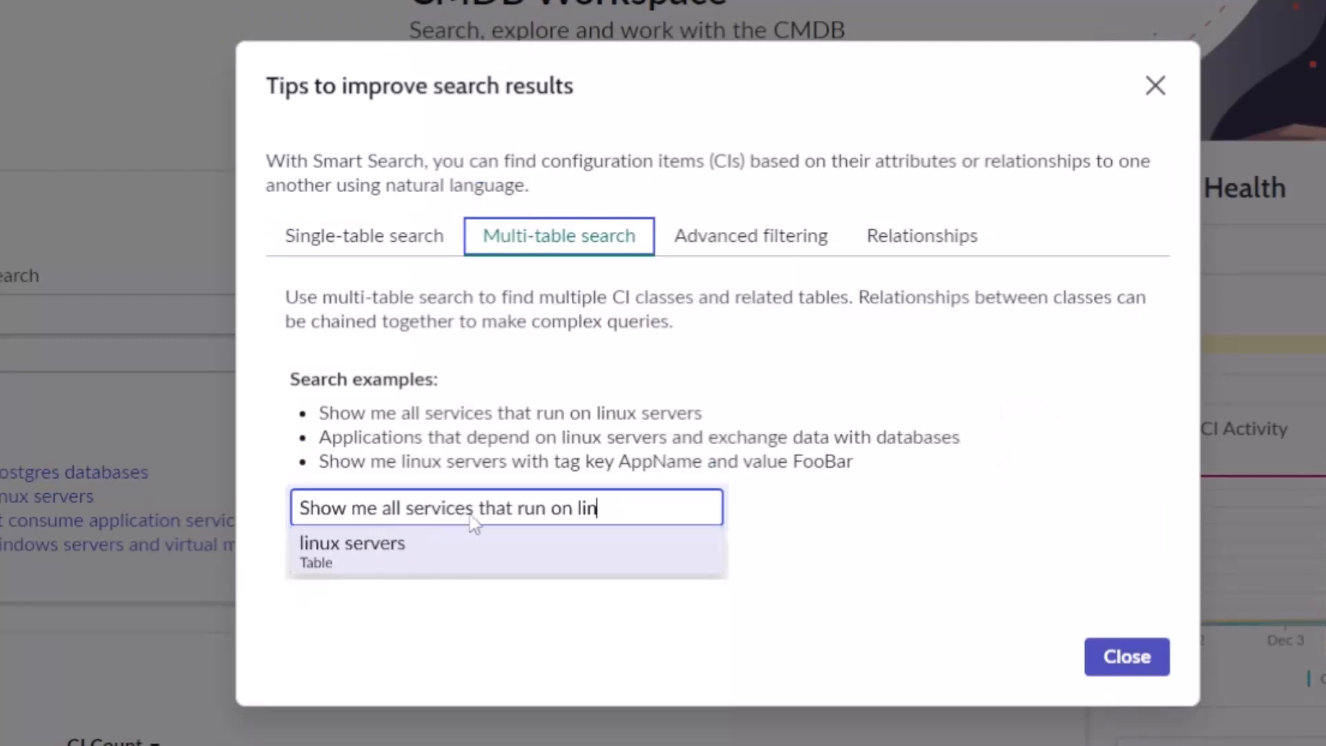
pyautogui.moveTo(622, 487)
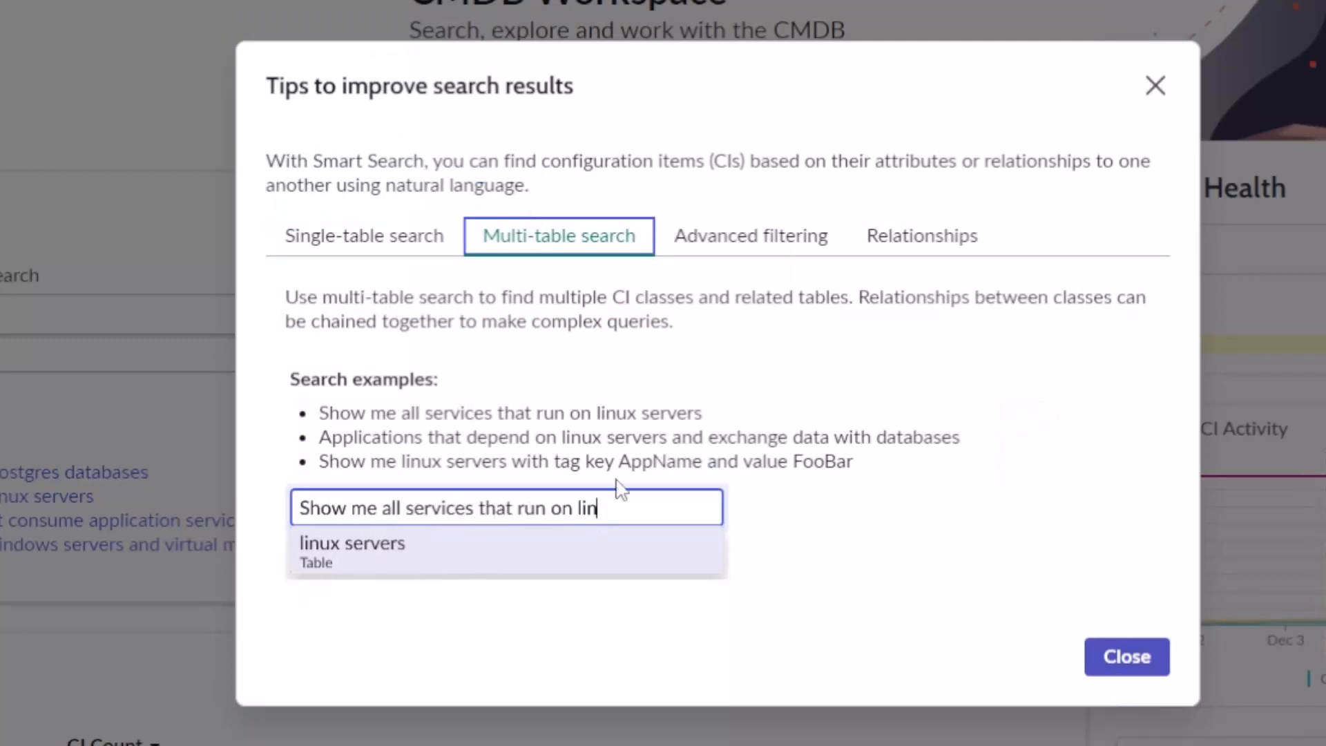
pyautogui.click(748, 223)
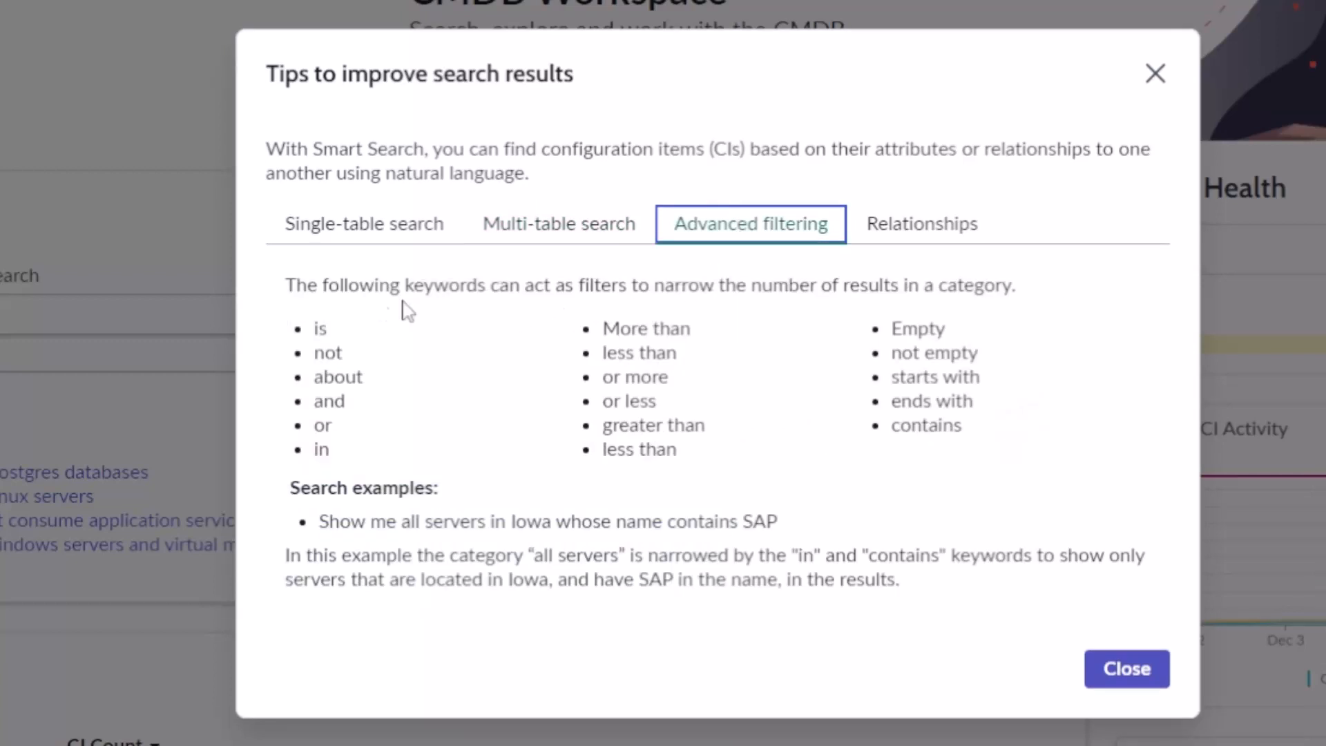
pyautogui.moveTo(333, 326)
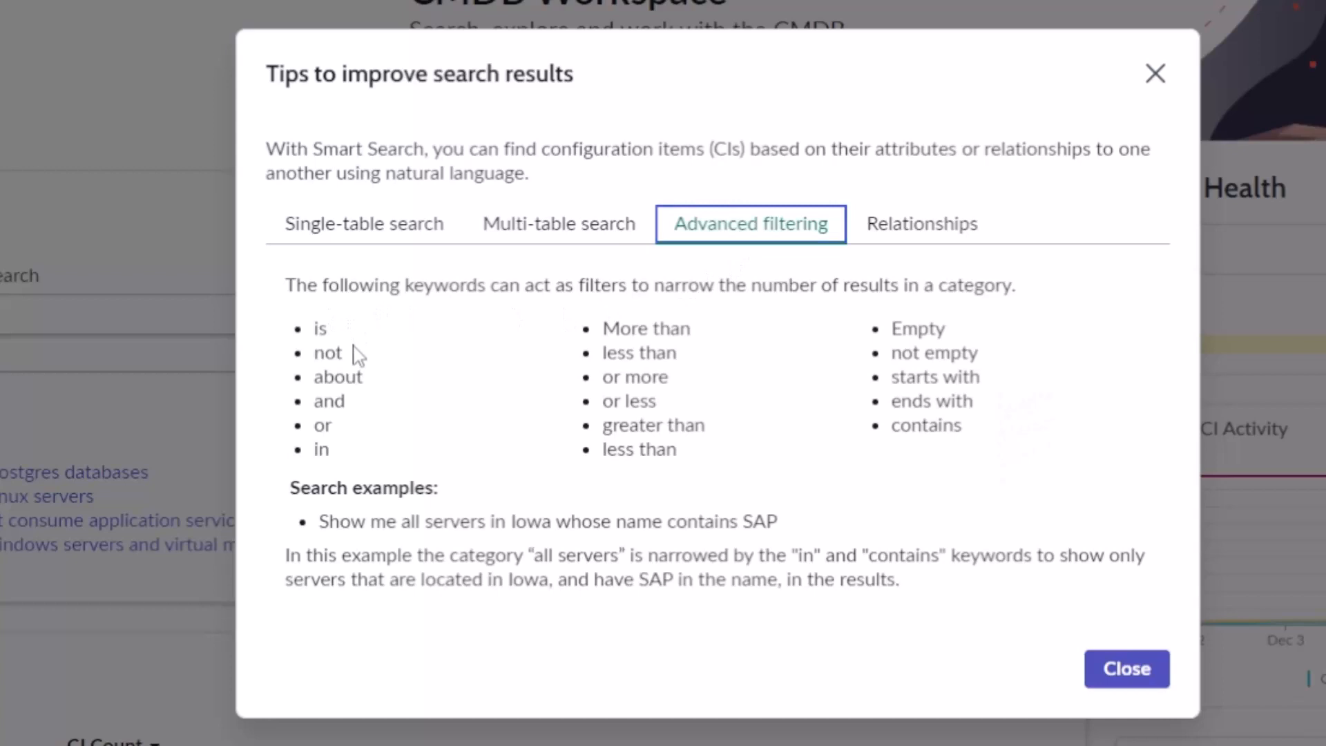
pyautogui.moveTo(919, 319)
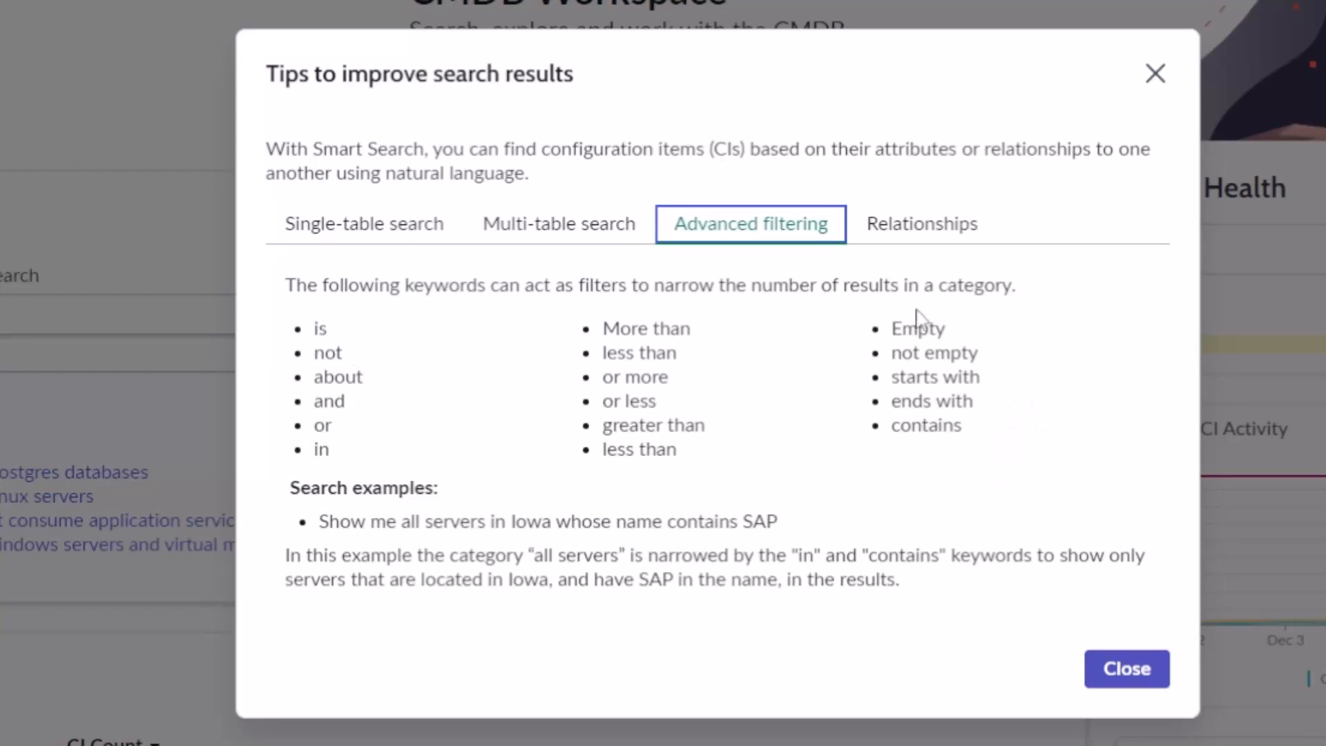
pyautogui.moveTo(808, 323)
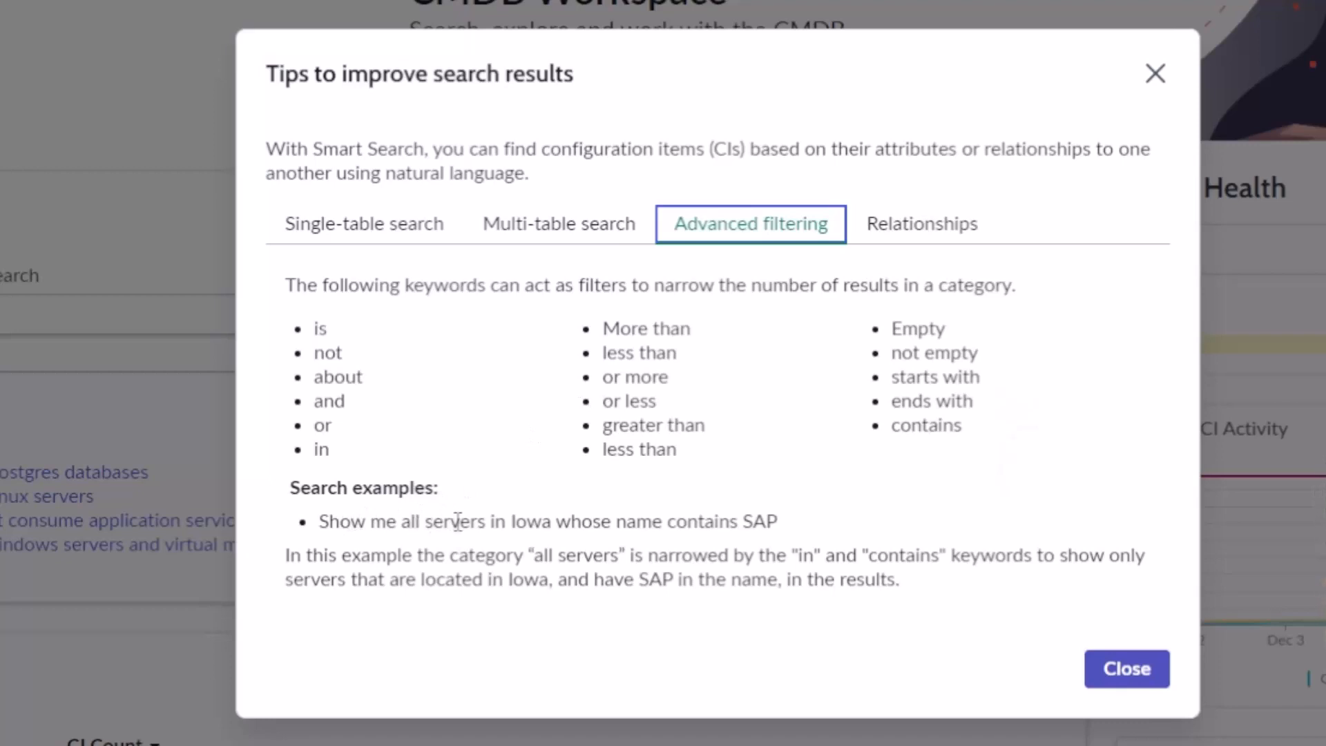
pyautogui.click(921, 223)
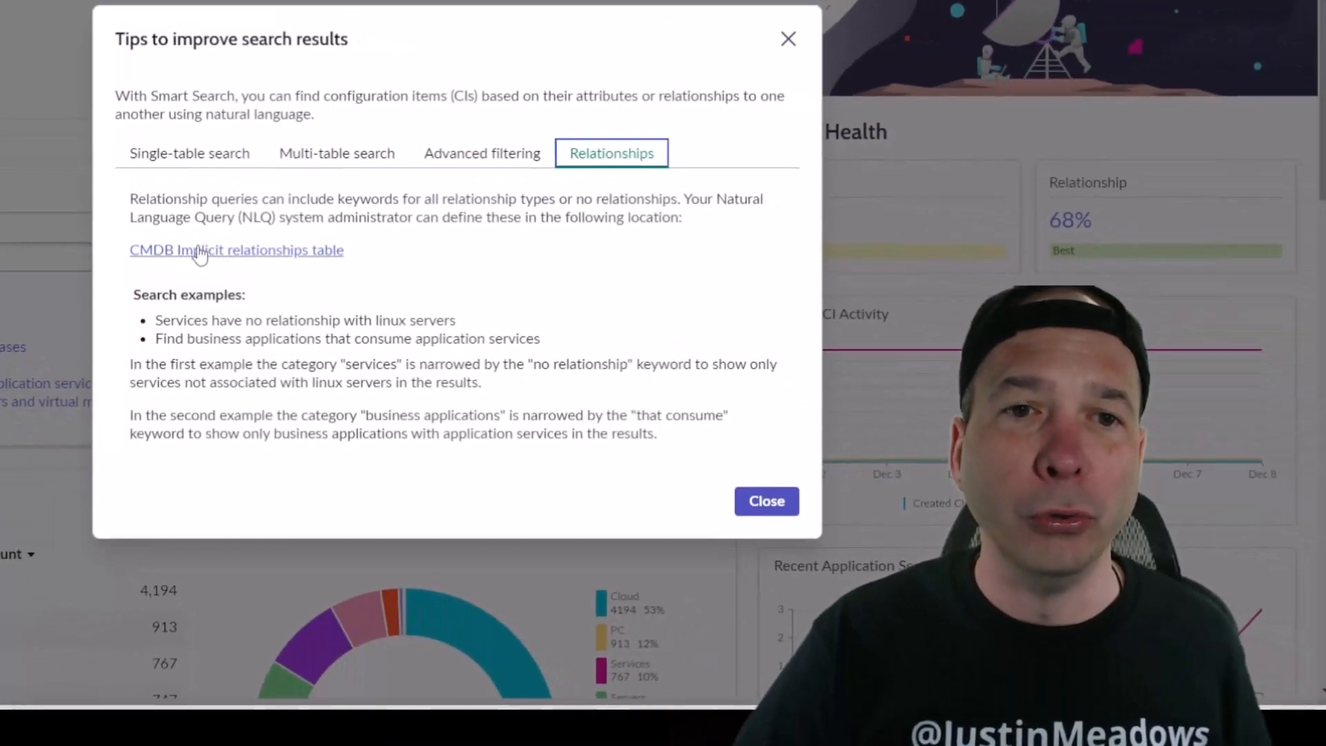
pyautogui.moveTo(216, 272)
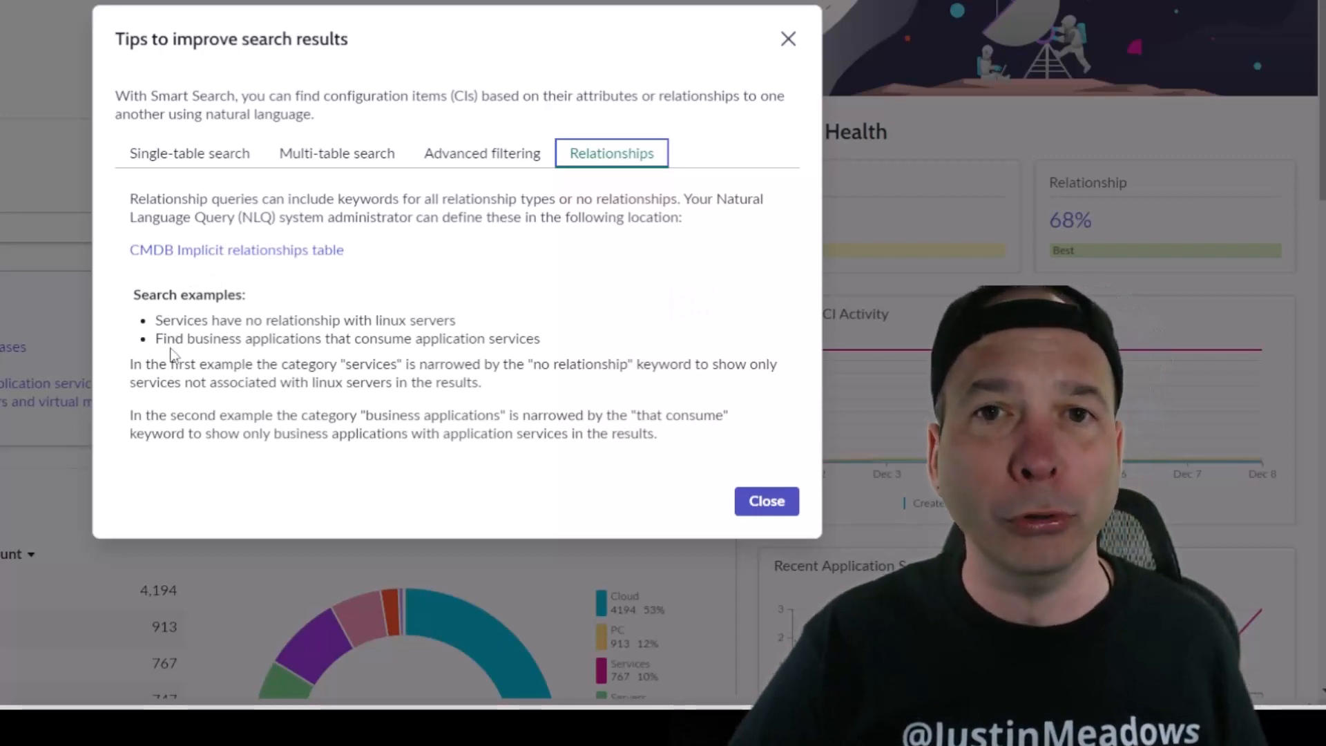
pyautogui.click(189, 153)
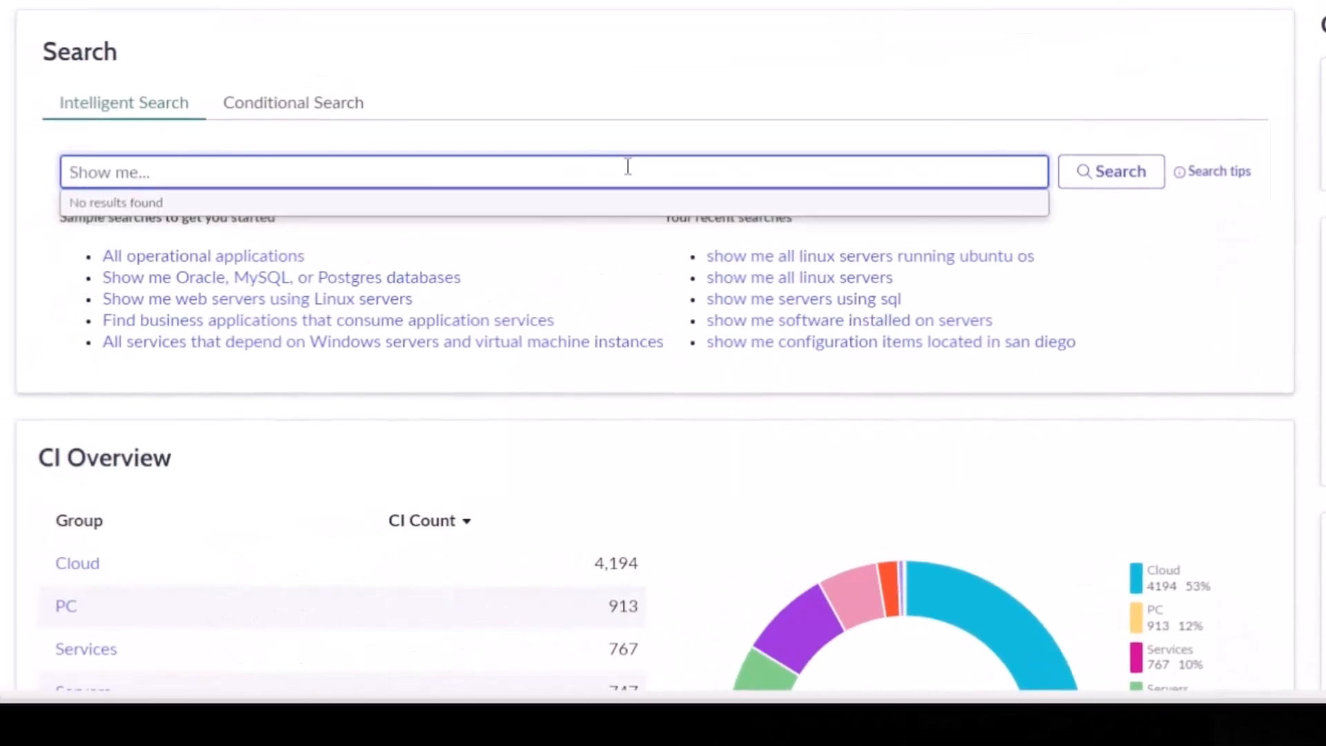
# Search 'show me docker containers', view the 31 container results, then return home
pyautogui.write('show me docker containers')
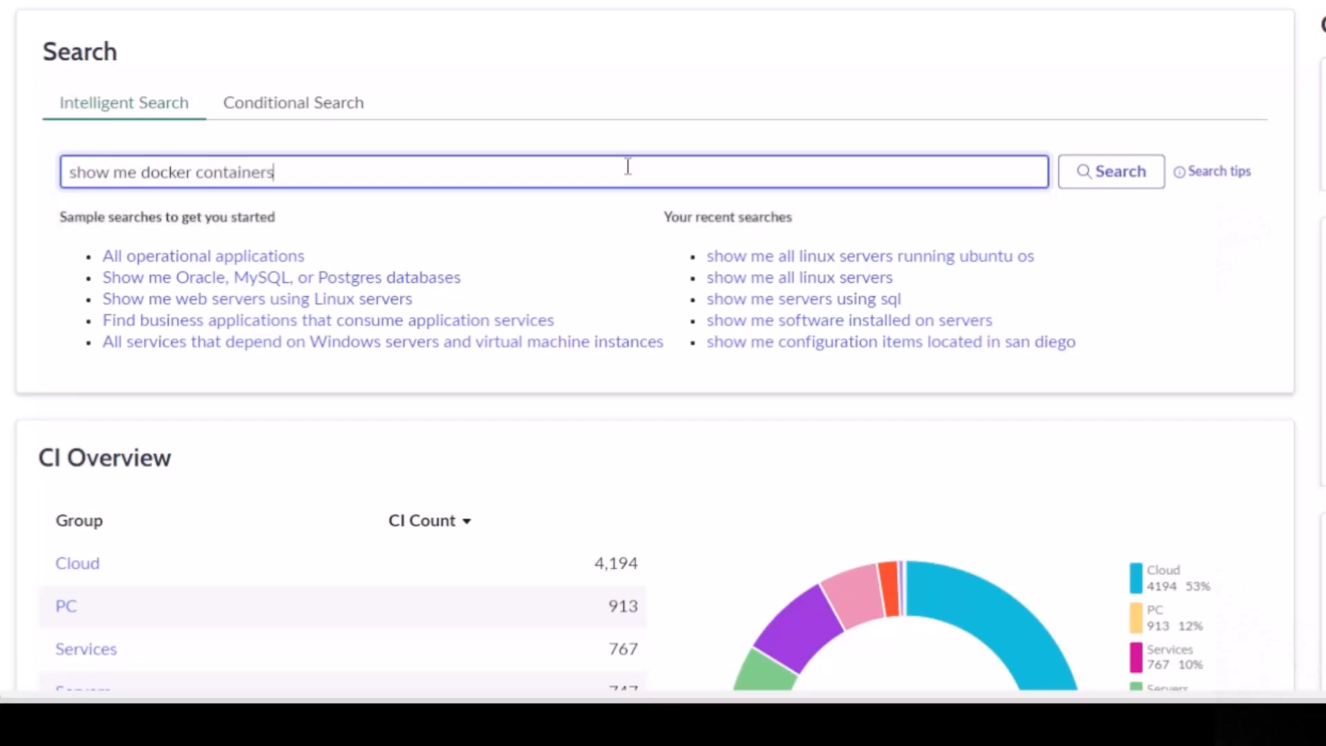
pyautogui.click(1110, 171)
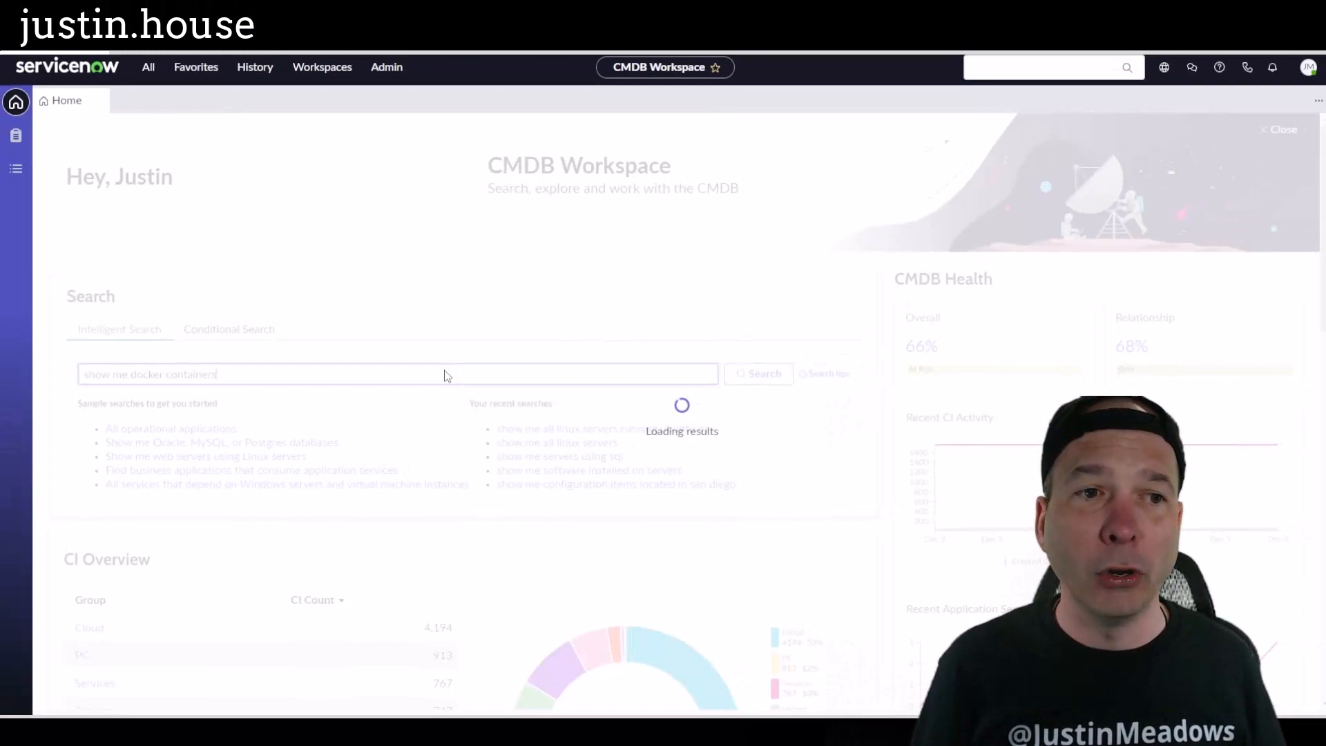
pyautogui.click(756, 374)
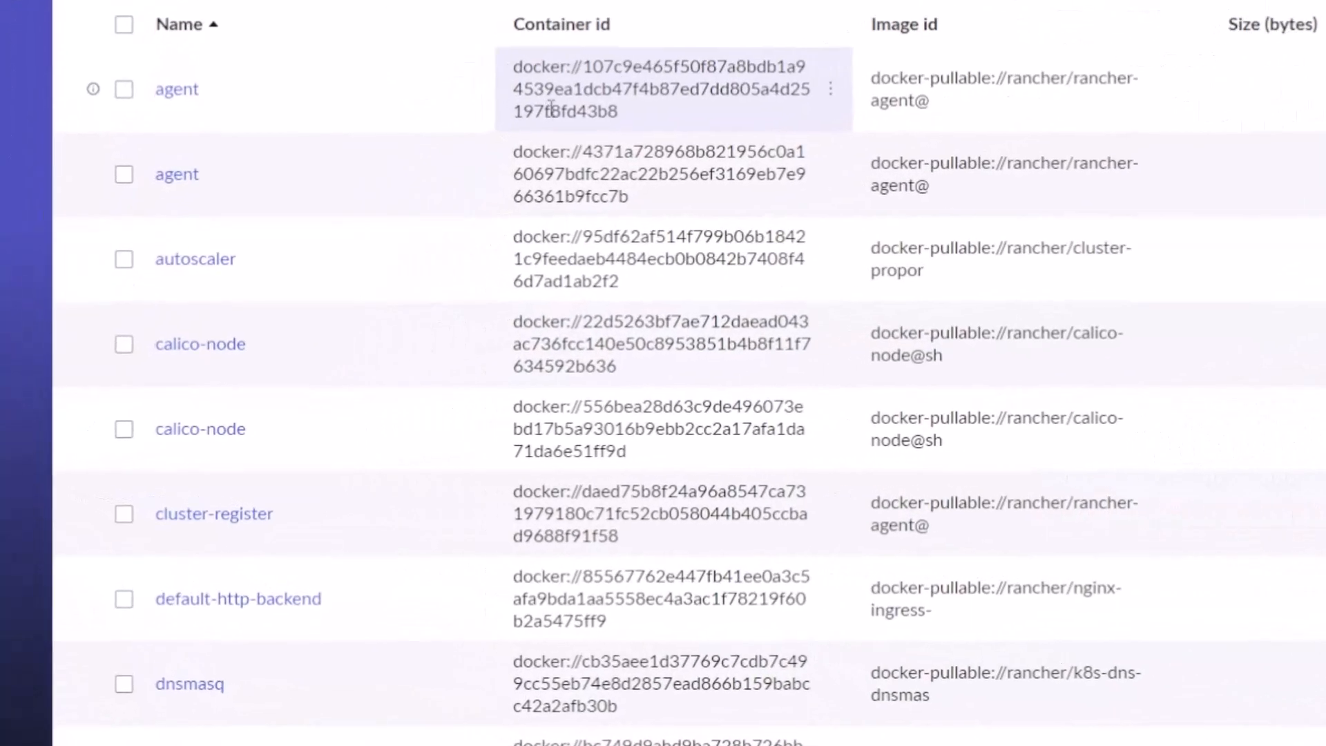
pyautogui.scroll(-3)
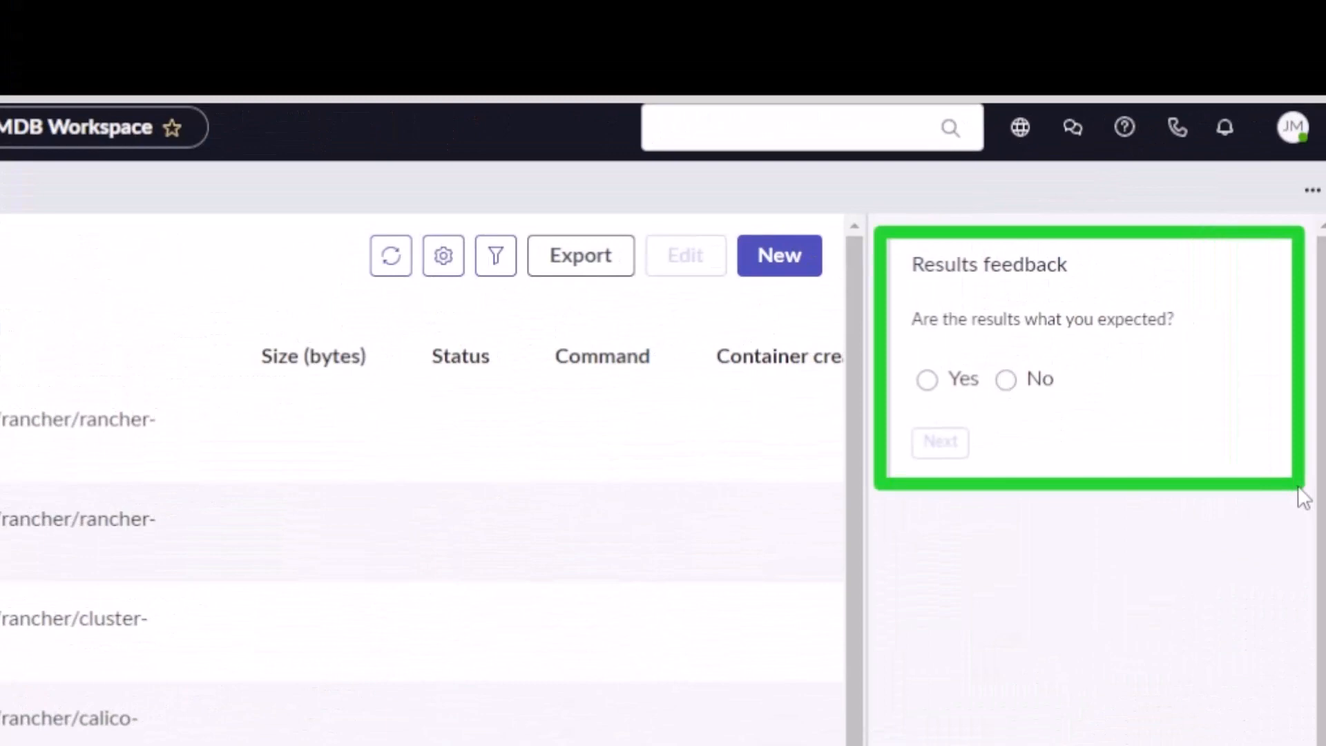
pyautogui.moveTo(1283, 496)
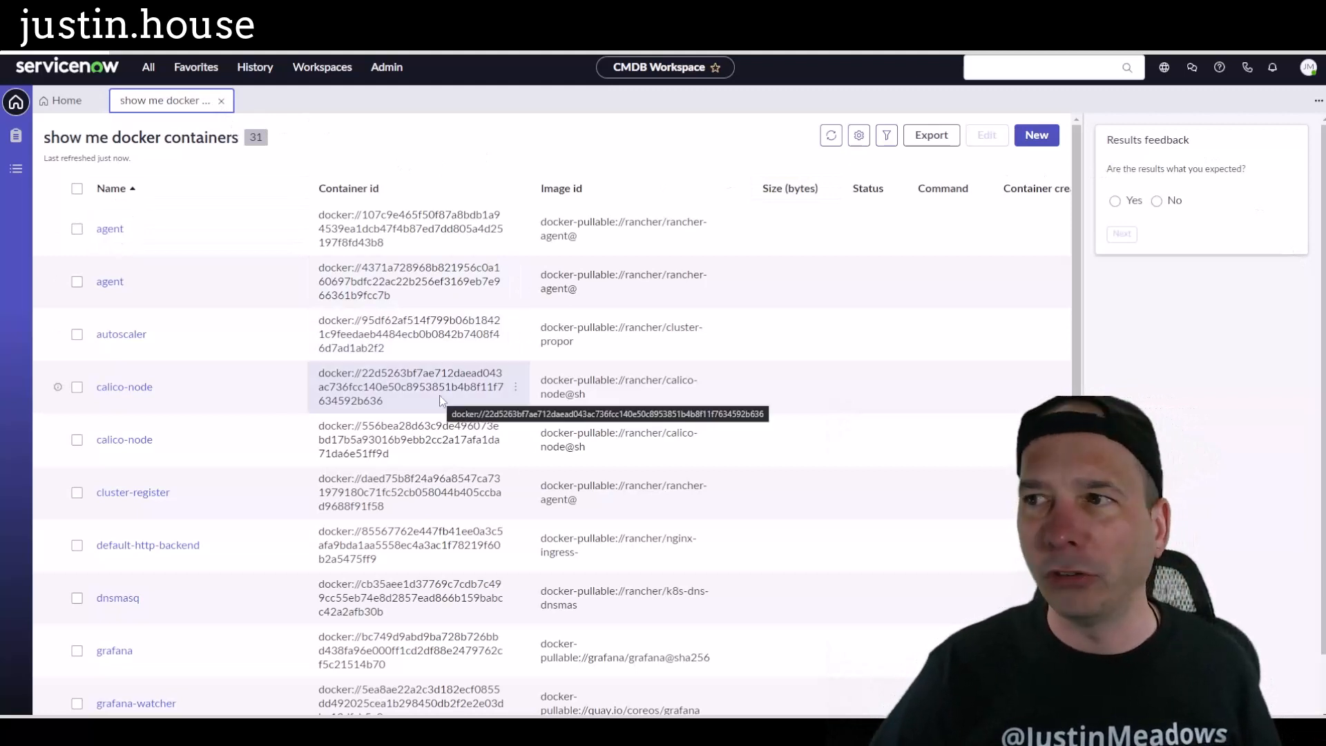
pyautogui.click(65, 99)
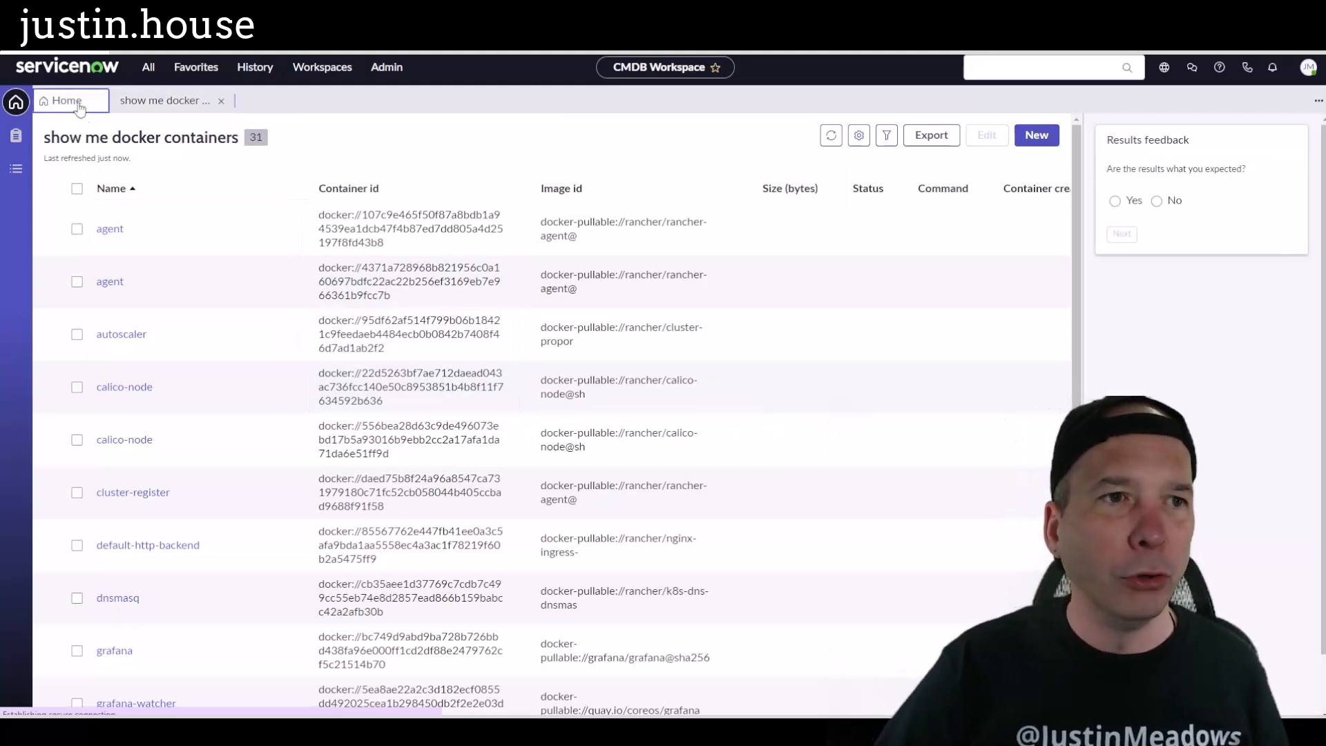
# Search 'show me all databases on windows servers' and view its results tab with 0 records
pyautogui.click(65, 100)
pyautogui.write('show me all databases on wind')
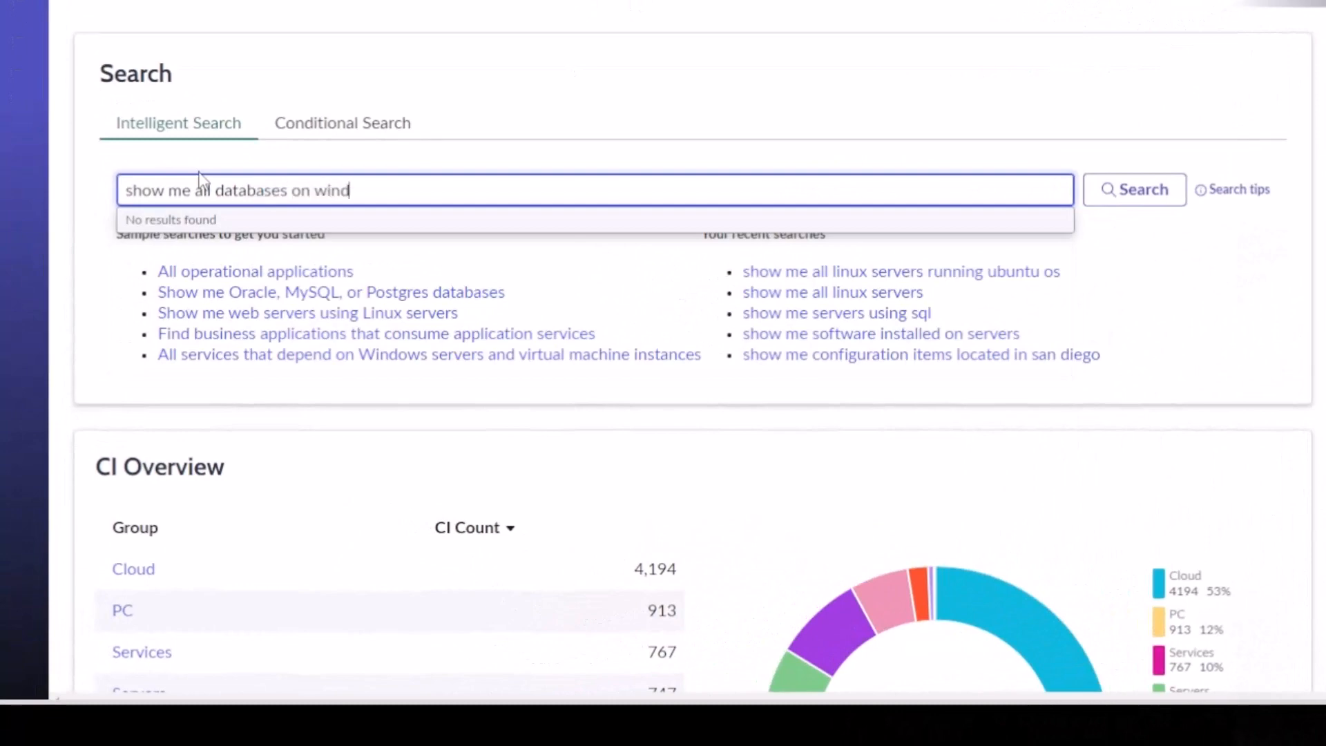
pyautogui.click(1134, 190)
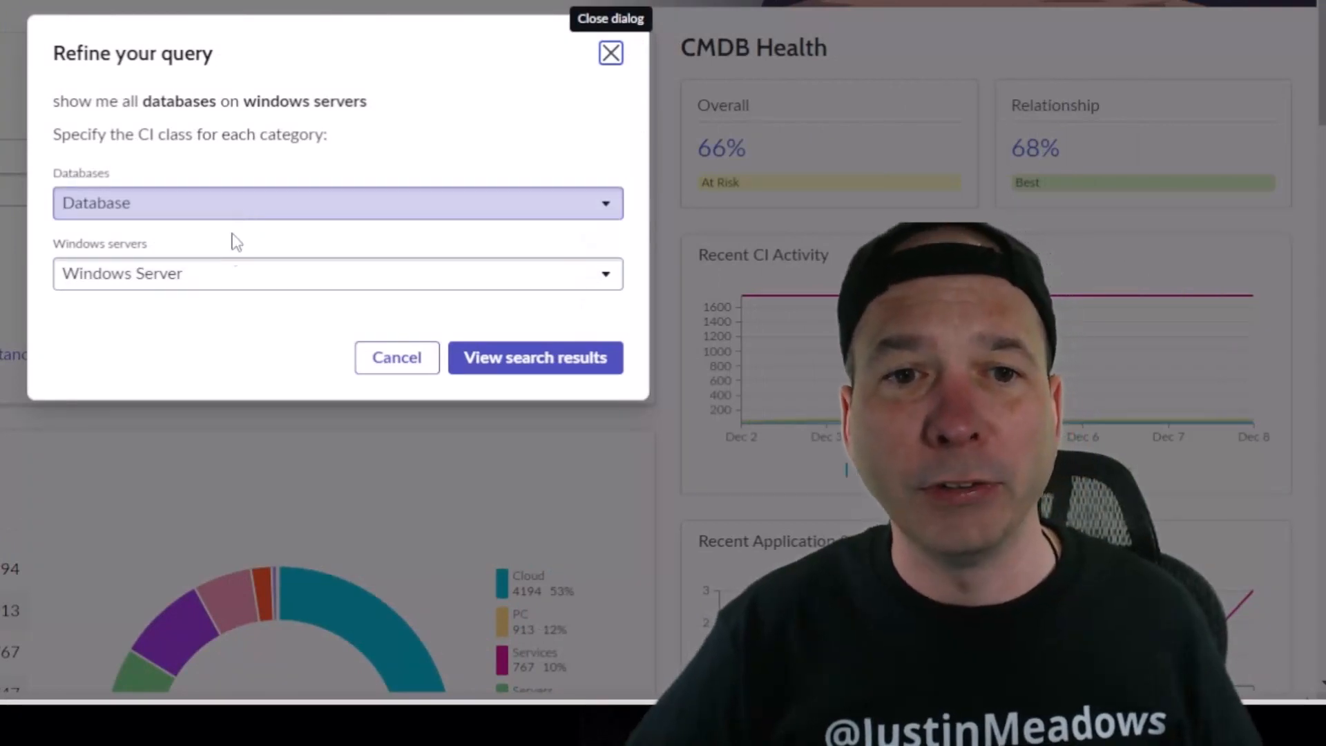
pyautogui.click(535, 356)
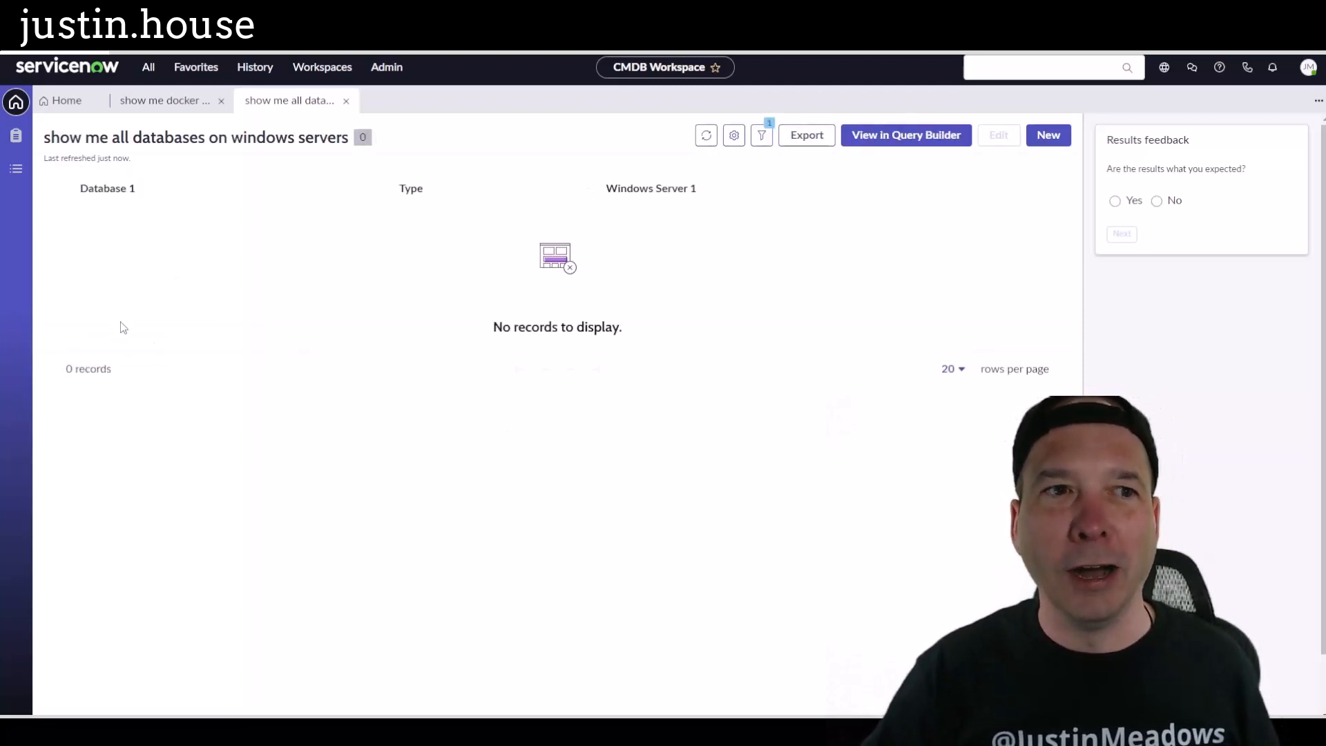
pyautogui.moveTo(685, 310)
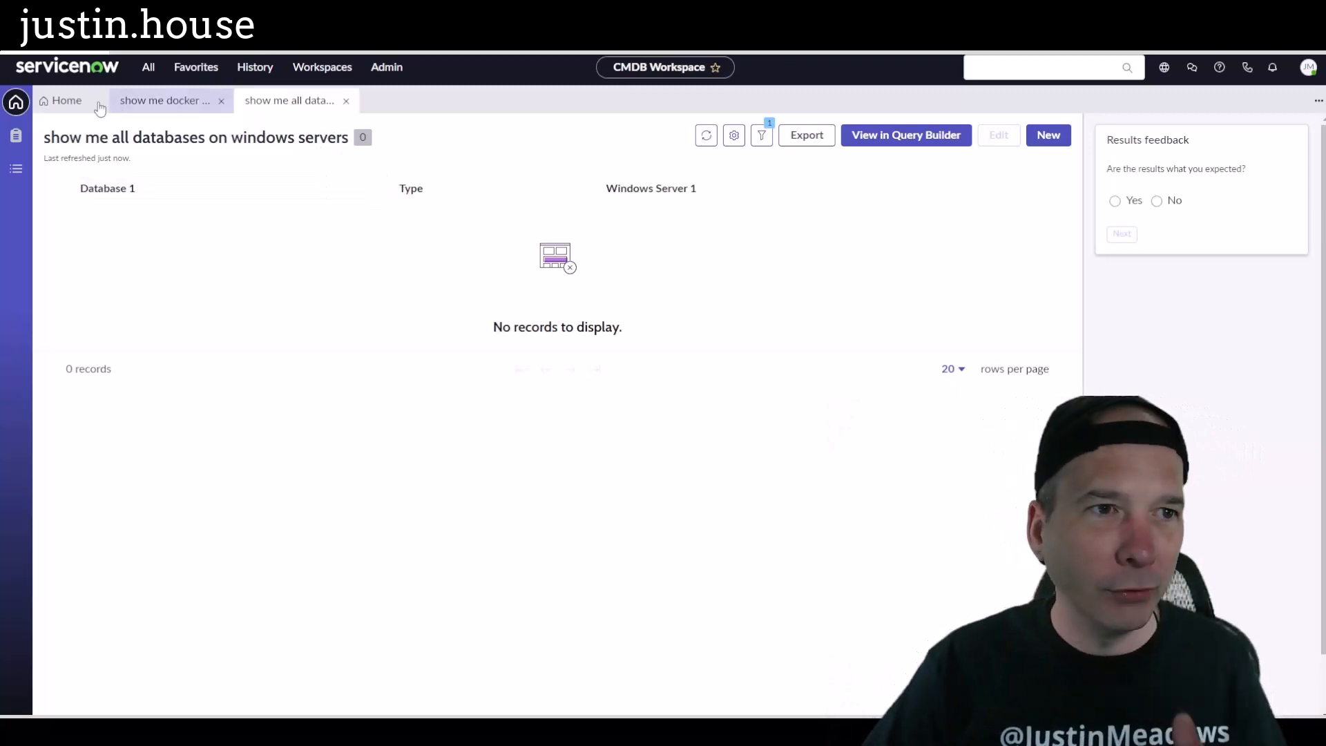
# Search 'show me configuration items located in san diego' and view its 381 results
pyautogui.click(67, 99)
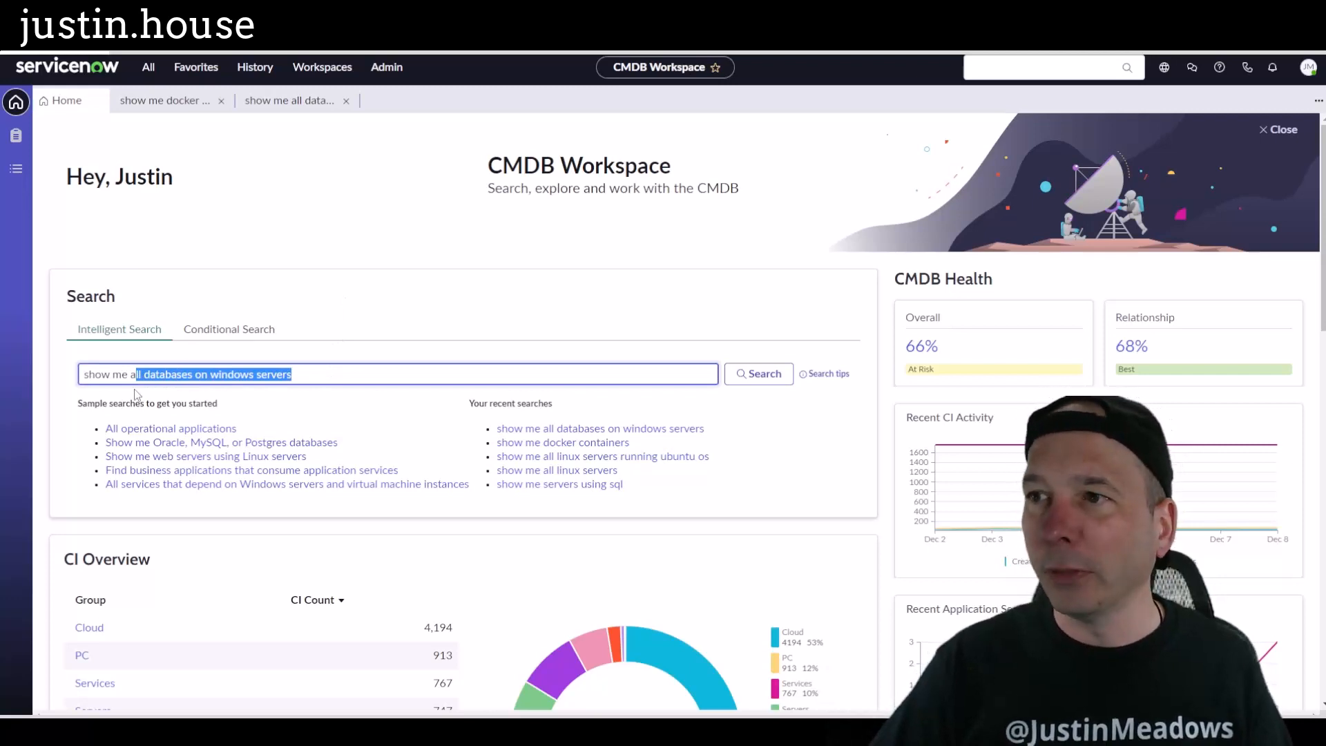
pyautogui.write('show me co')
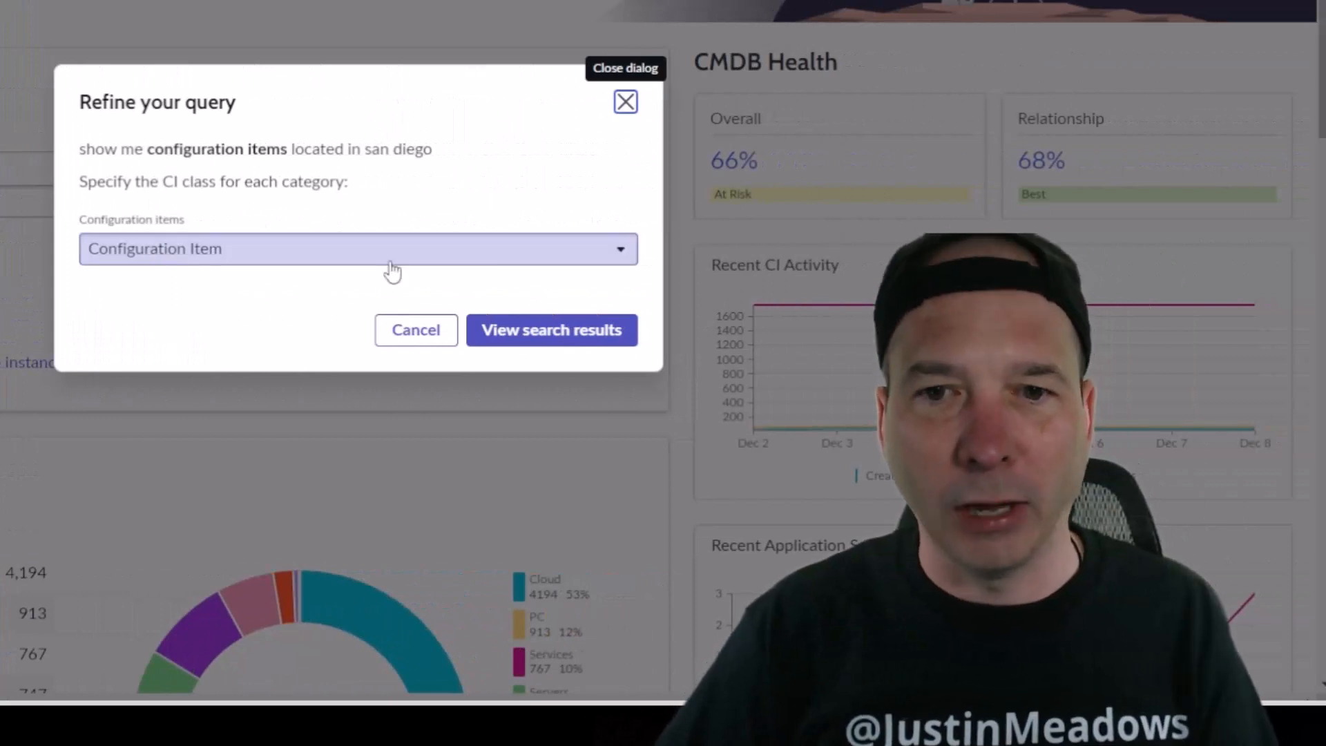
pyautogui.click(551, 330)
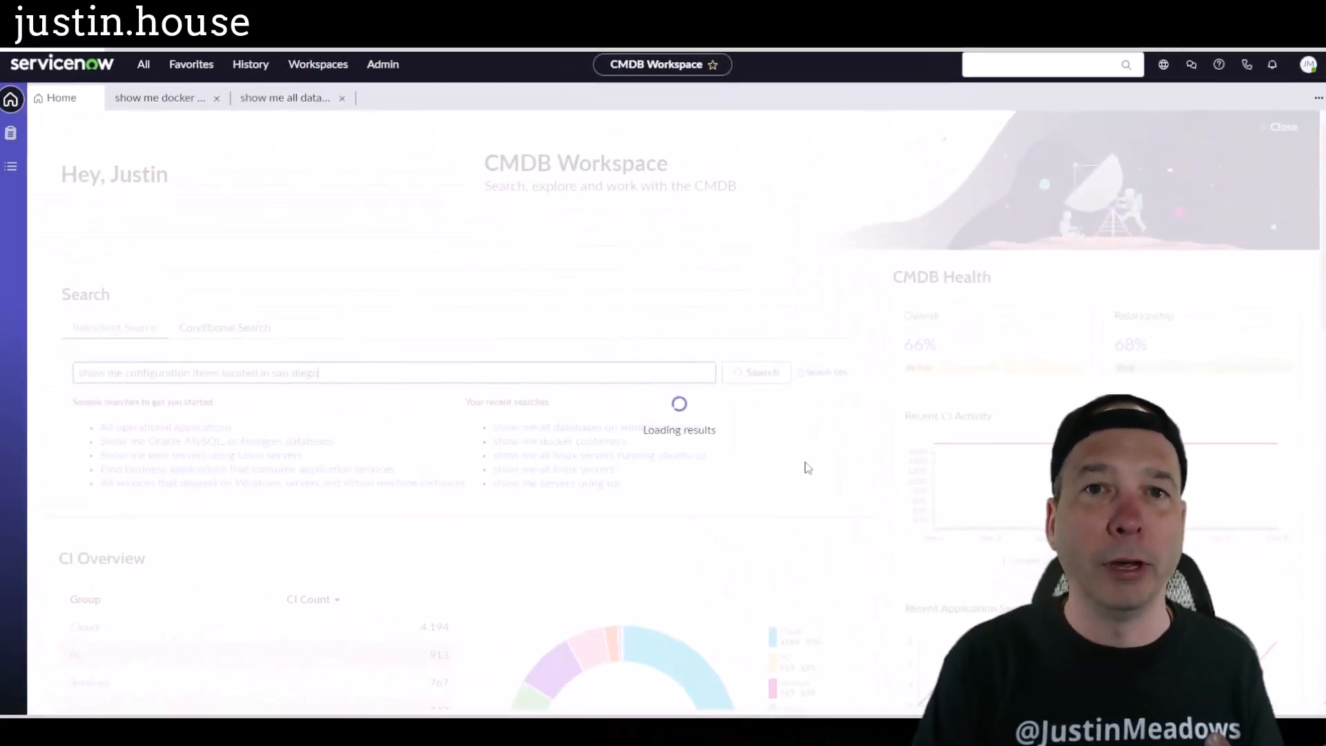
pyautogui.click(760, 373)
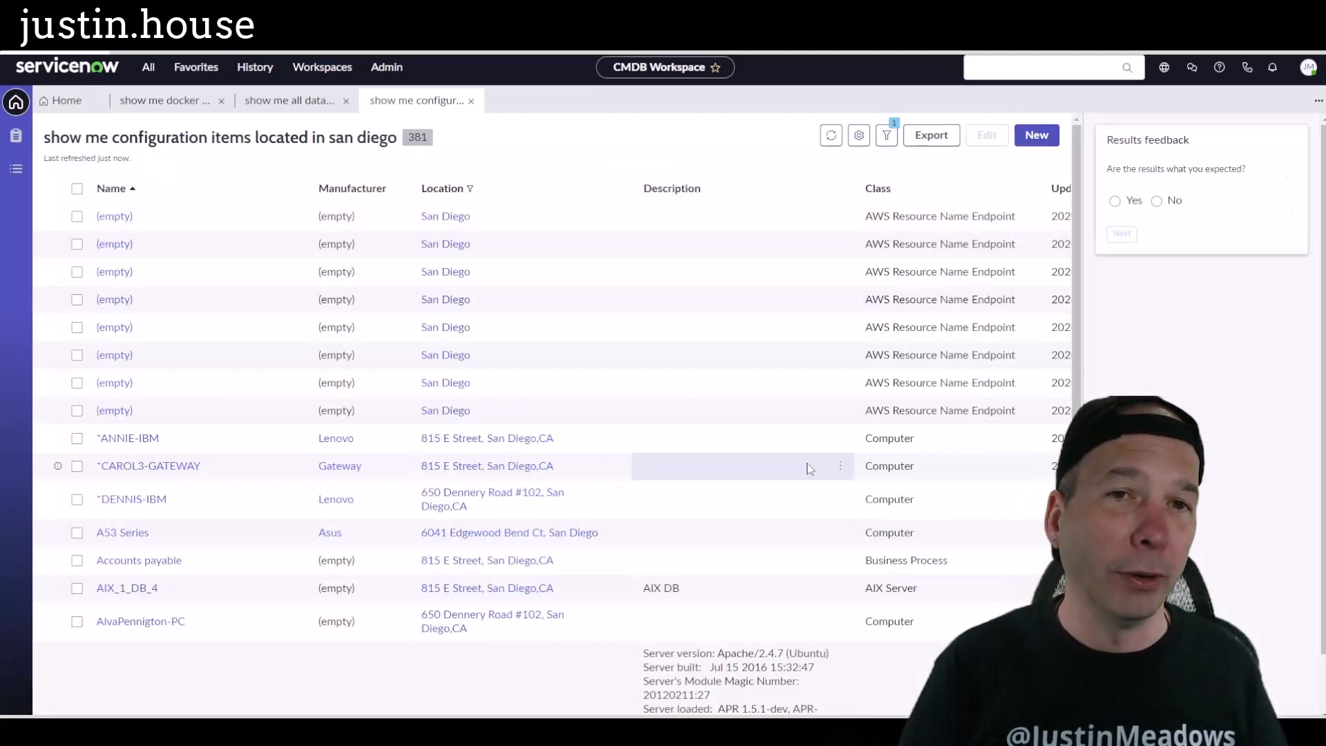
pyautogui.moveTo(718, 402)
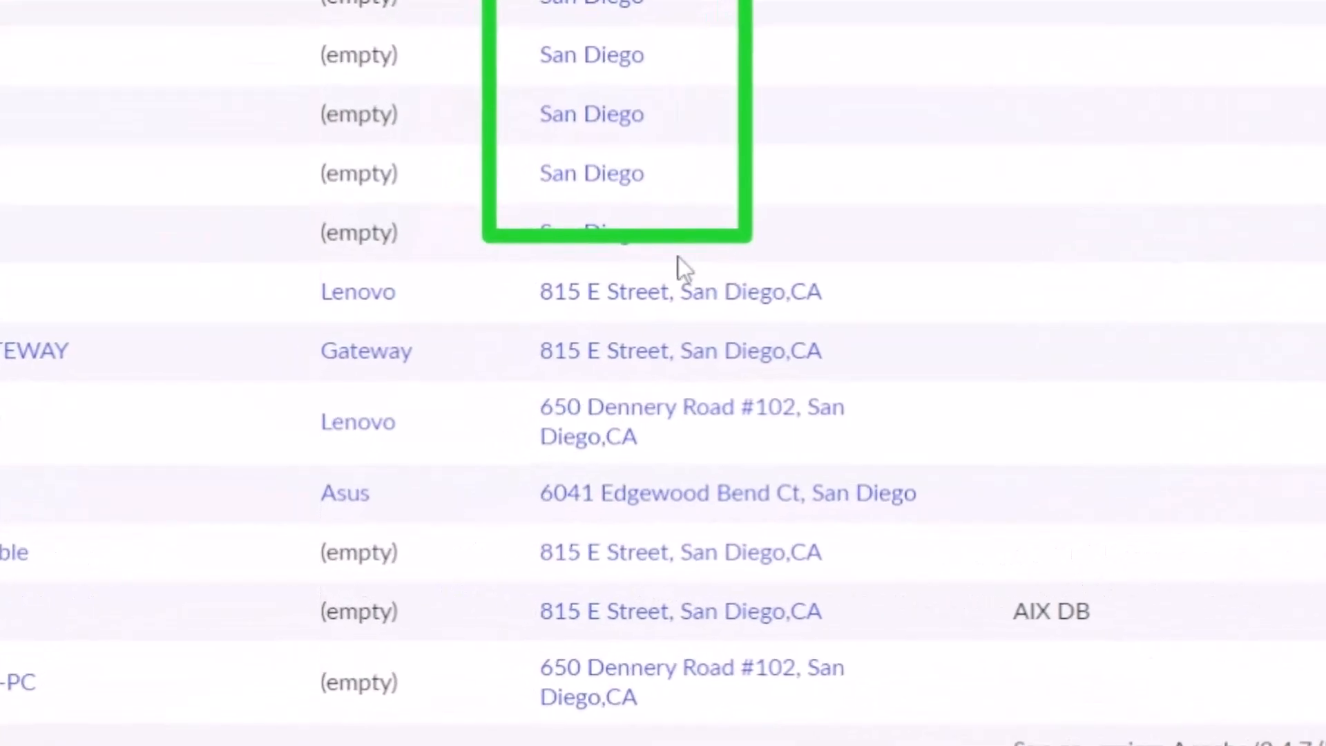
# Browse the San Diego results list and move to another page of records
pyautogui.moveTo(685, 254); pyautogui.dragTo(816, 677)
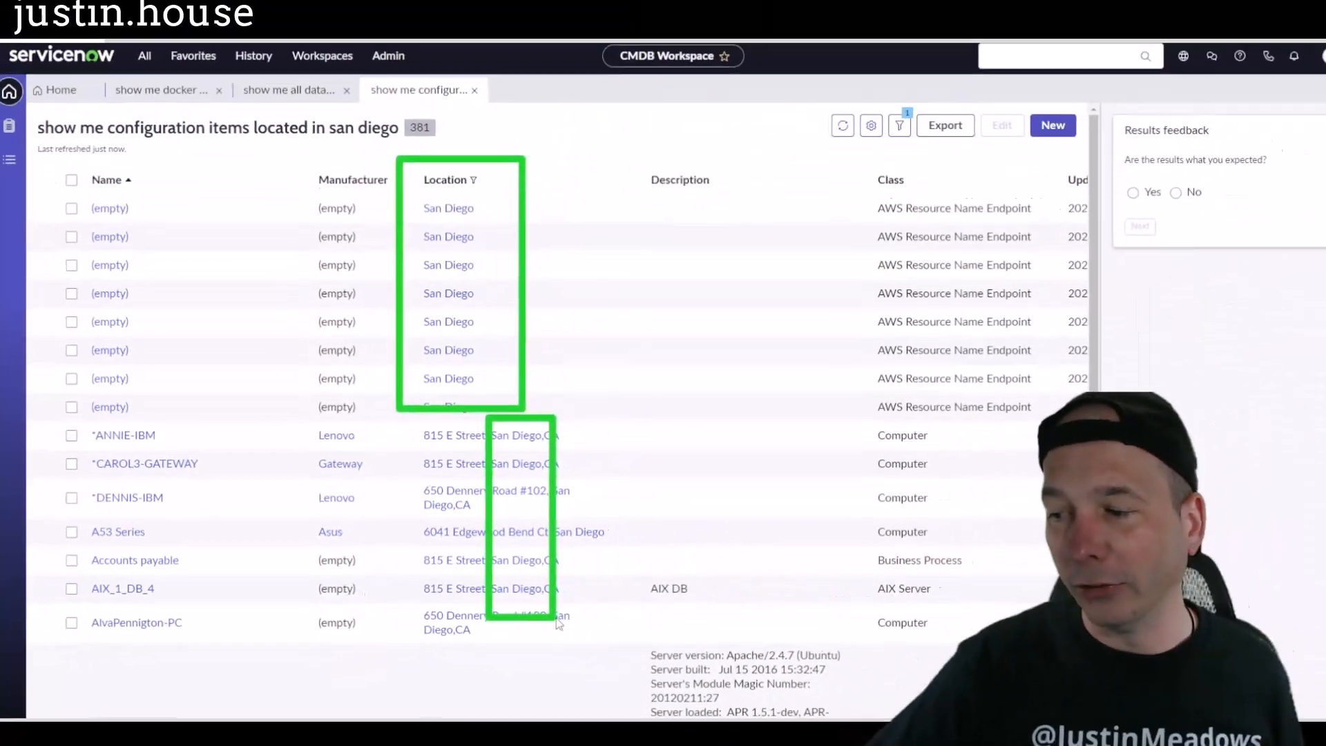
pyautogui.scroll(-3)
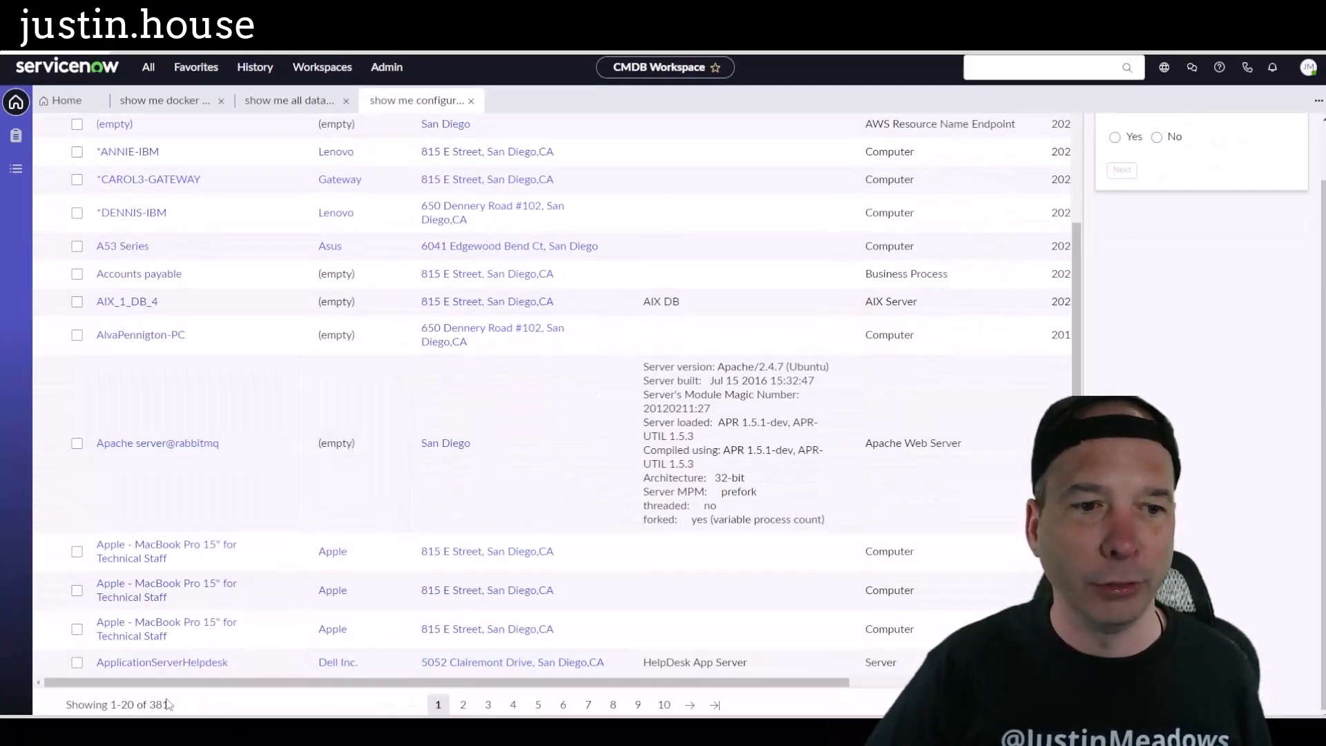
pyautogui.click(611, 704)
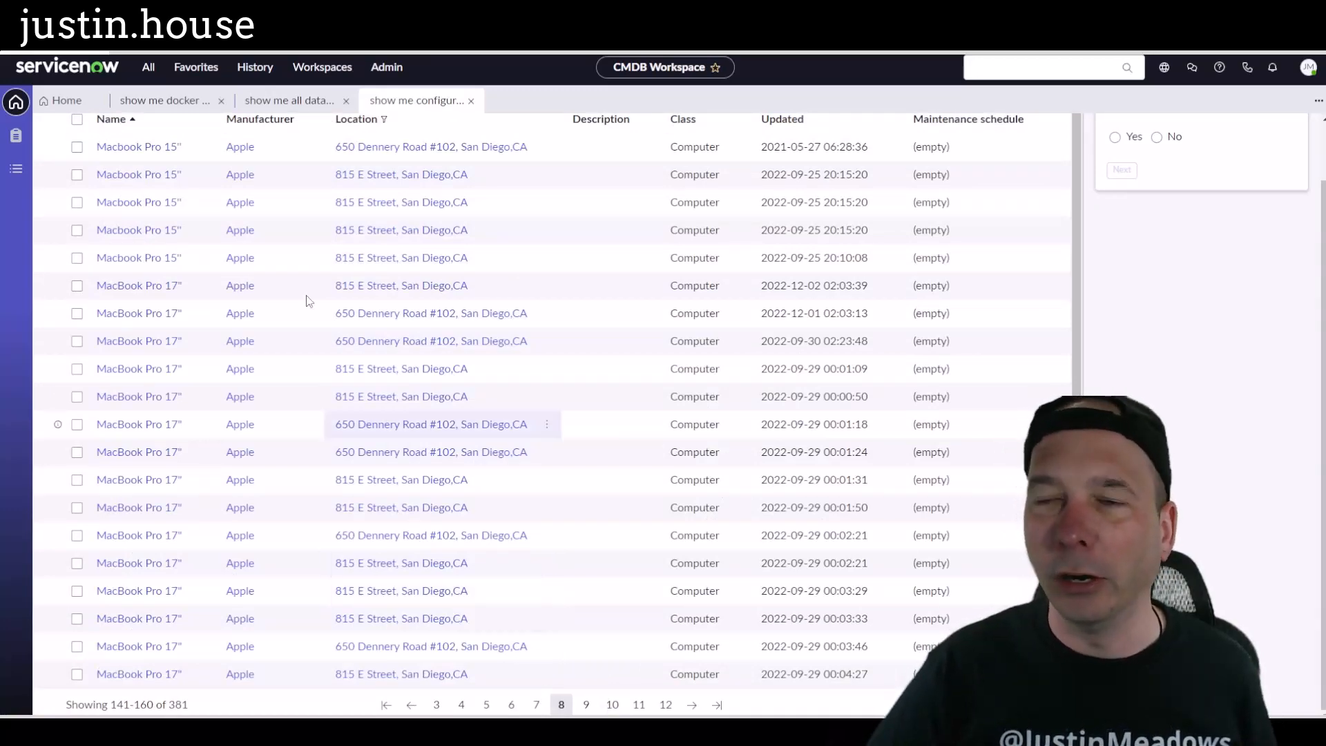
pyautogui.click(66, 99)
pyautogui.write('show me soft')
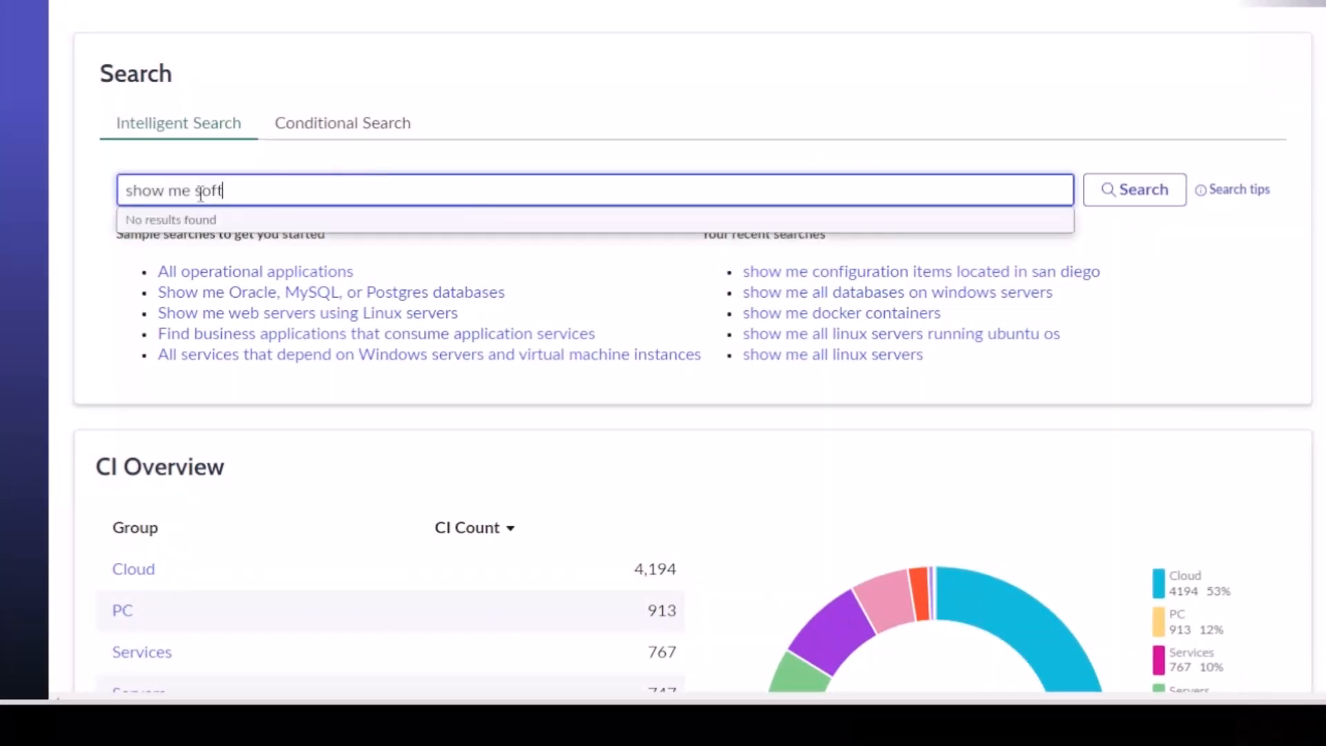
# Search 'show me software installed on servers' and view the servers-with-software results
pyautogui.write('ware installed on')
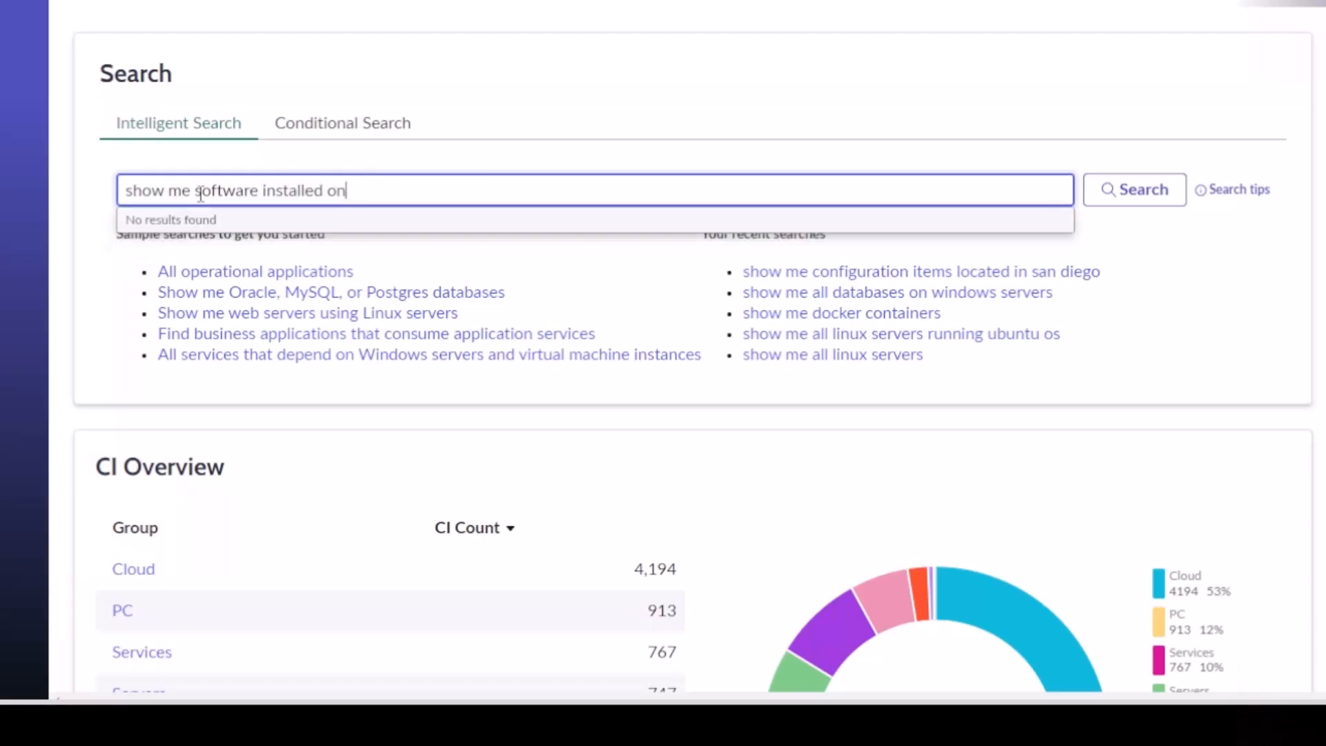
pyautogui.write('servers')
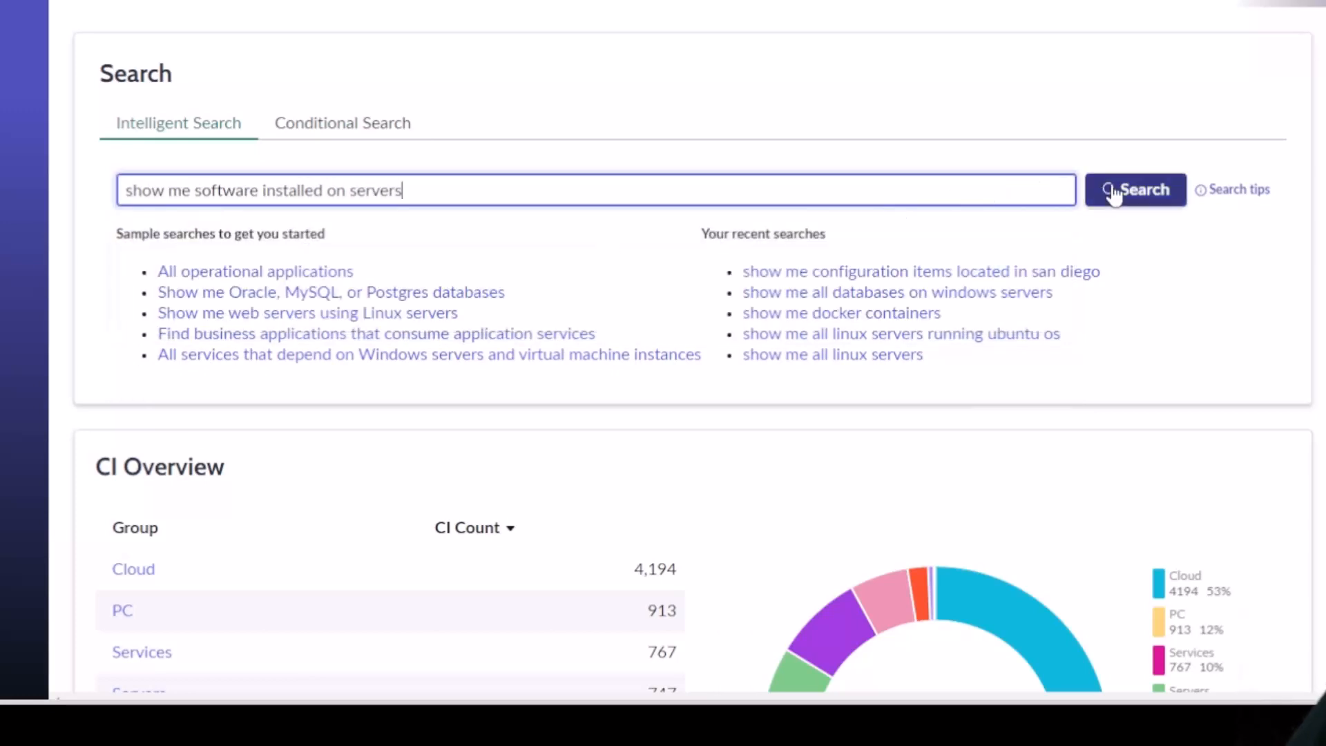
pyautogui.click(1135, 190)
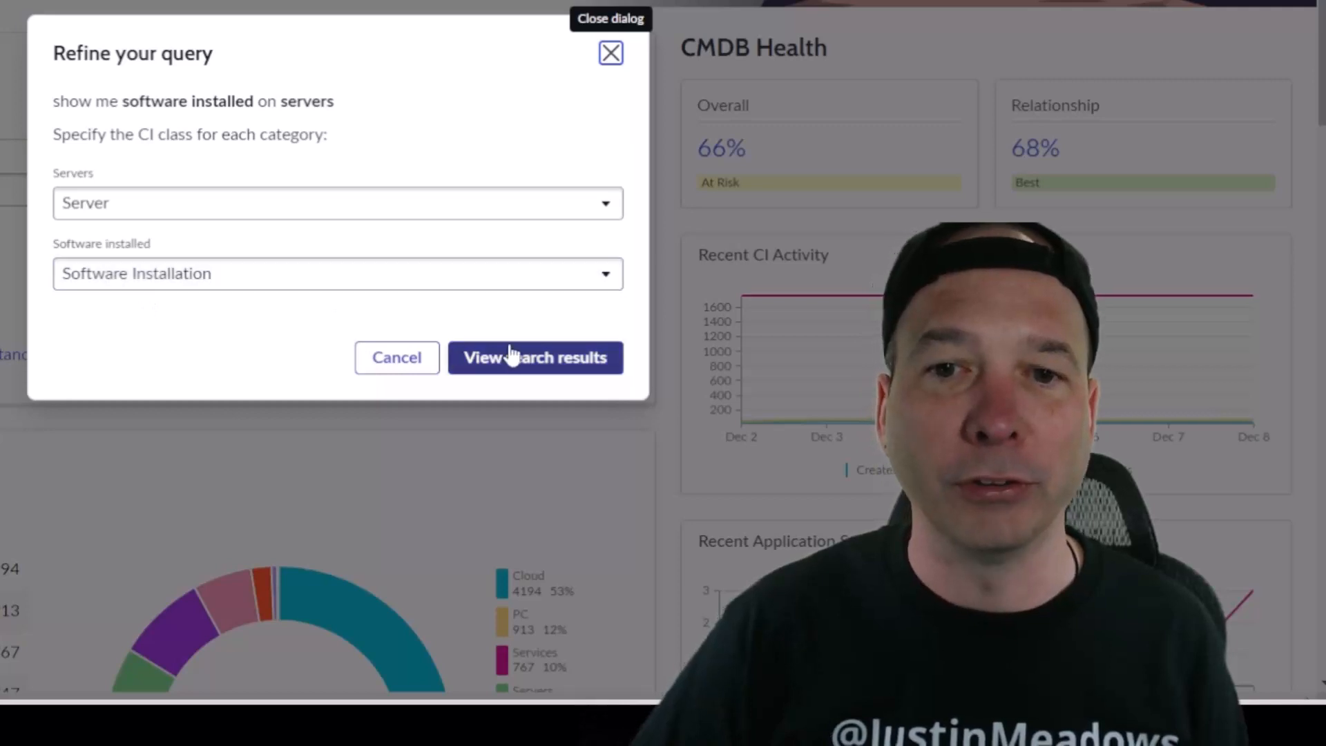
pyautogui.click(536, 356)
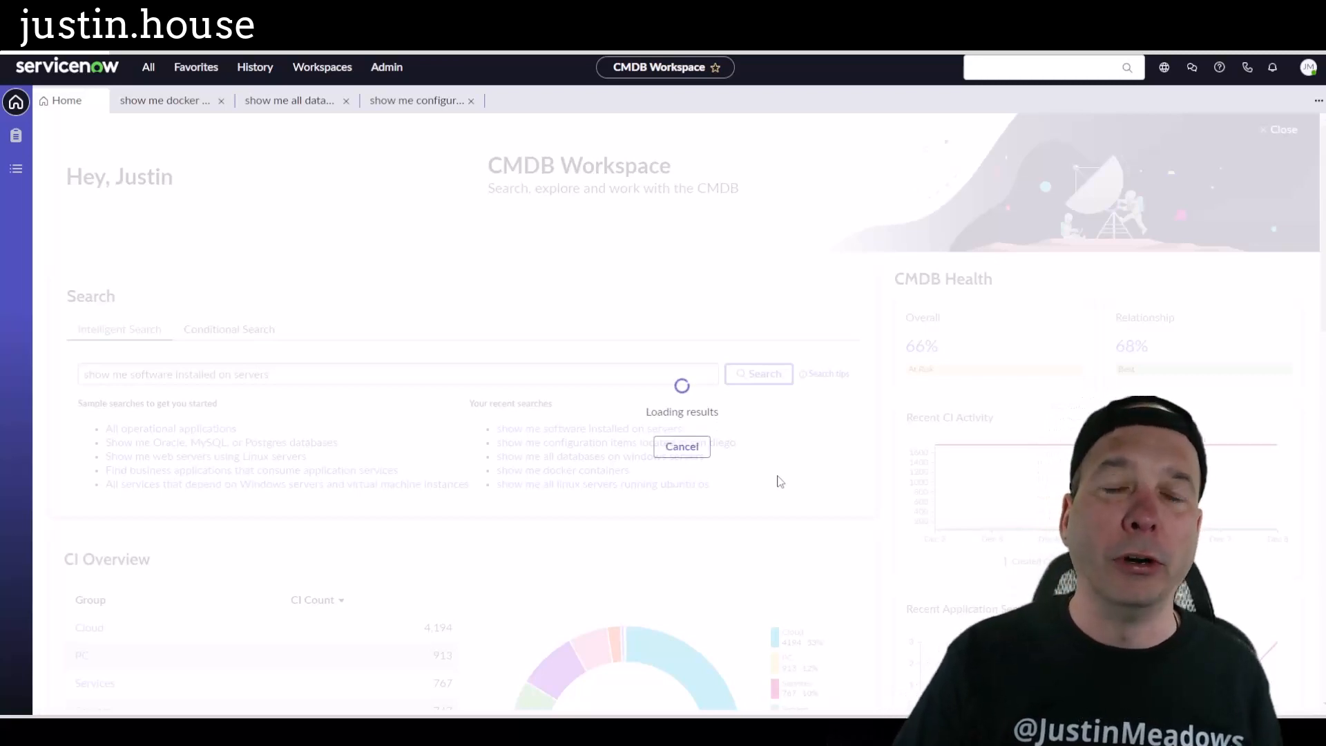
pyautogui.click(758, 374)
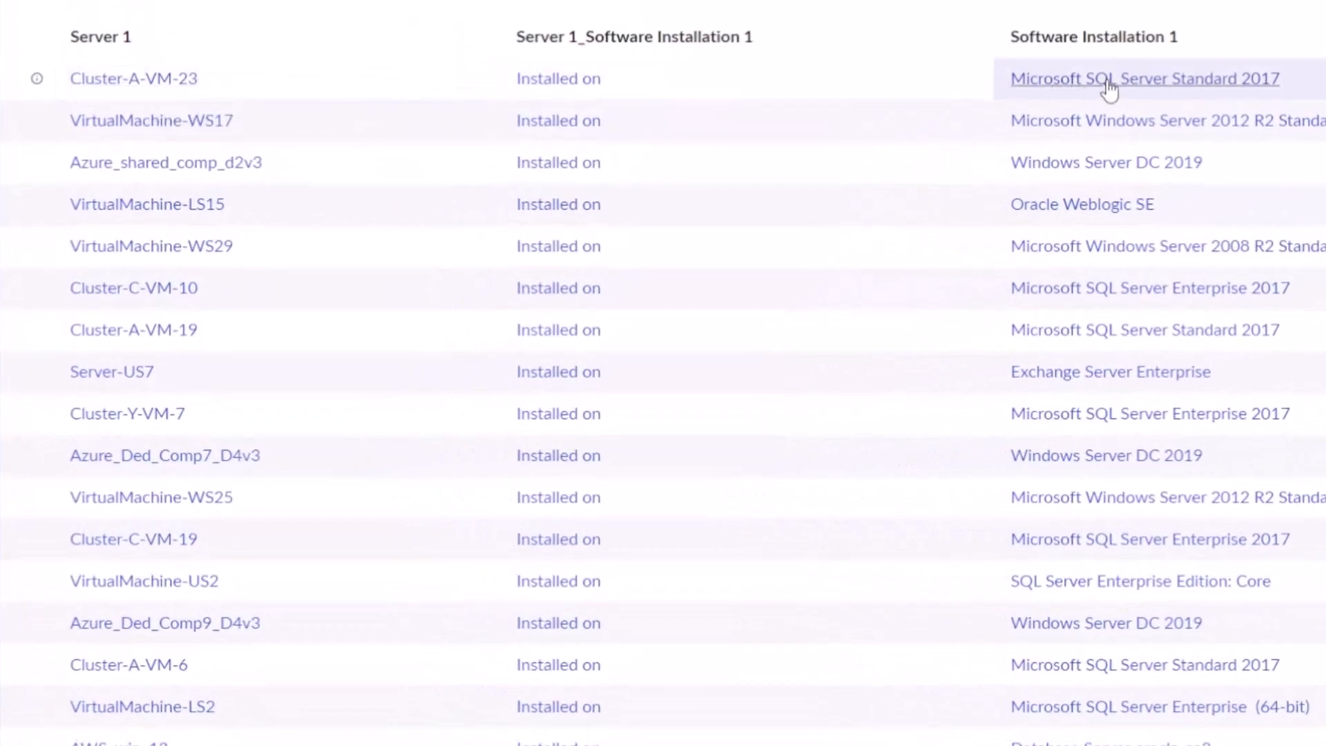
pyautogui.moveTo(110, 372)
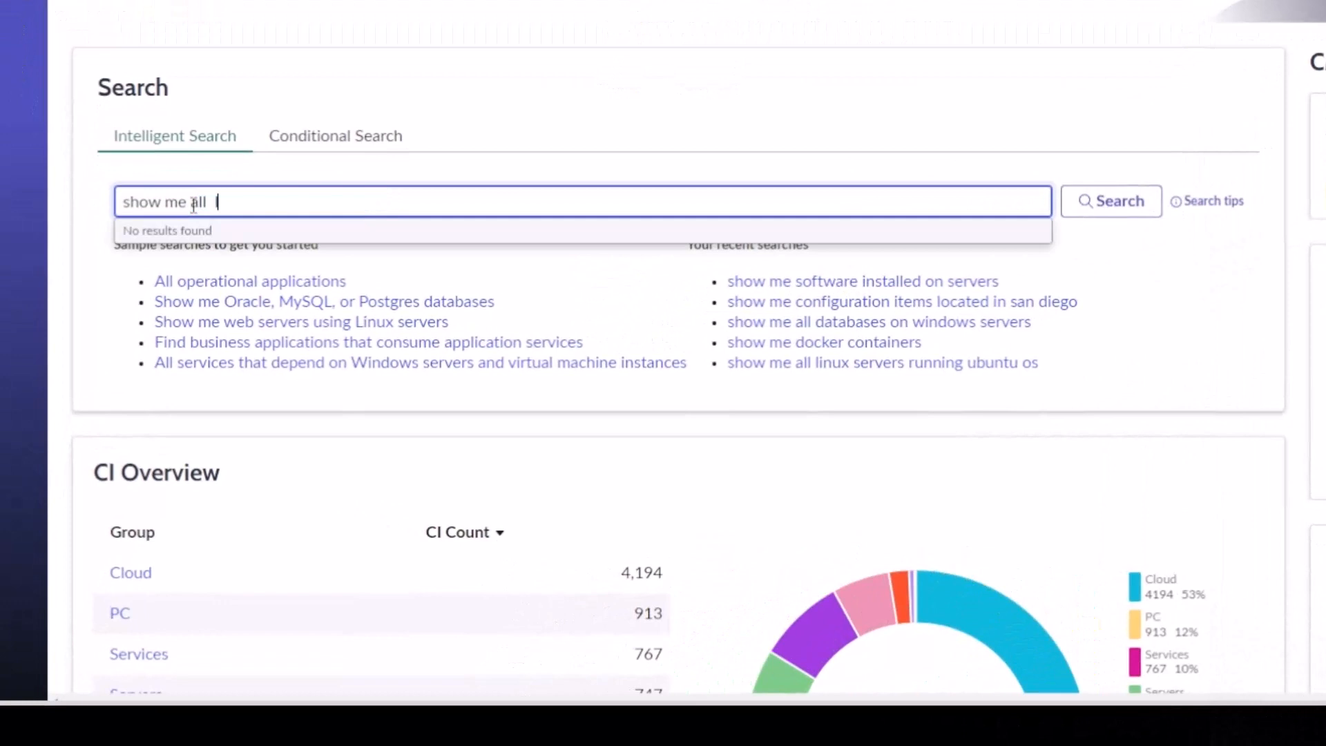
# Search 'show me all linux servers running ubuntu os' and scroll its 18 Linux Server results
pyautogui.write('linux serve')
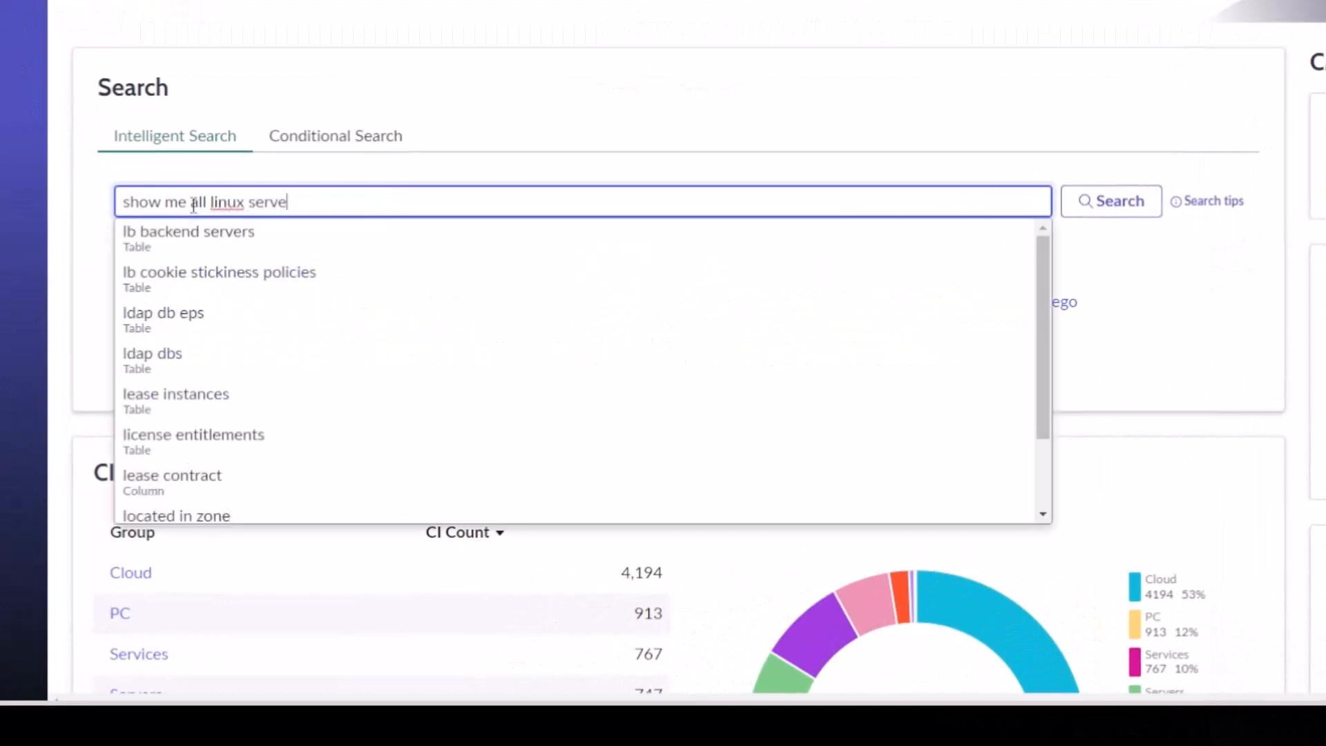
pyautogui.write('rs running ubuntu os')
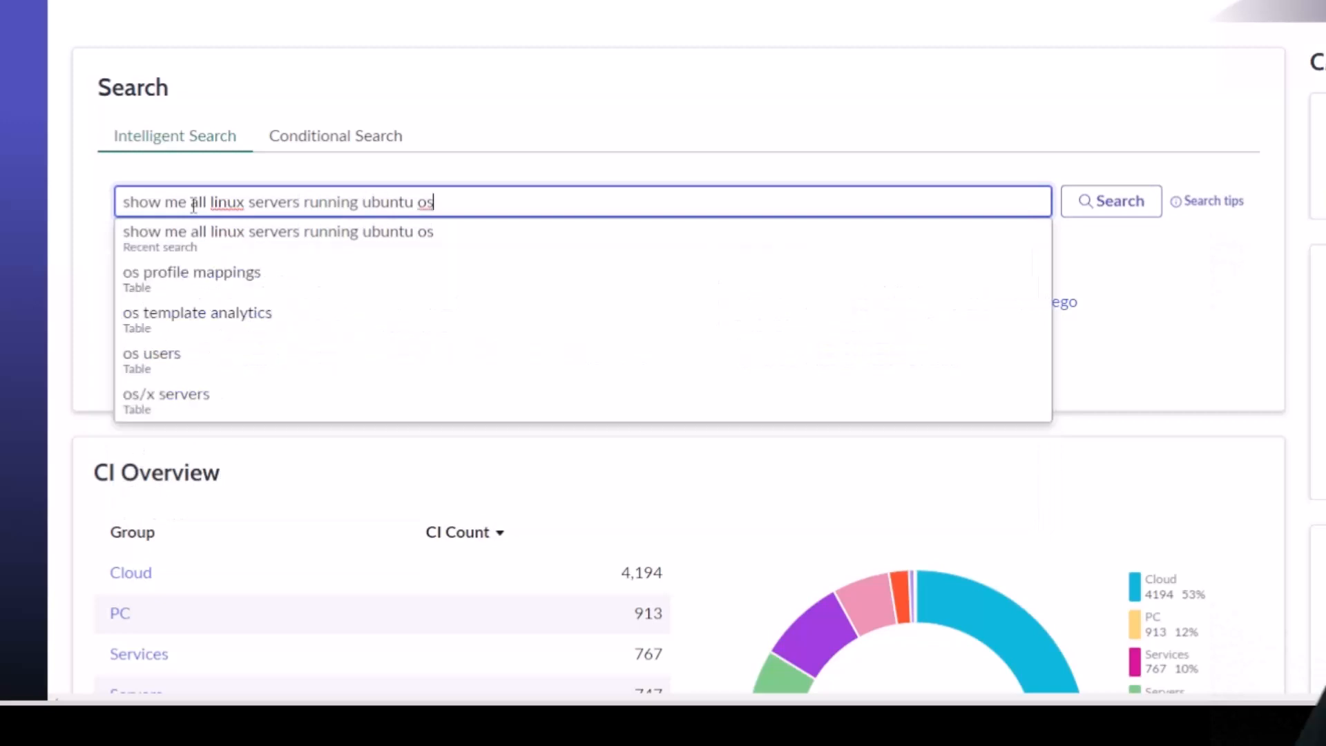
pyautogui.click(1110, 202)
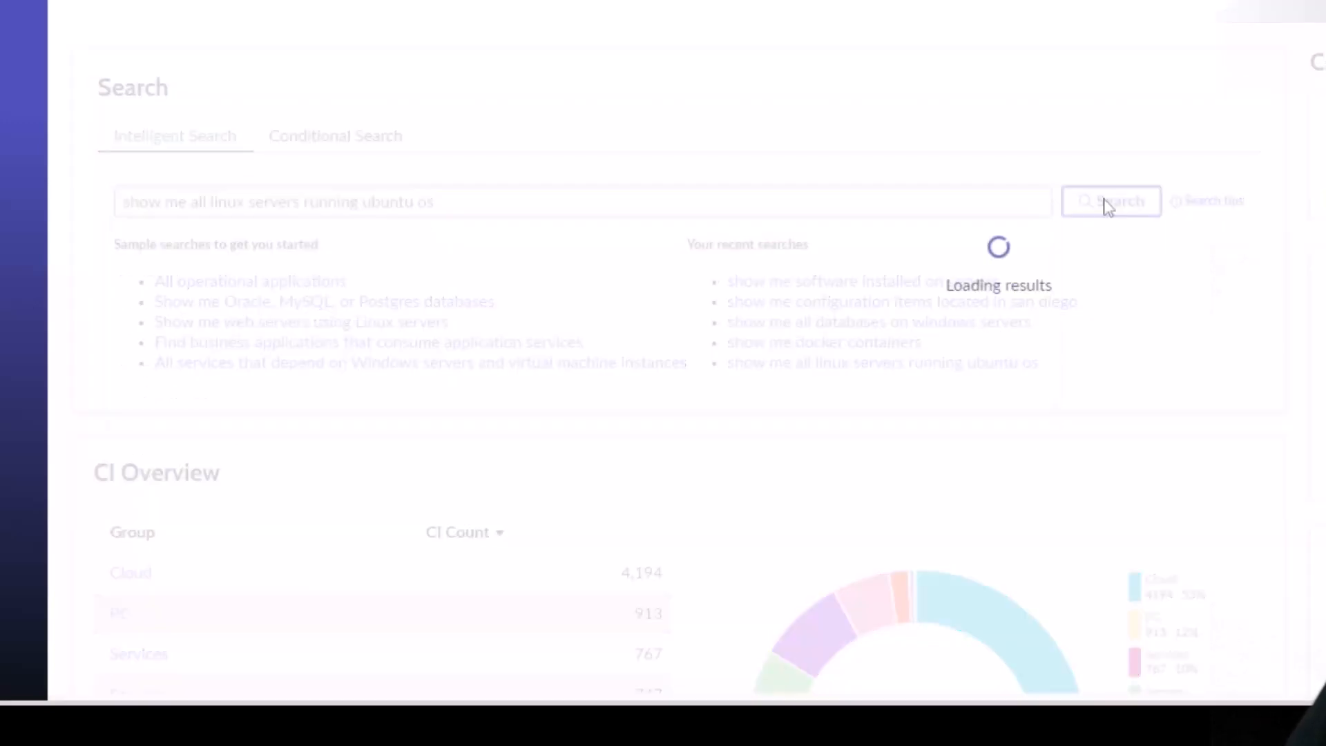
pyautogui.click(1109, 201)
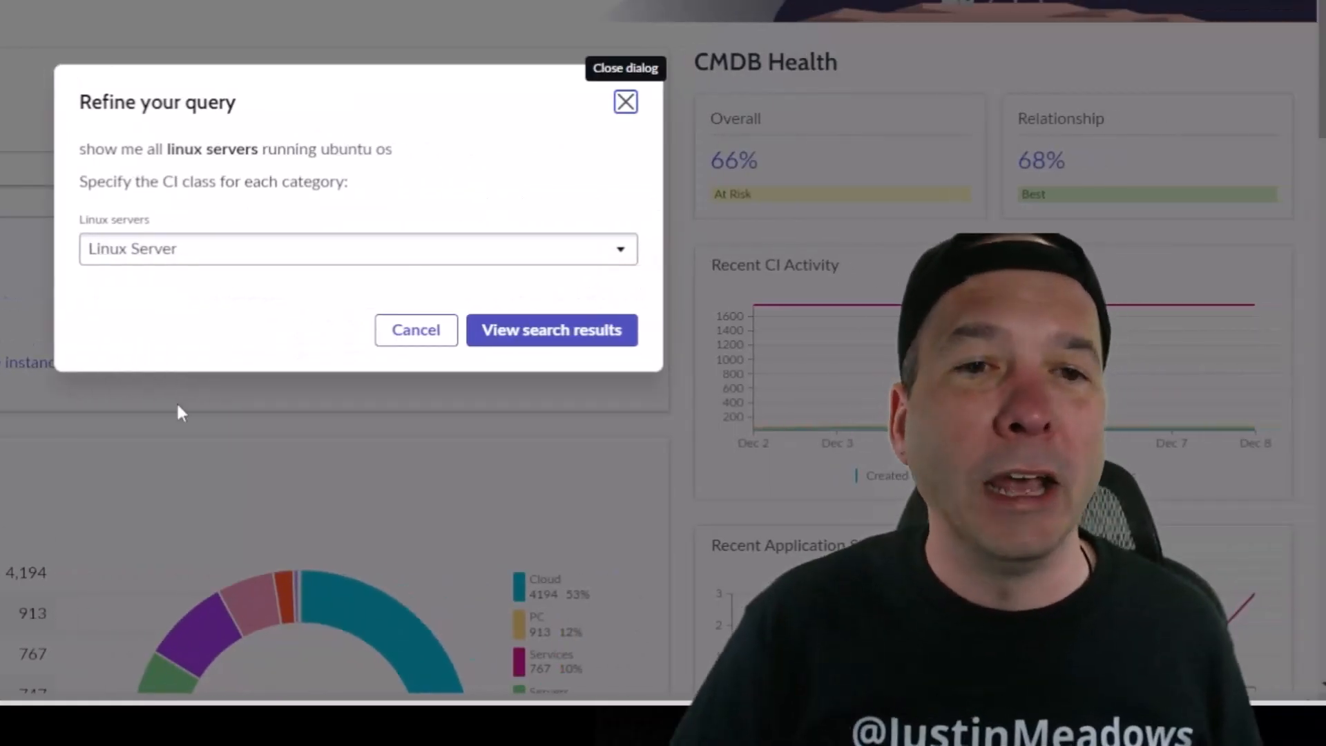
pyautogui.moveTo(210, 295)
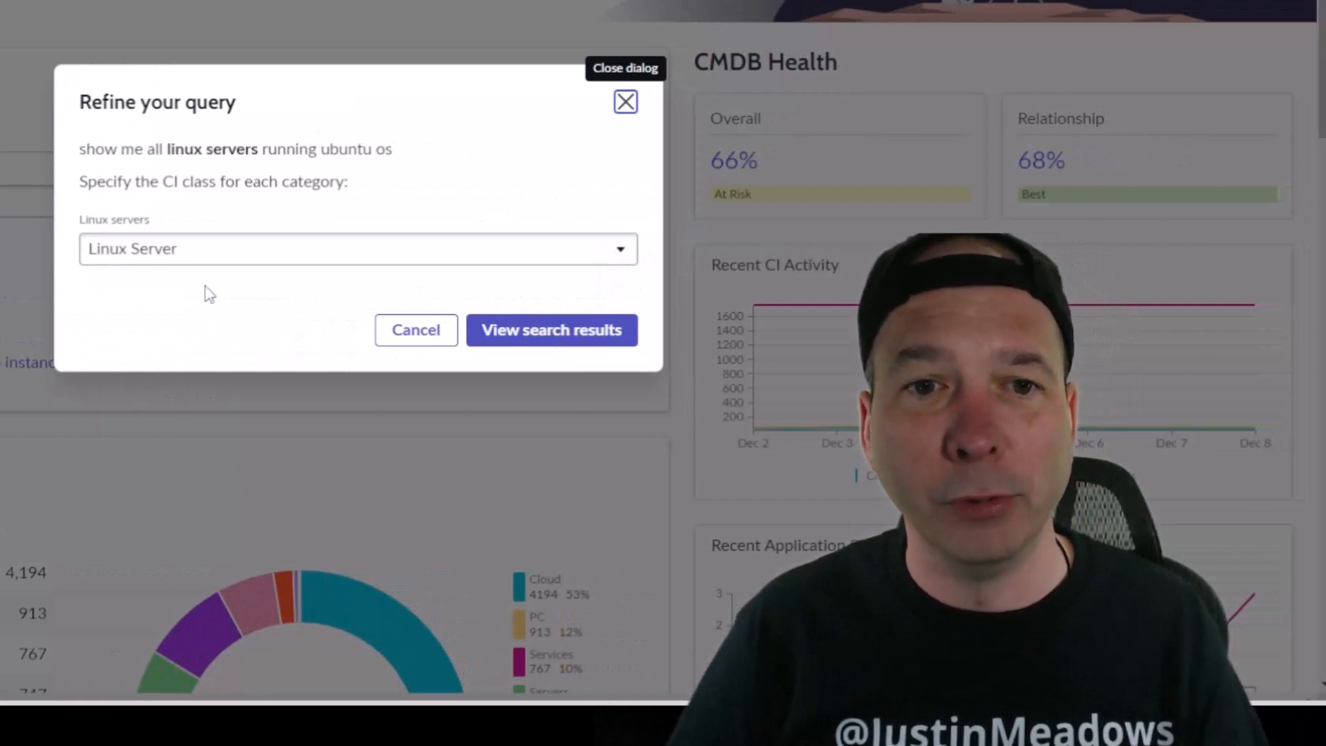
pyautogui.click(551, 330)
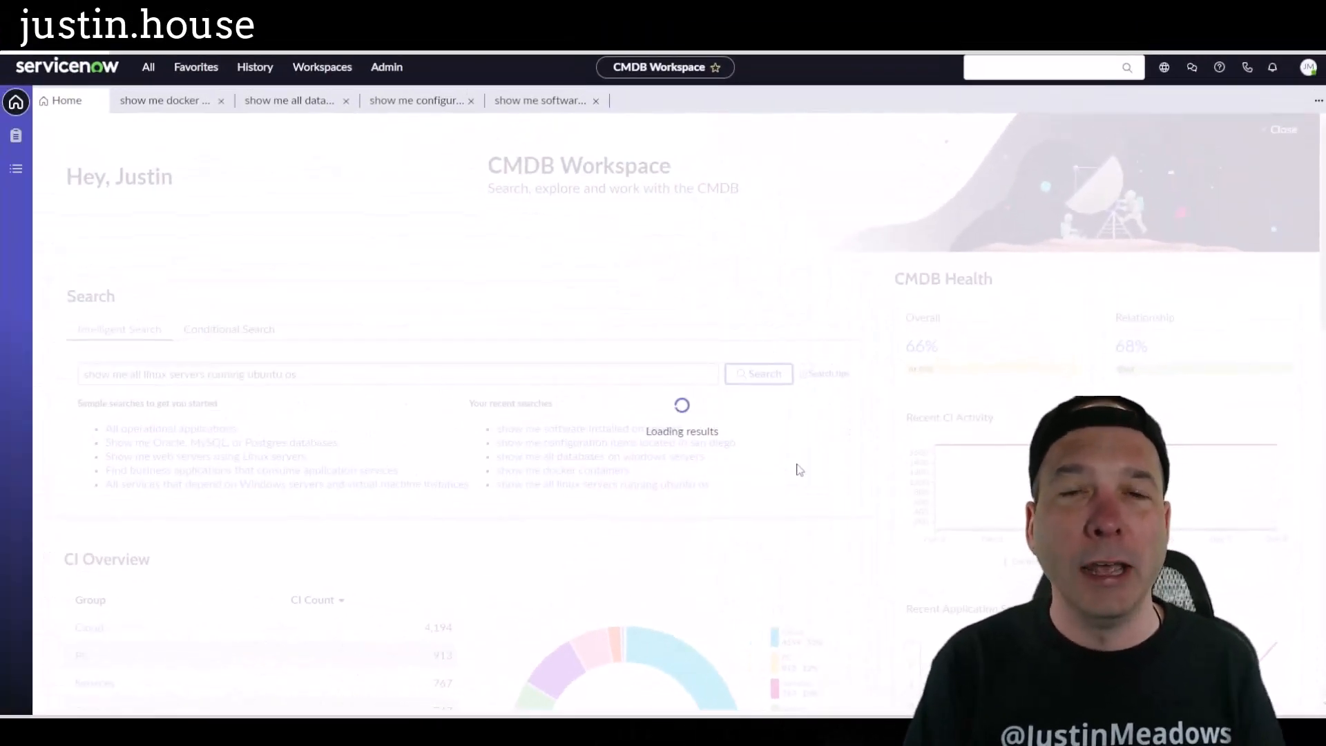
pyautogui.click(757, 374)
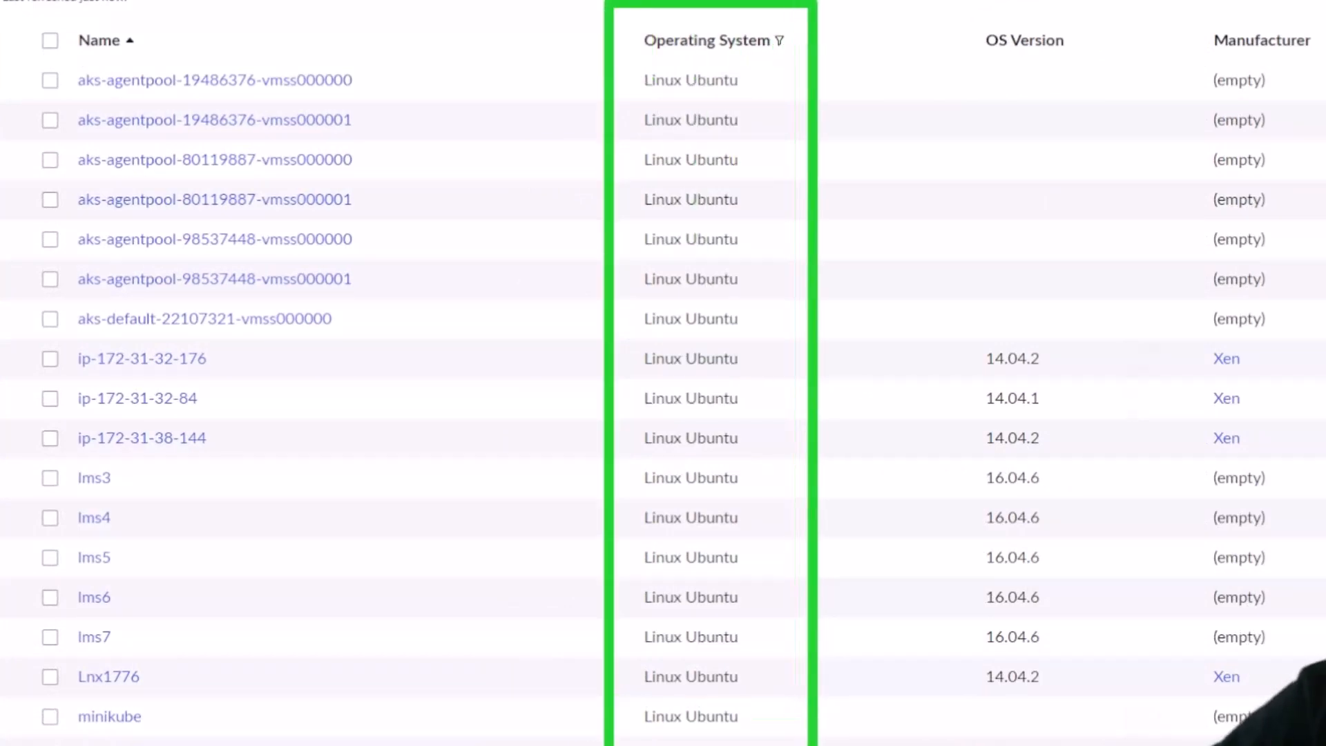
pyautogui.scroll(-3)
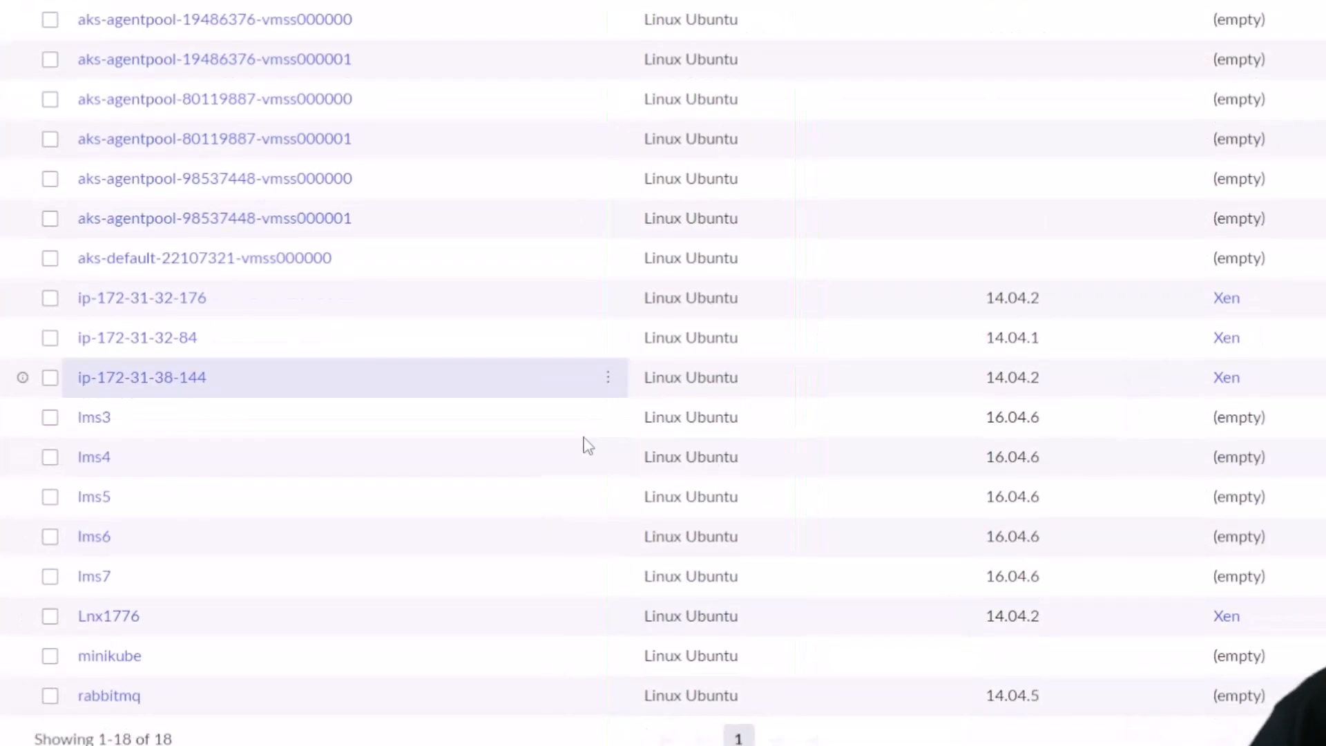
pyautogui.scroll(-3)
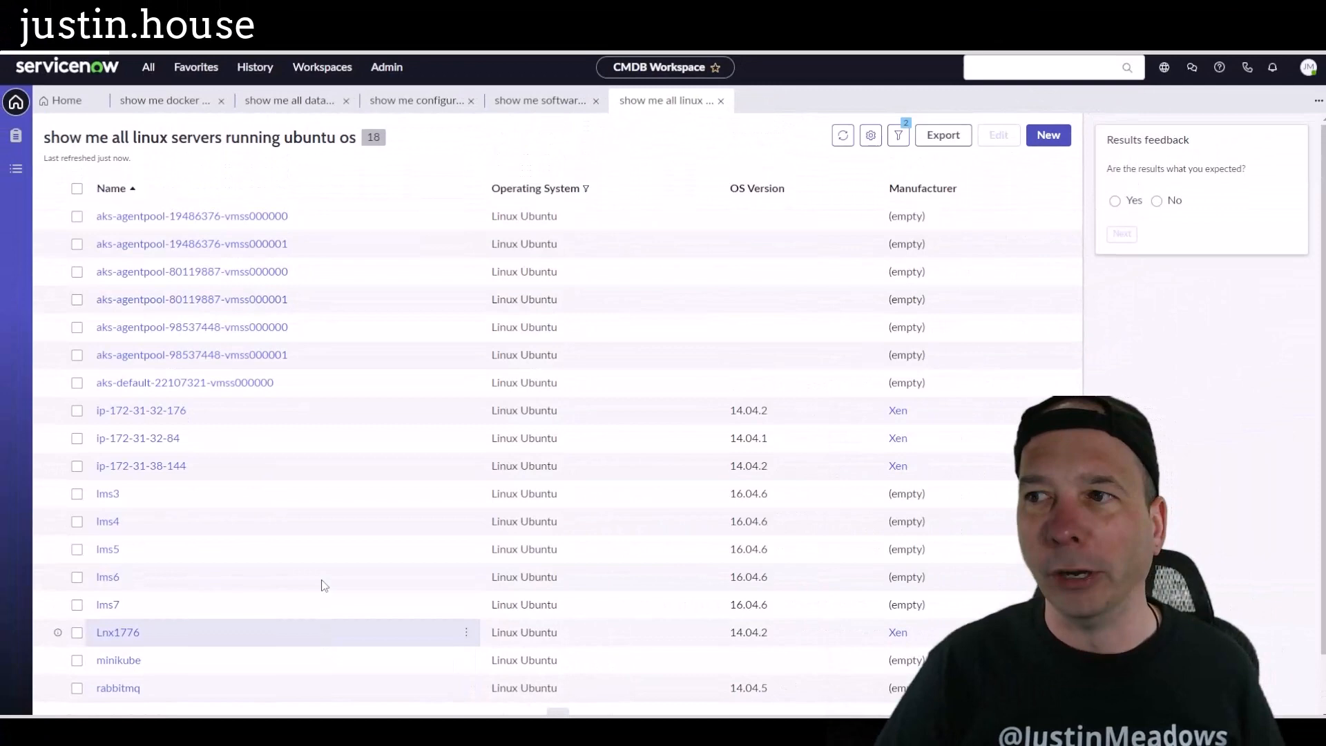
# From the Home tab's Quick links, launch the CMDB Query Builder
pyautogui.click(65, 99)
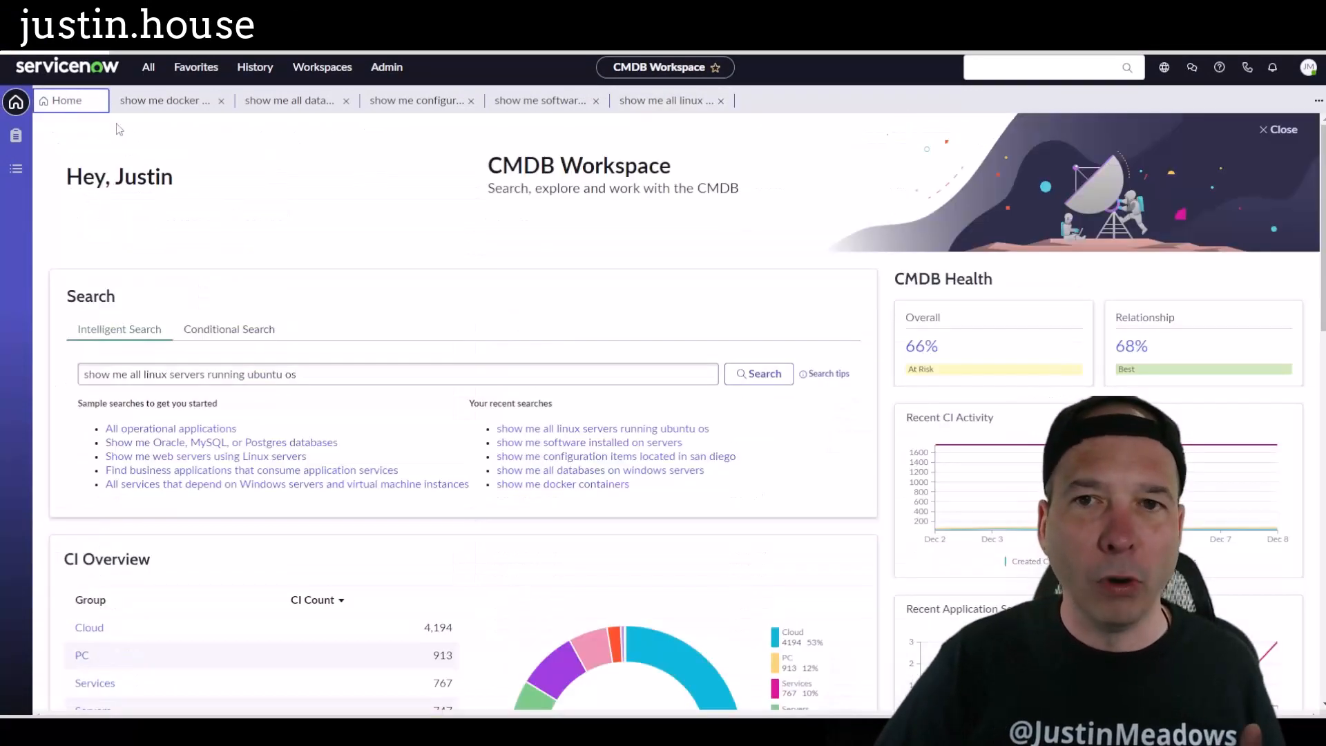
pyautogui.click(398, 374)
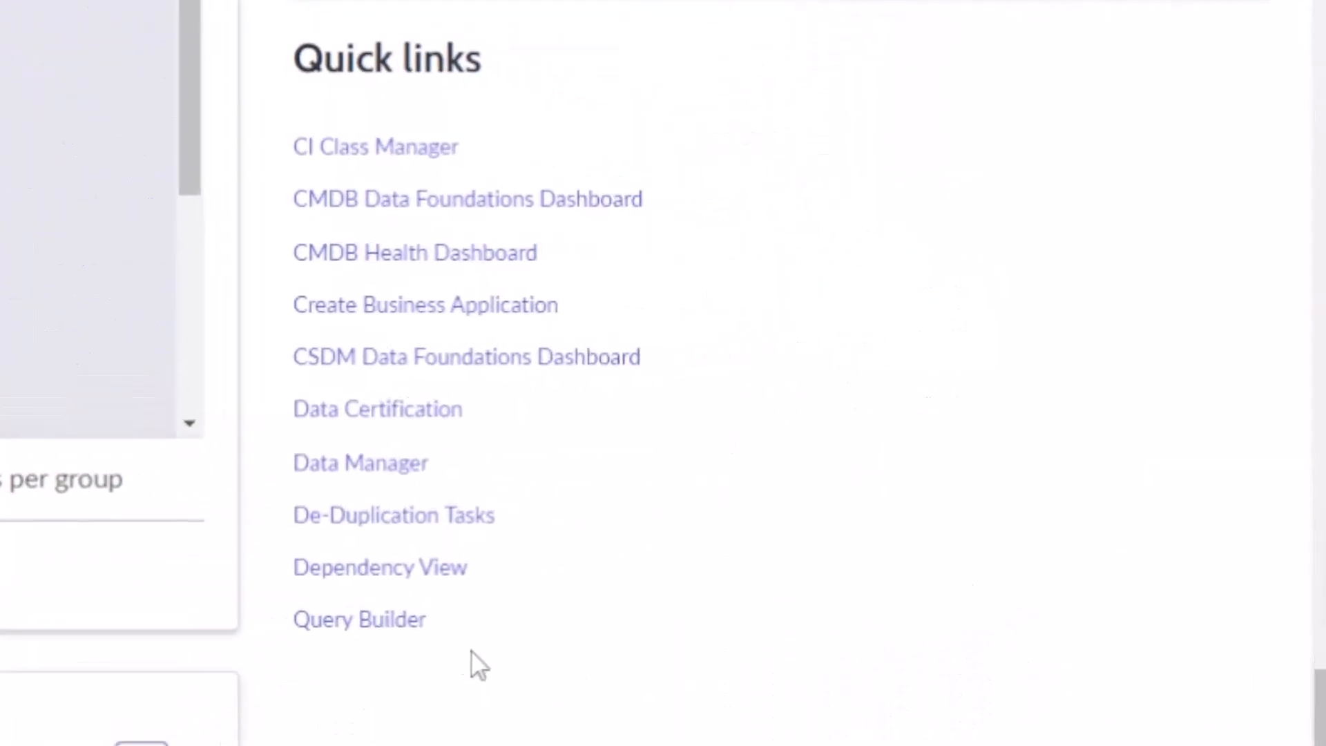
pyautogui.moveTo(435, 705)
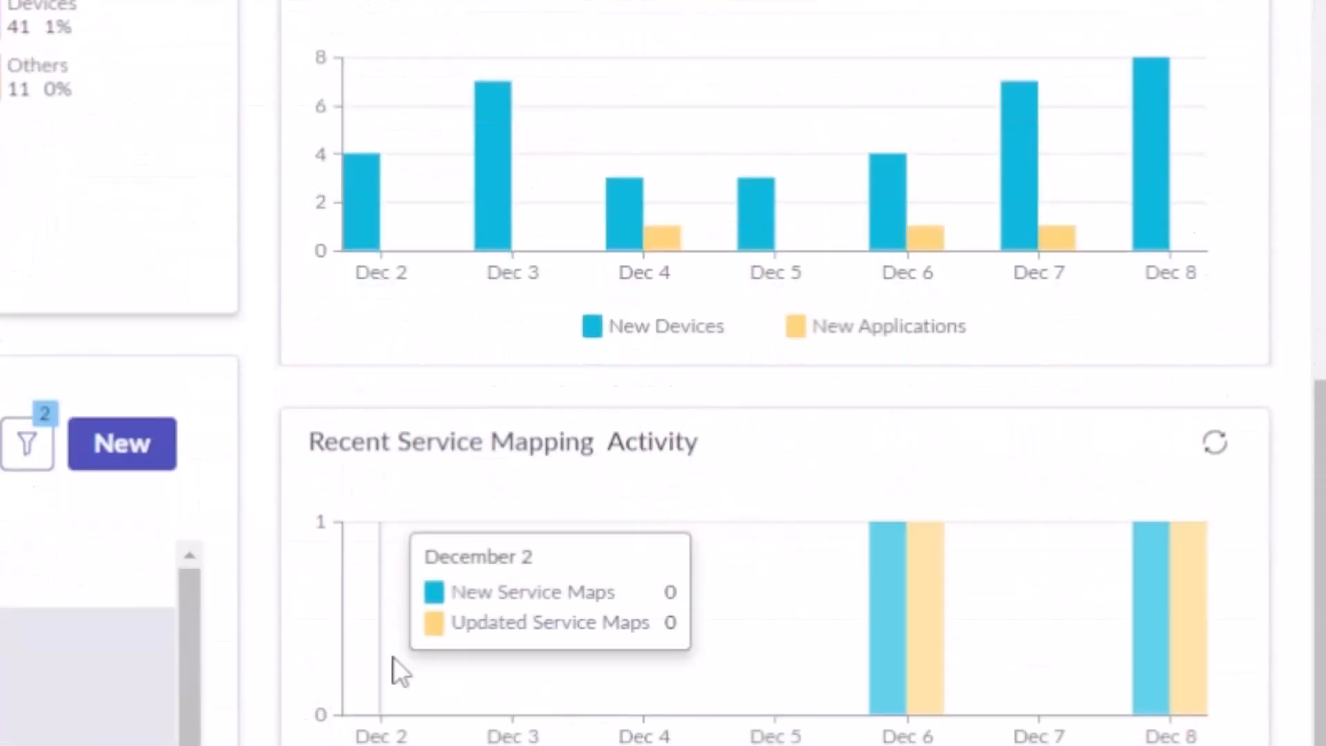
pyautogui.scroll(-3)
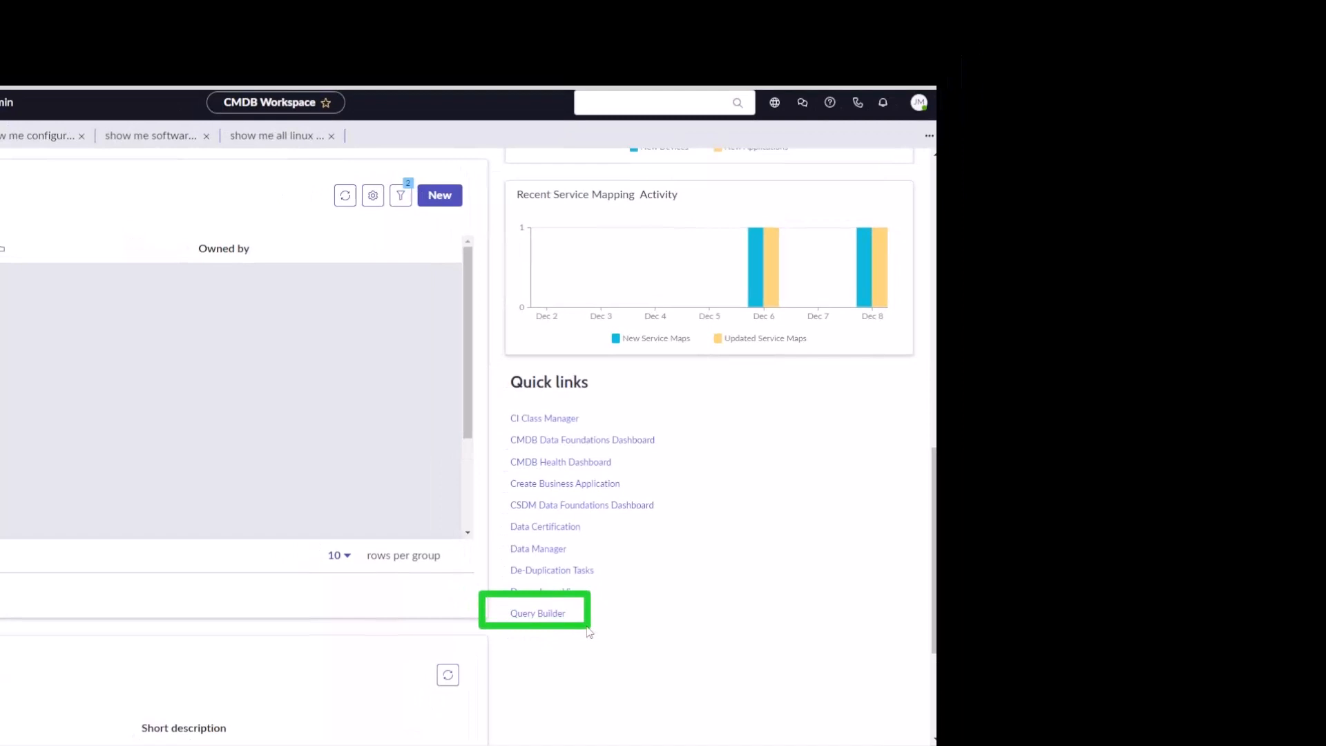
pyautogui.click(537, 612)
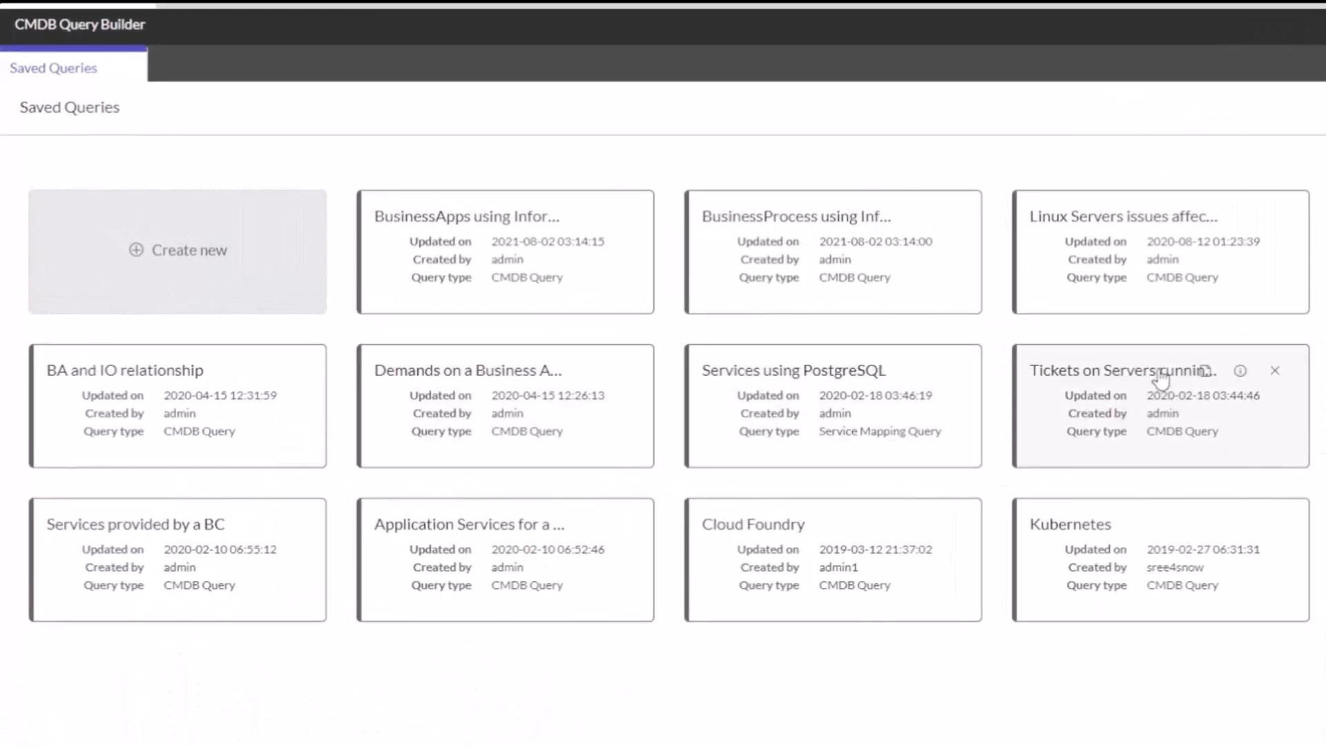
pyautogui.moveTo(1091, 537)
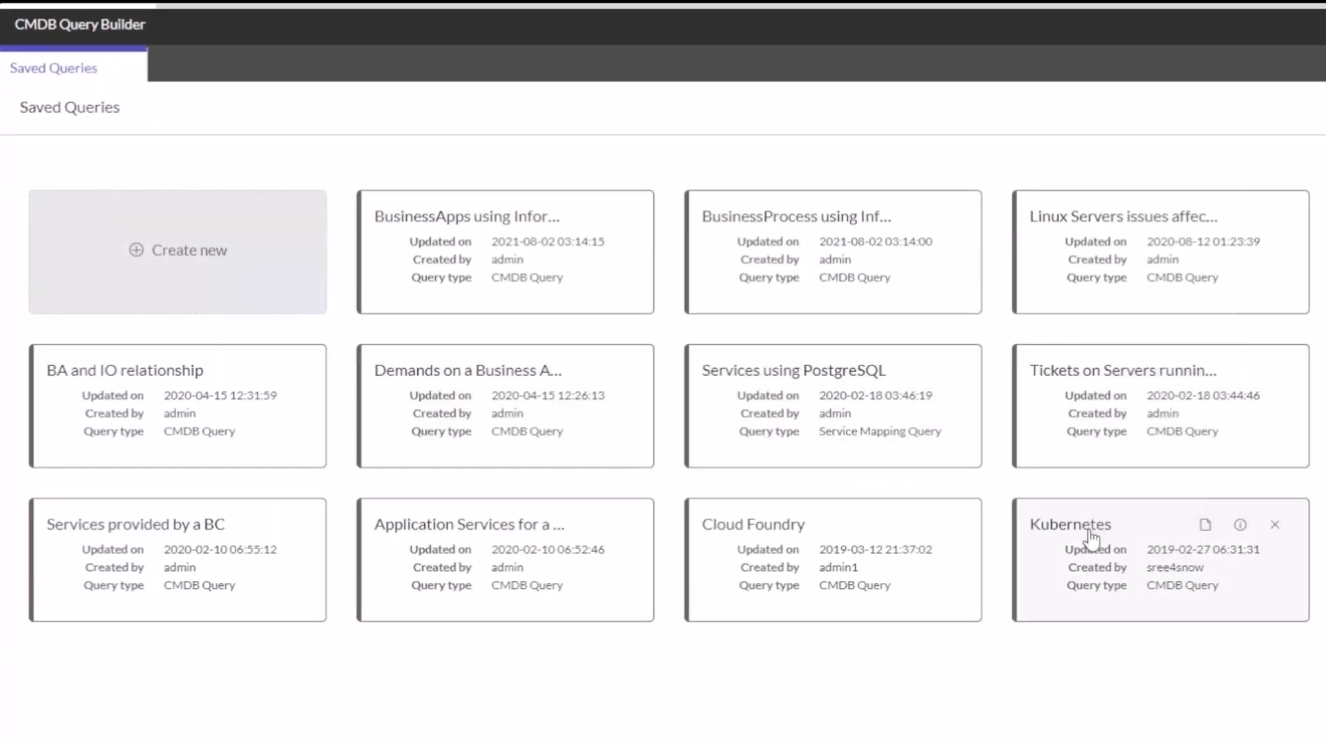
# Create a new CMDB Query named 'Demo for YouTube'
pyautogui.click(178, 250)
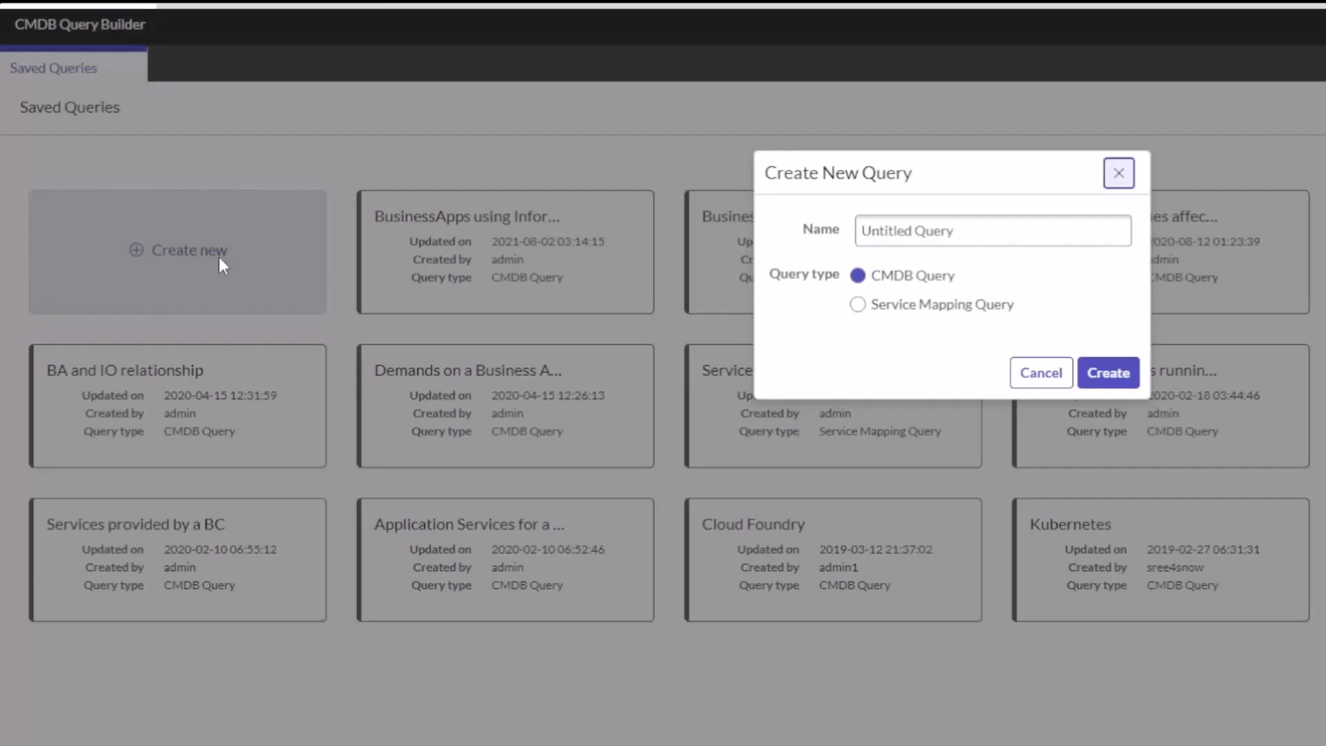
pyautogui.click(993, 231)
pyautogui.write('Demo for YouTube')
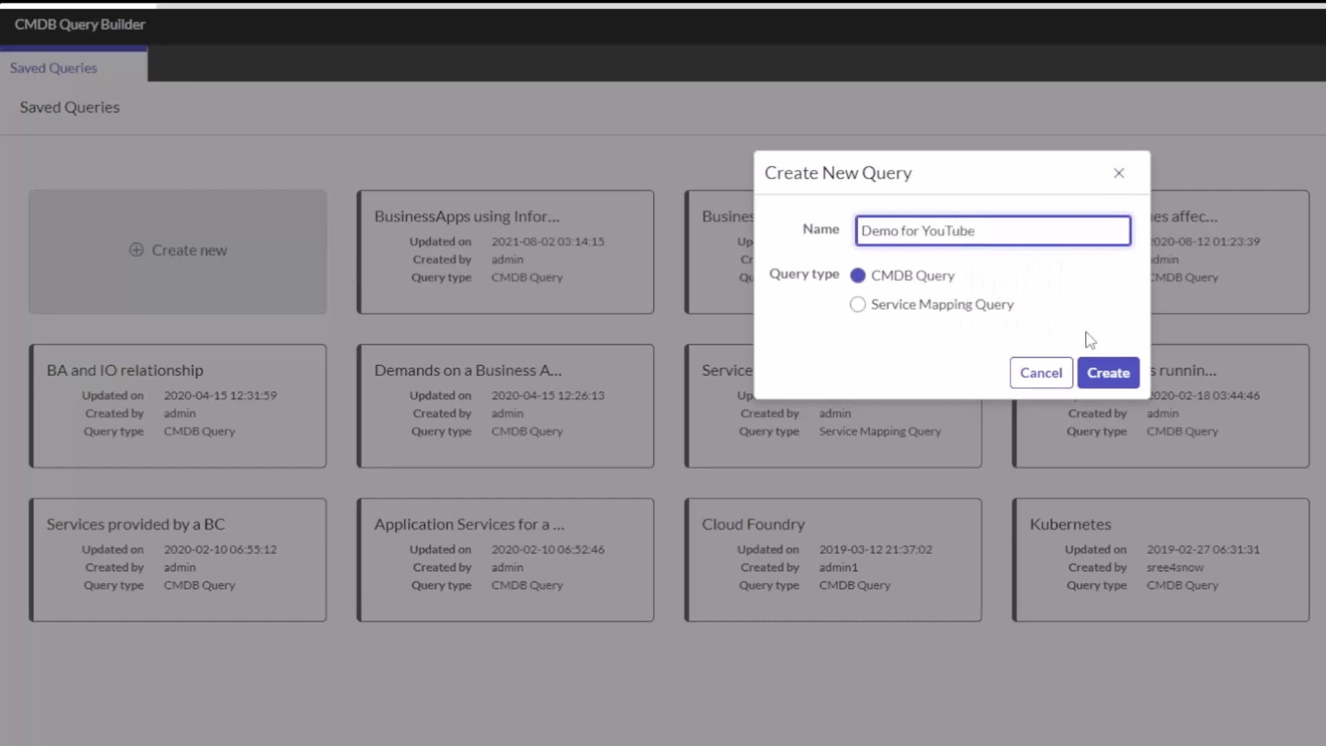
pyautogui.click(1106, 372)
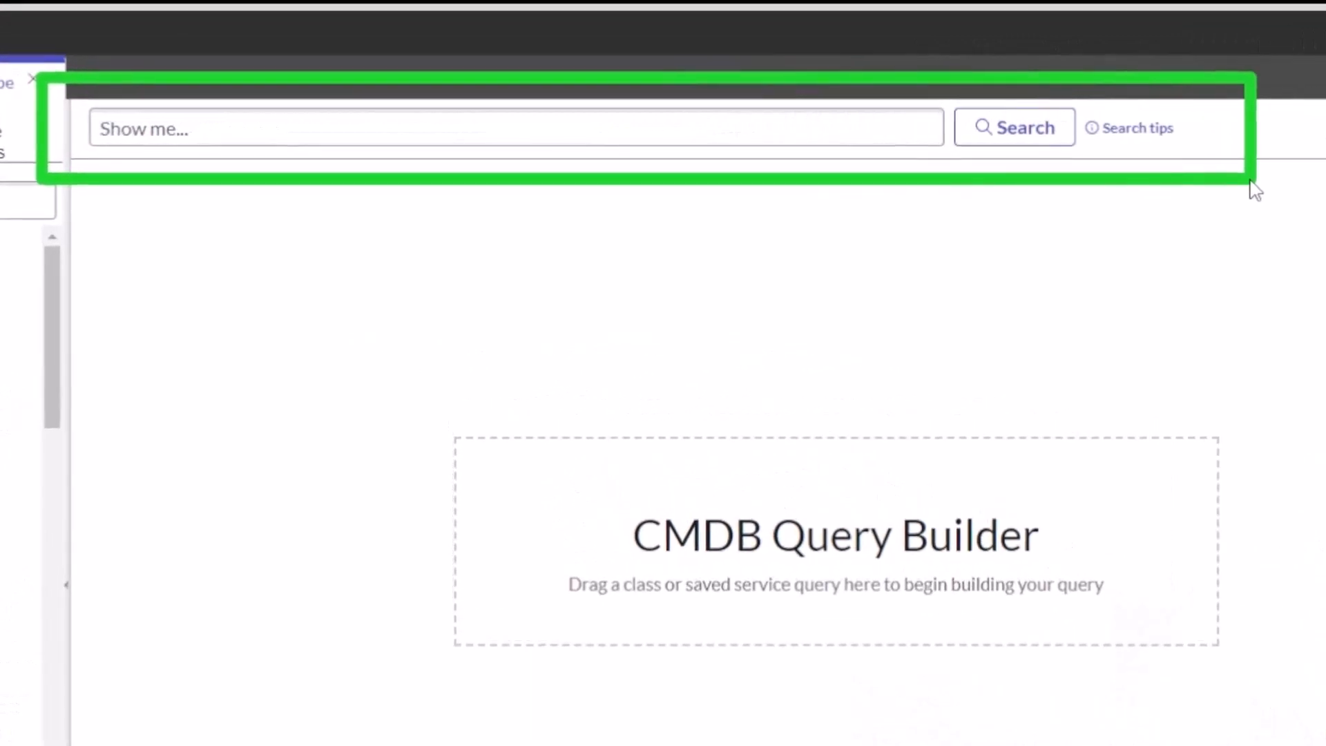
# Build from 'virtual machines created more than 1 year ago' and show the applied created-date filter
pyautogui.click(515, 127)
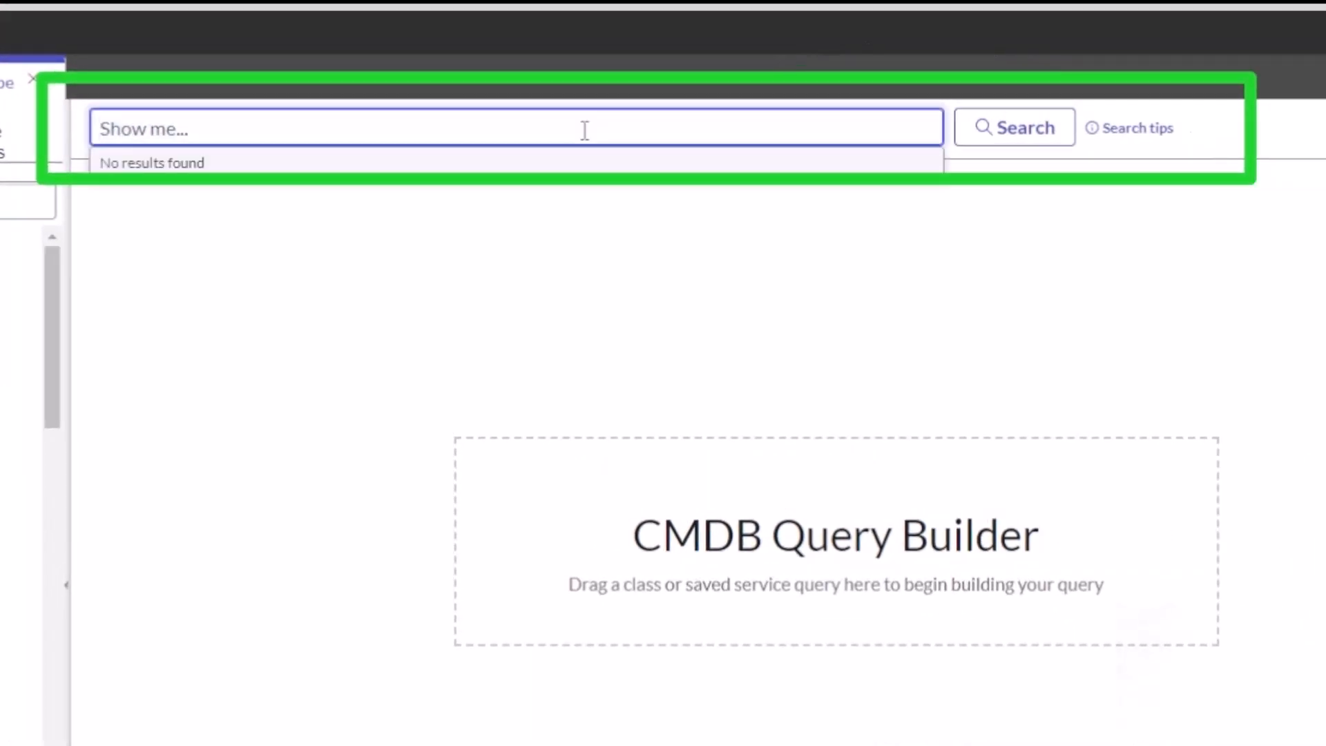
pyautogui.write('virtual machines')
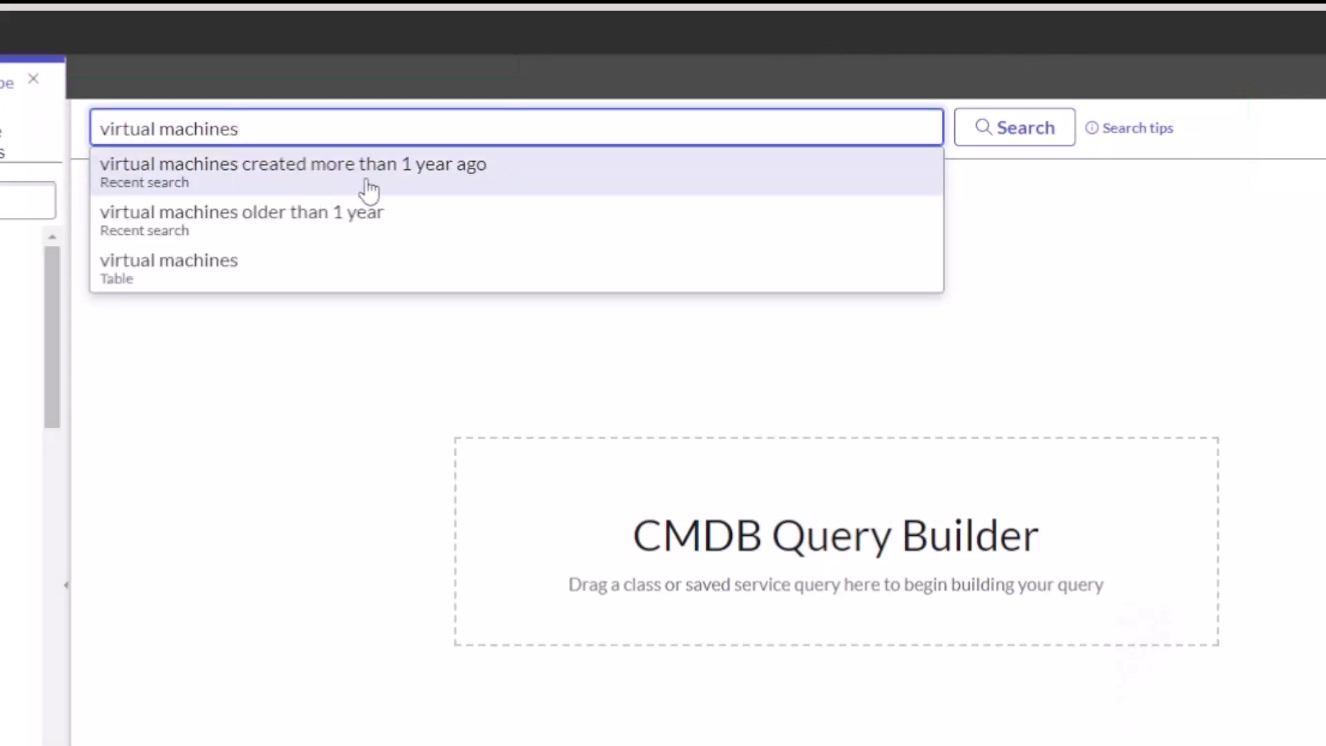
pyautogui.click(295, 165)
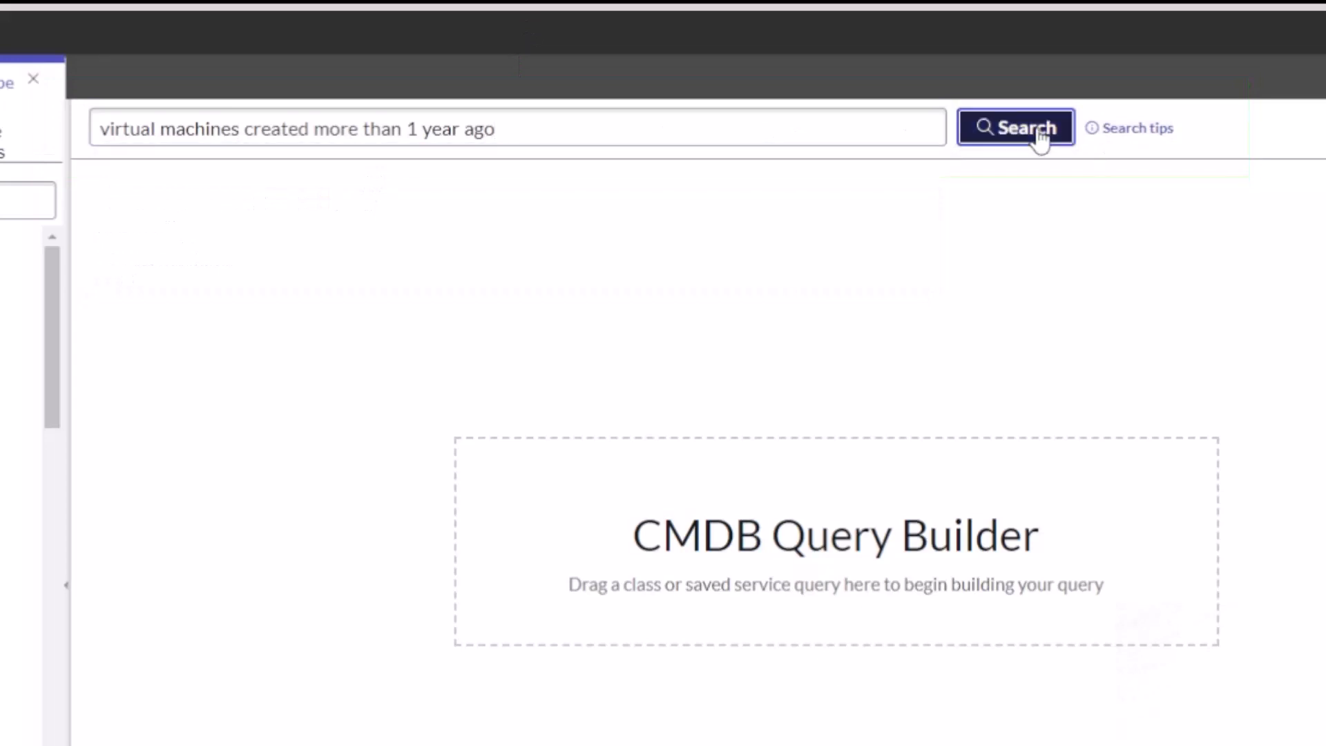
pyautogui.click(1015, 127)
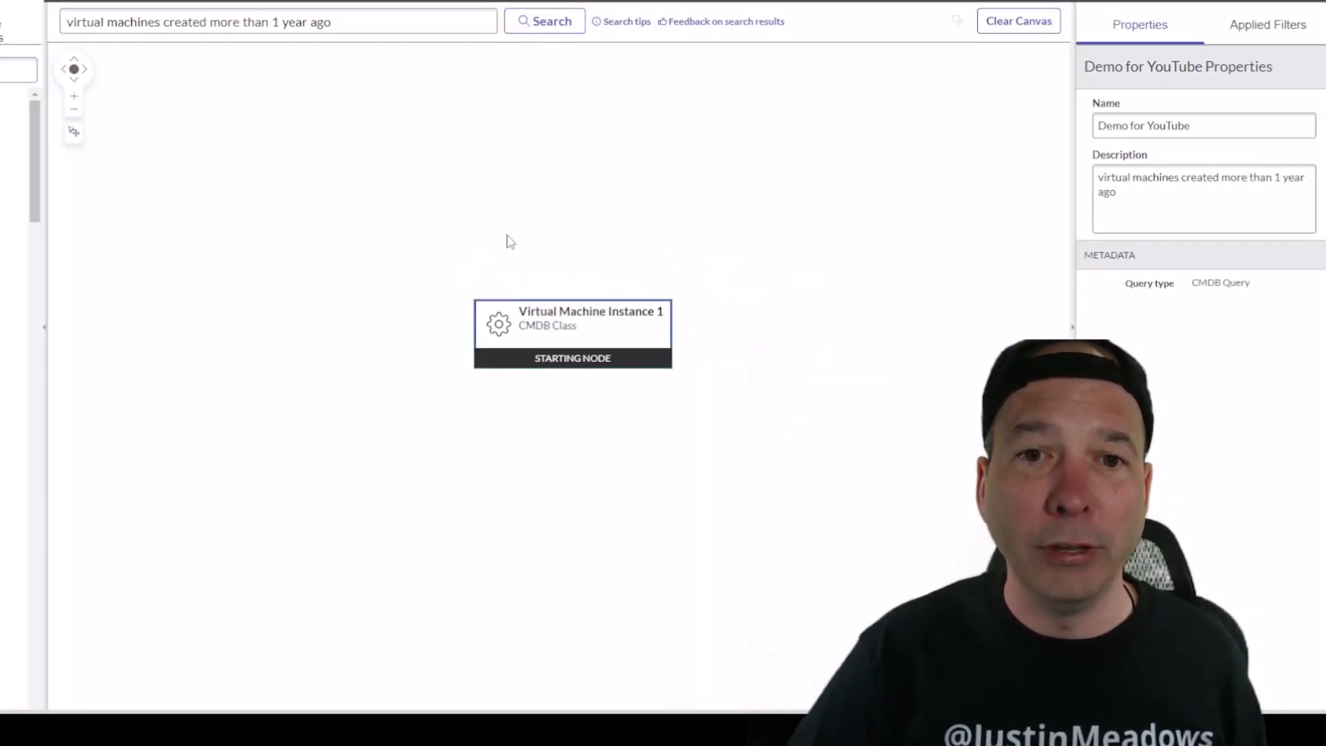
pyautogui.click(1266, 24)
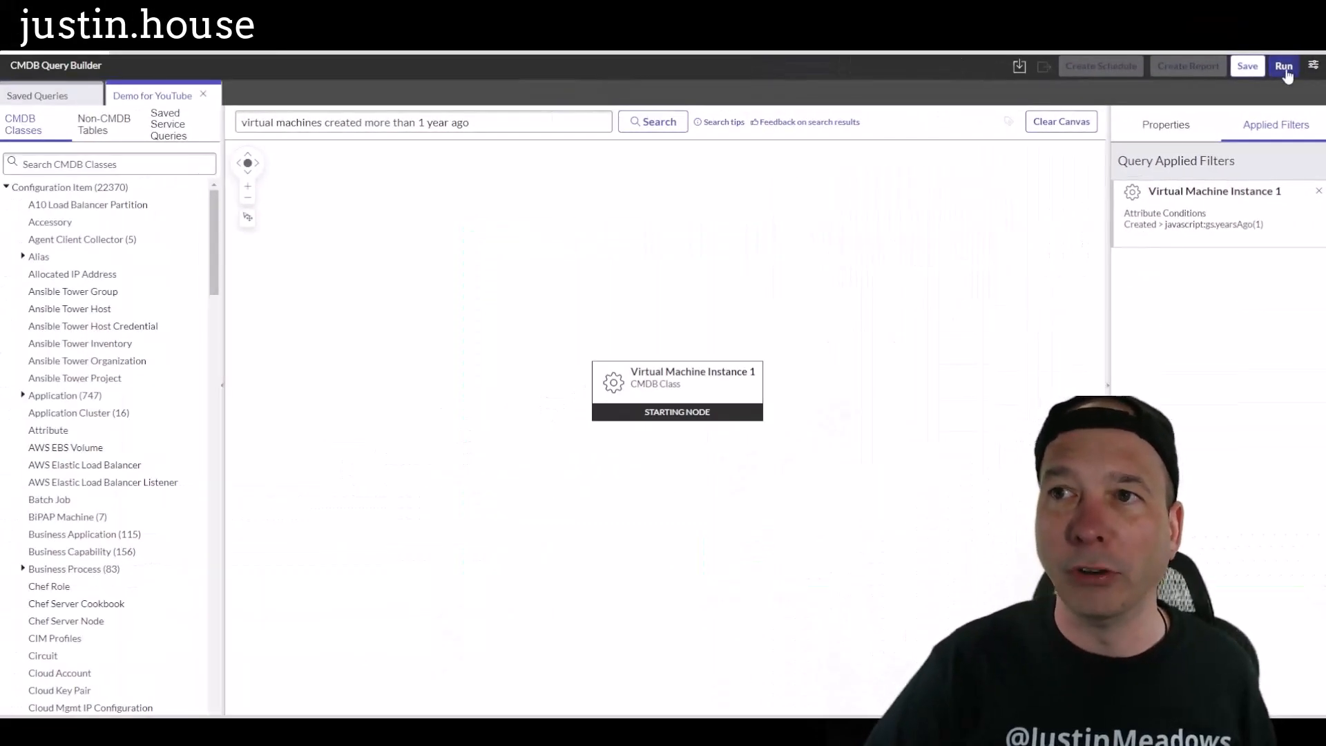
pyautogui.click(1283, 66)
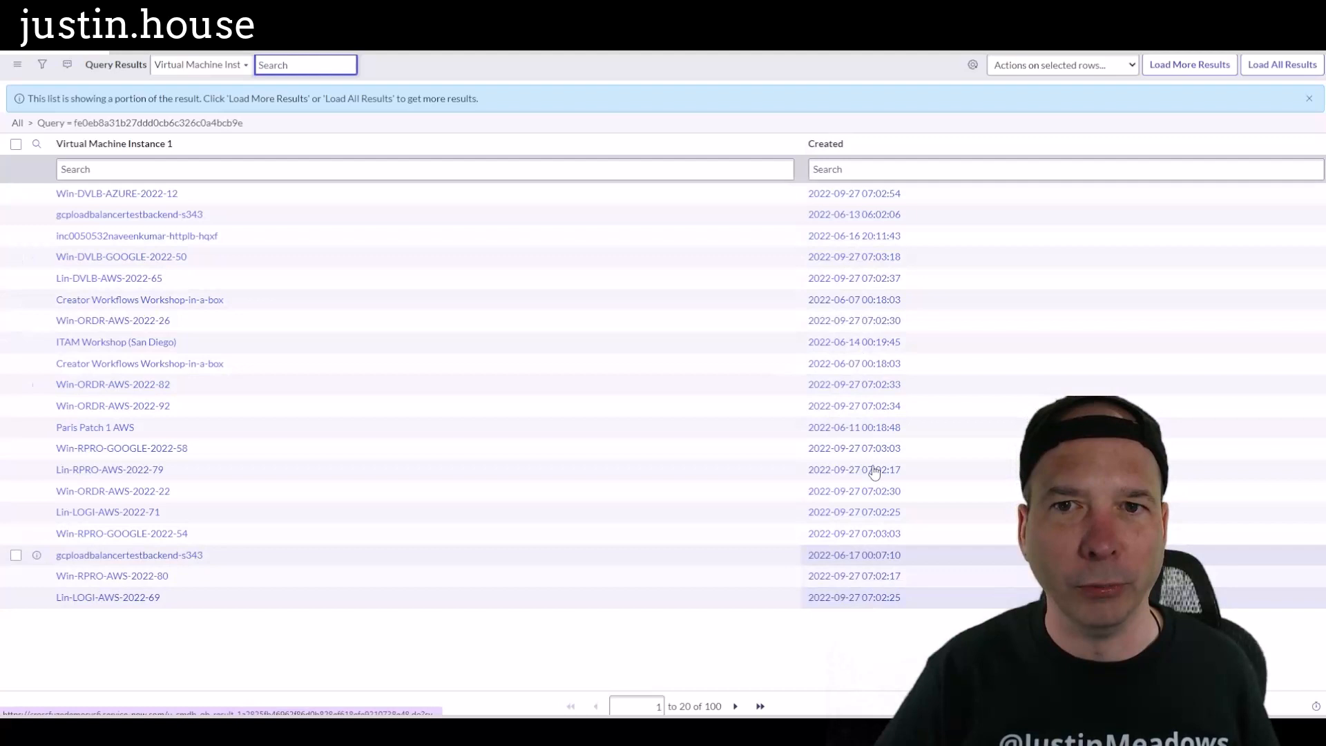
pyautogui.moveTo(853, 214)
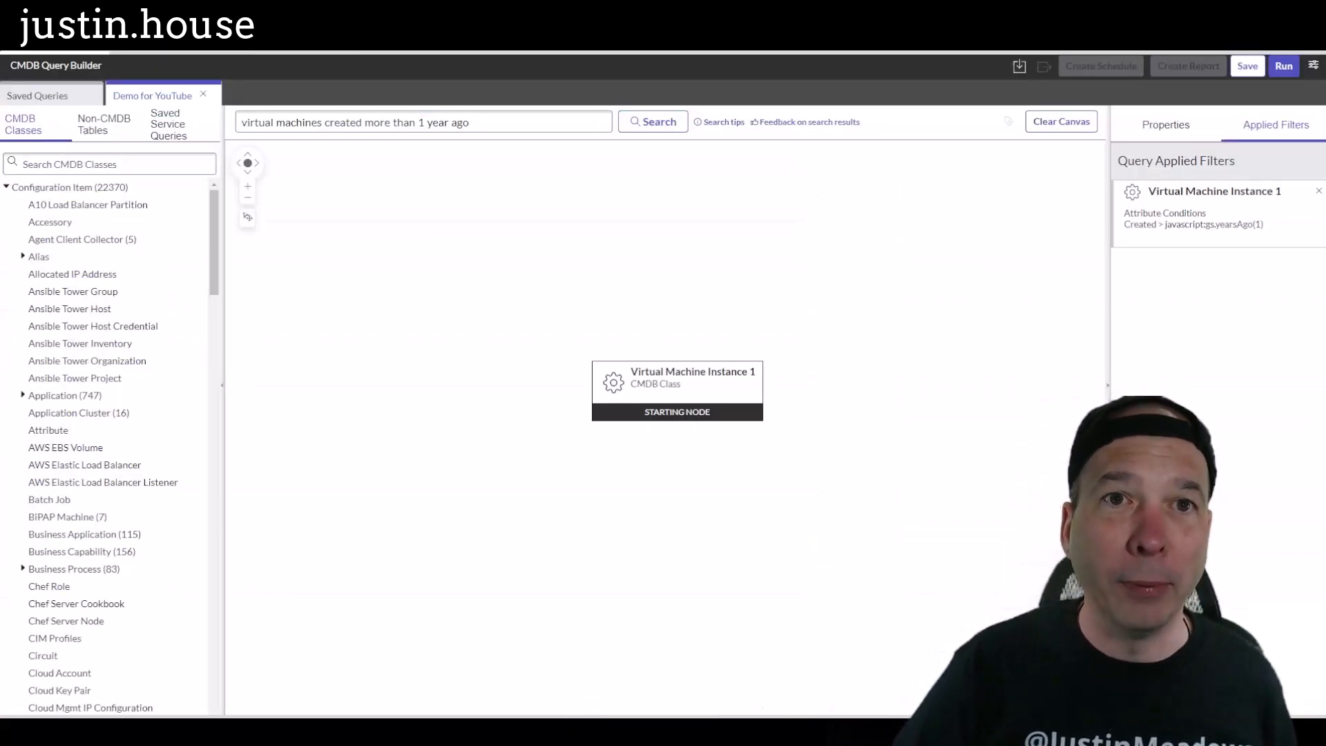
# Show Virtual Machine Instance 1's filter condition: Created relative after 1 Years ago
pyautogui.click(423, 122)
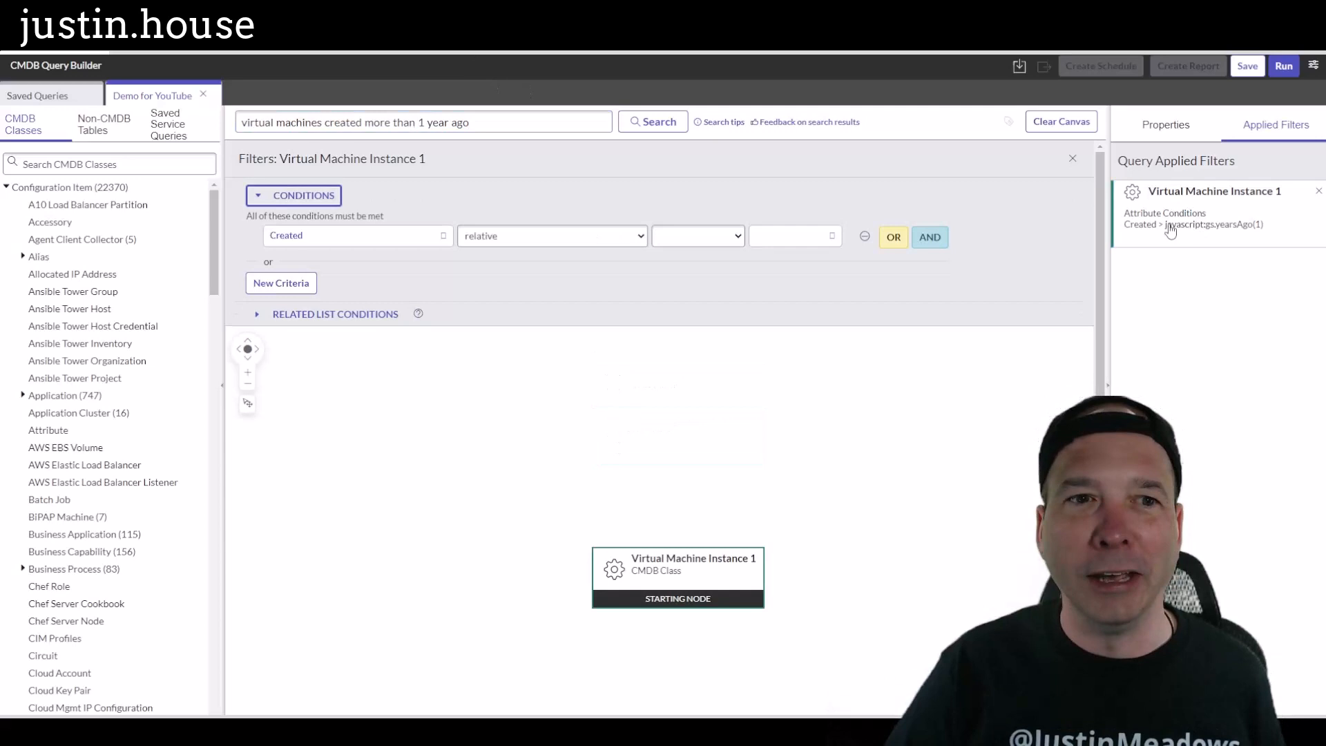
pyautogui.click(696, 235)
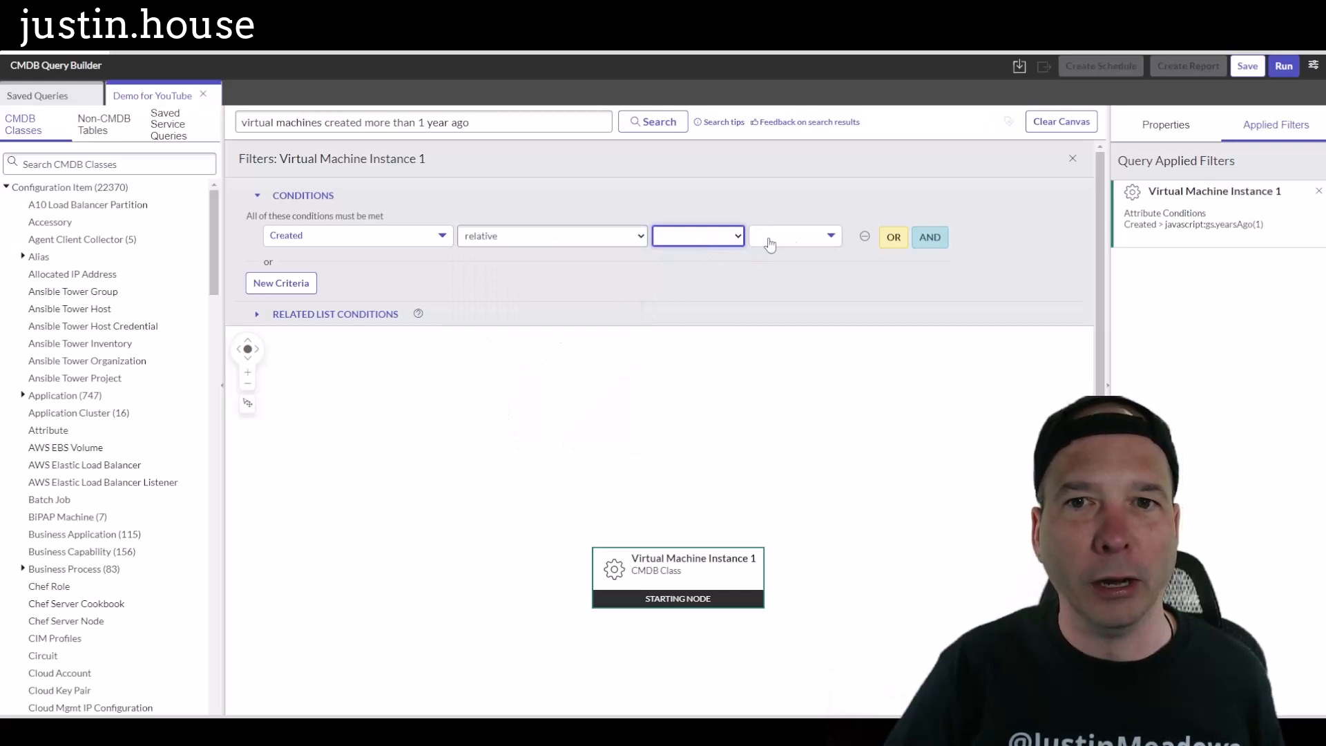
pyautogui.click(696, 236)
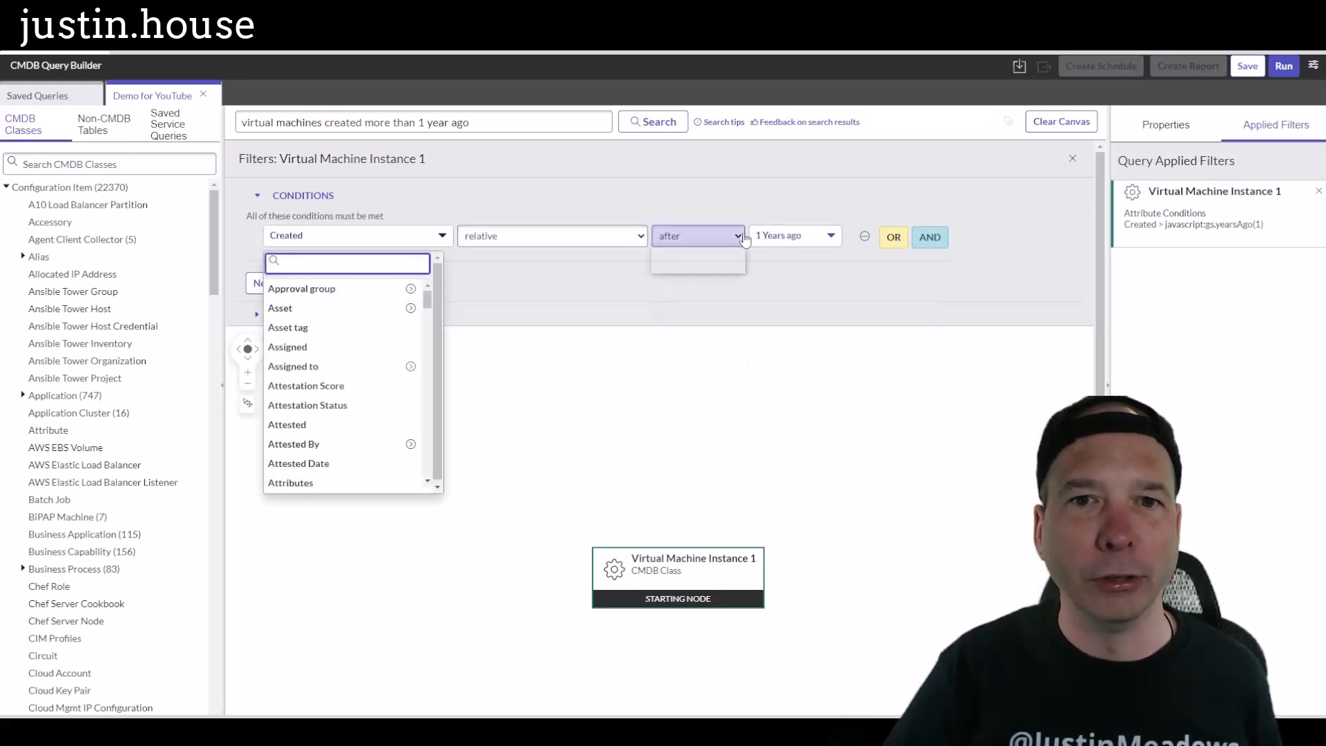